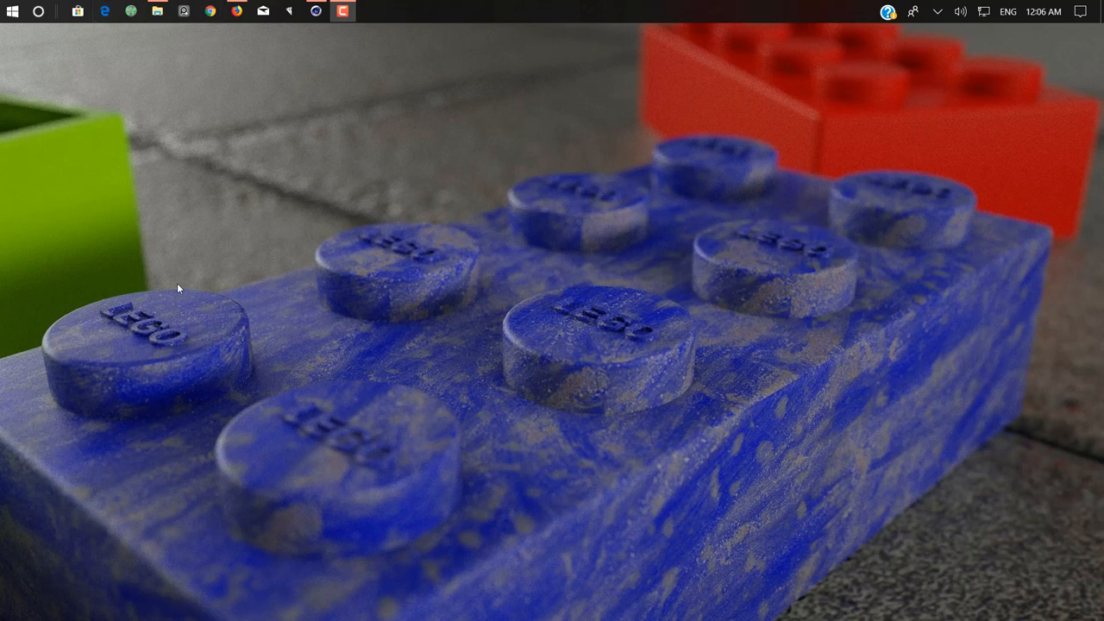
pyautogui.moveTo(13, 248)
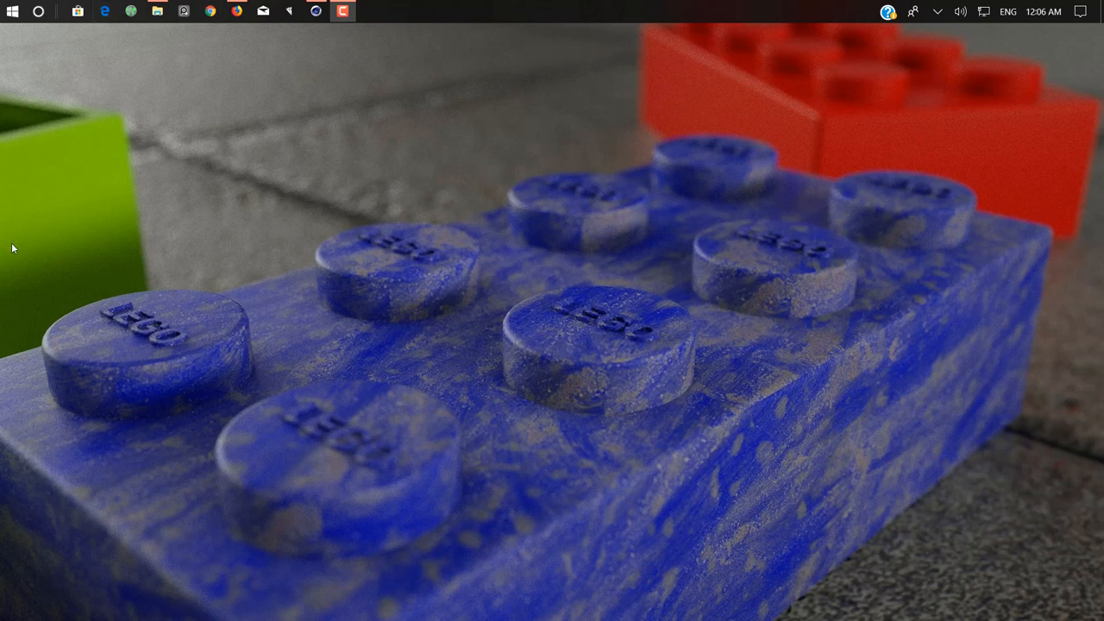
pyautogui.moveTo(3, 282)
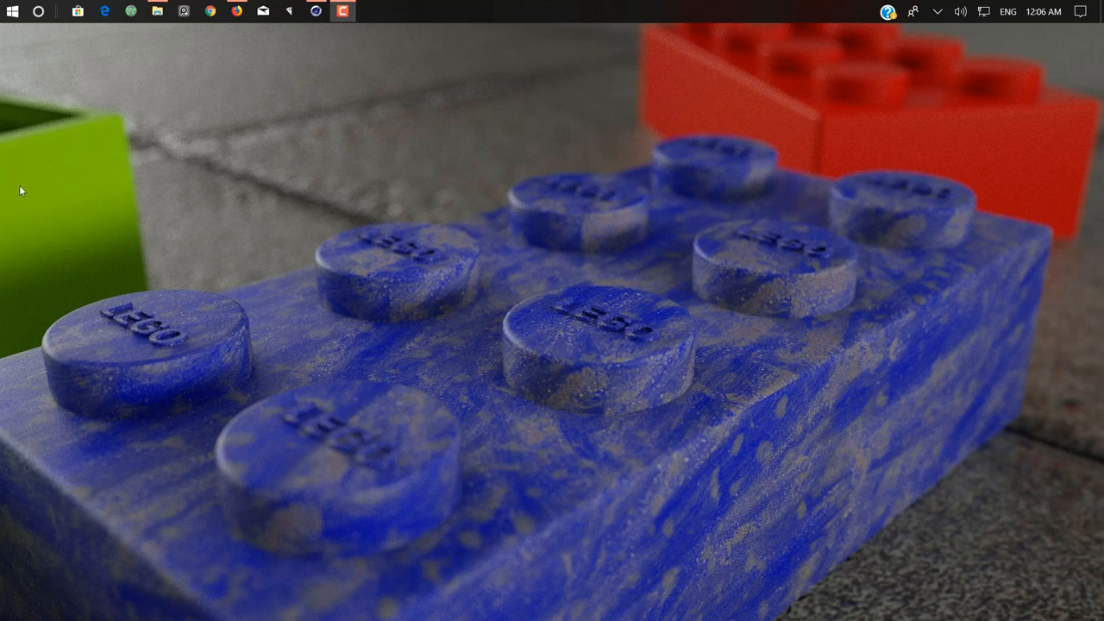
# Browse the QuadSpinner Gaea 1.0.14.8002 download folder and enter its Crack subfolder.
pyautogui.click(12, 10)
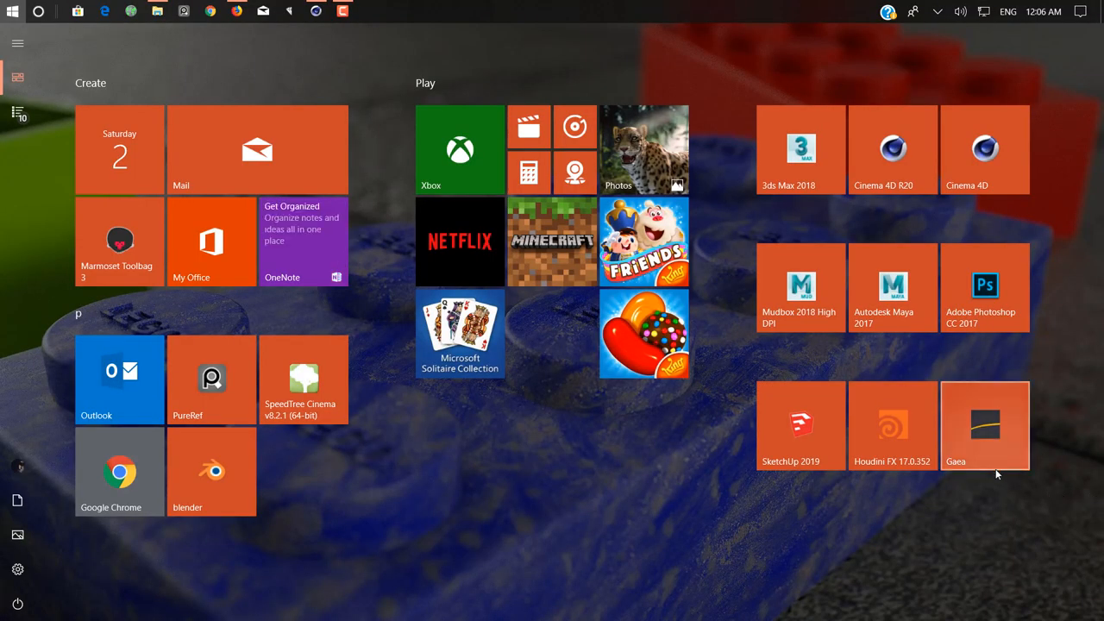
pyautogui.moveTo(1008, 485)
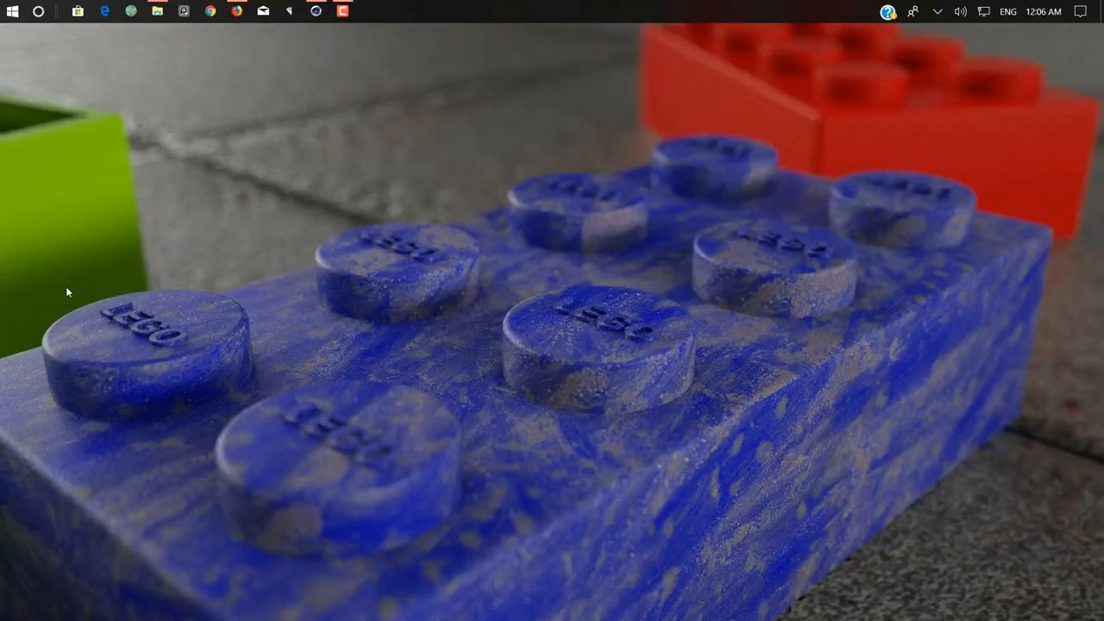
pyautogui.moveTo(145, 222)
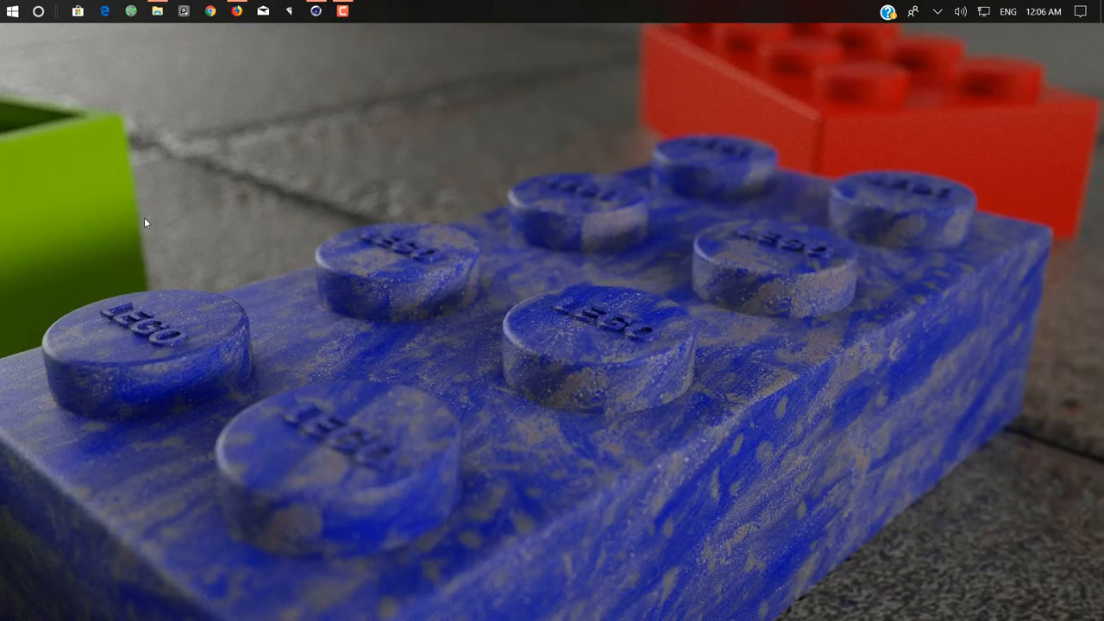
pyautogui.moveTo(172, 157)
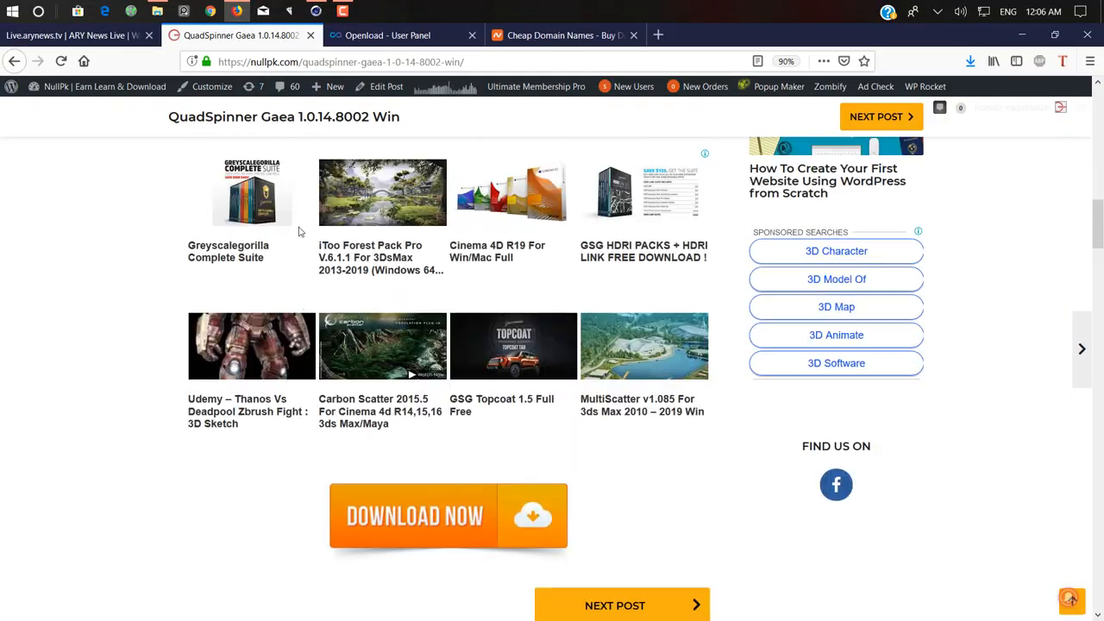
pyautogui.scroll(3)
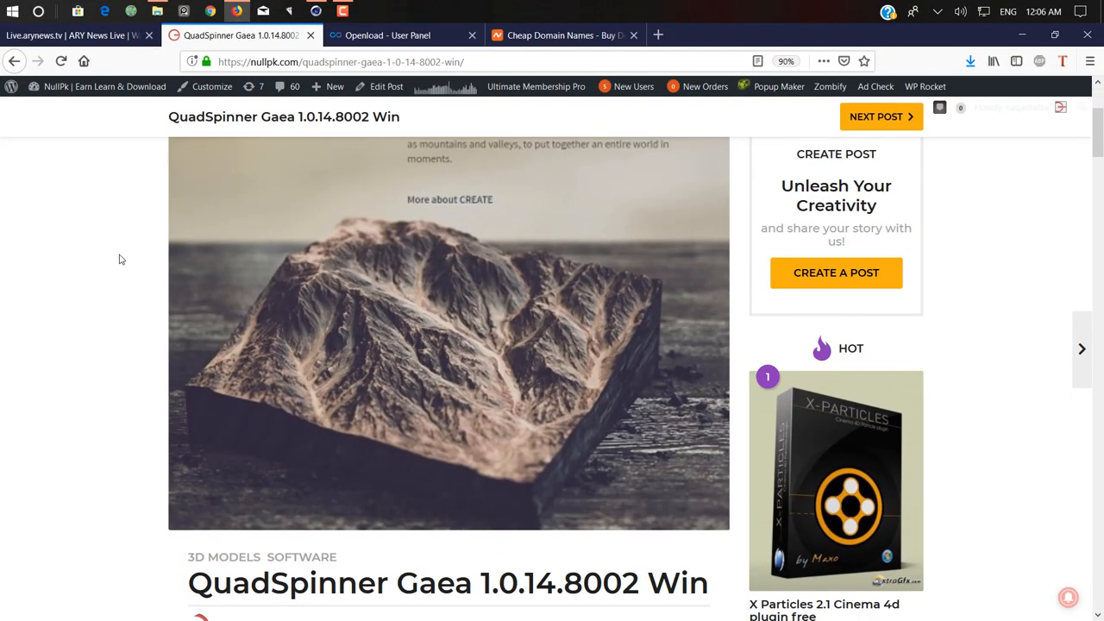
pyautogui.scroll(3)
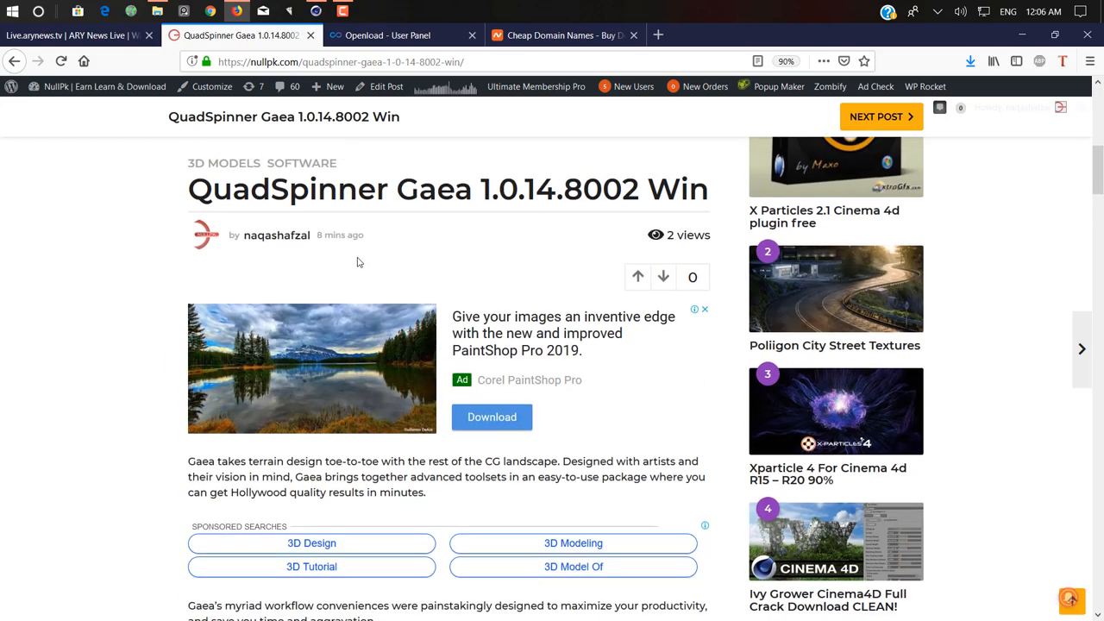
pyautogui.scroll(3)
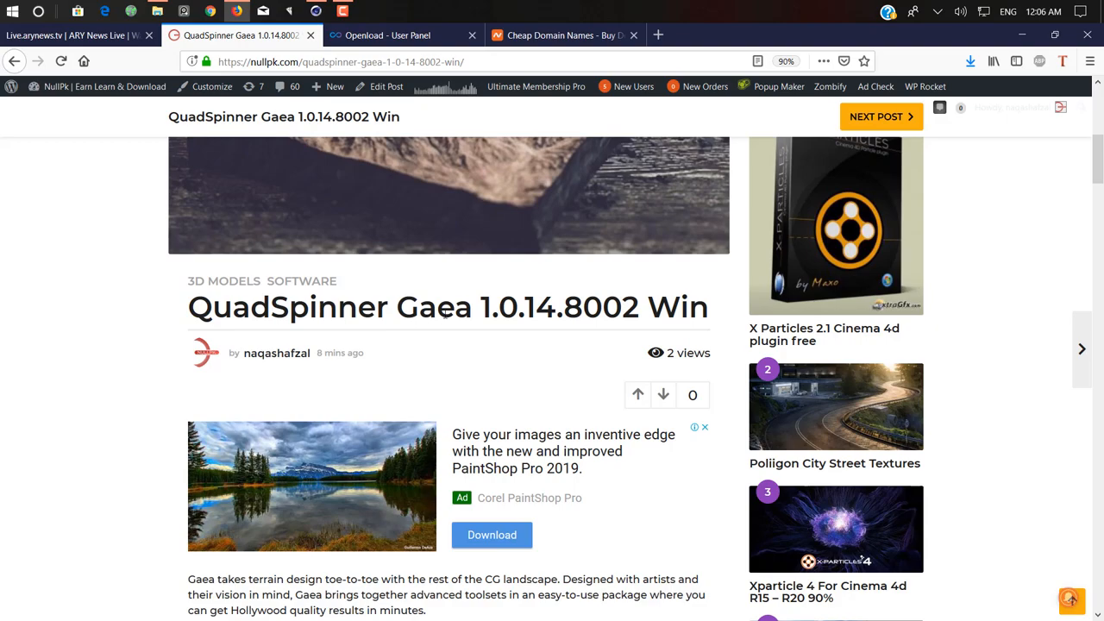
pyautogui.scroll(-3)
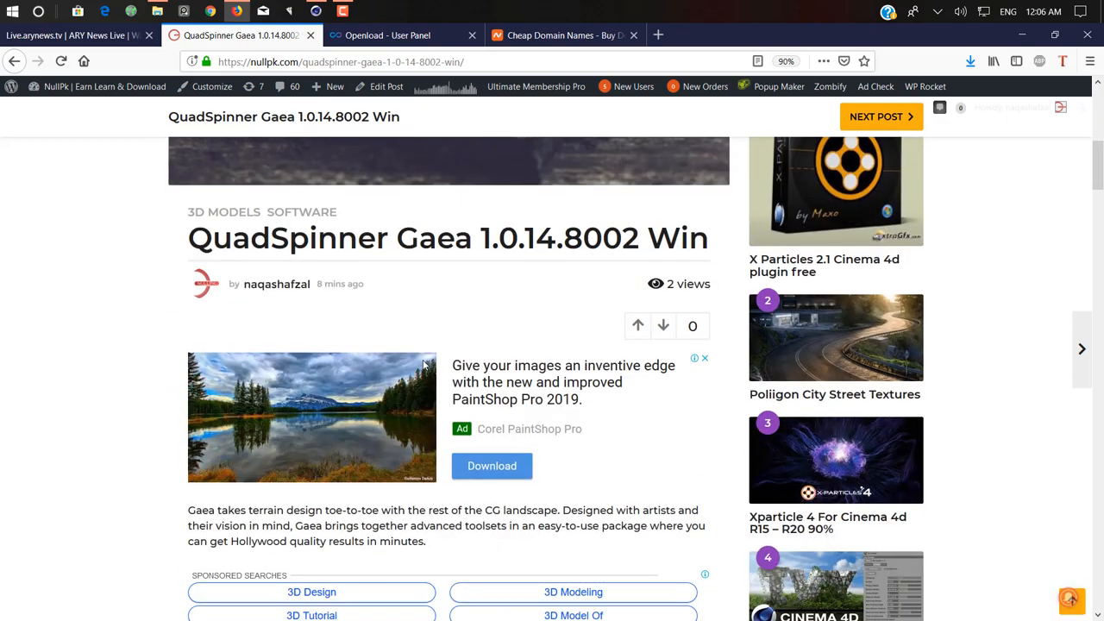
pyautogui.scroll(-3)
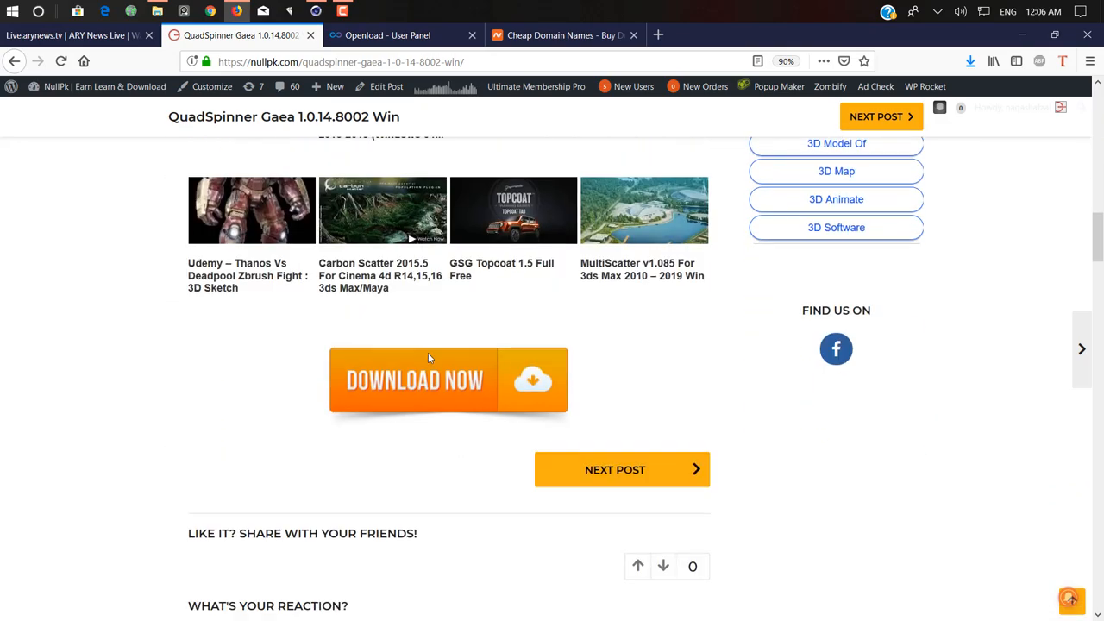
pyautogui.scroll(-3)
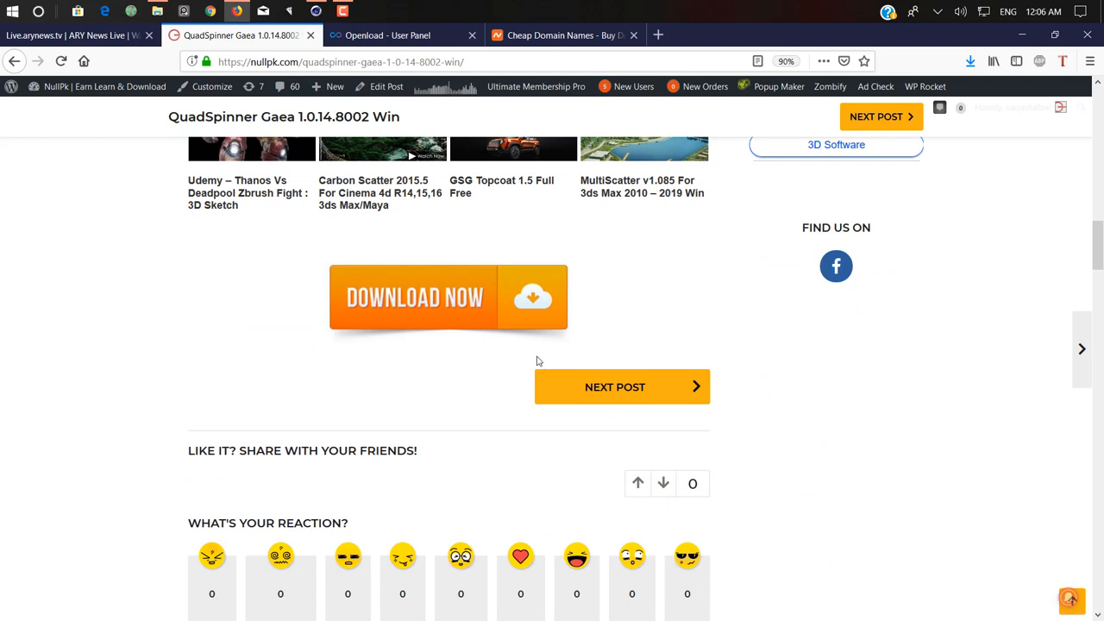
pyautogui.moveTo(600, 362)
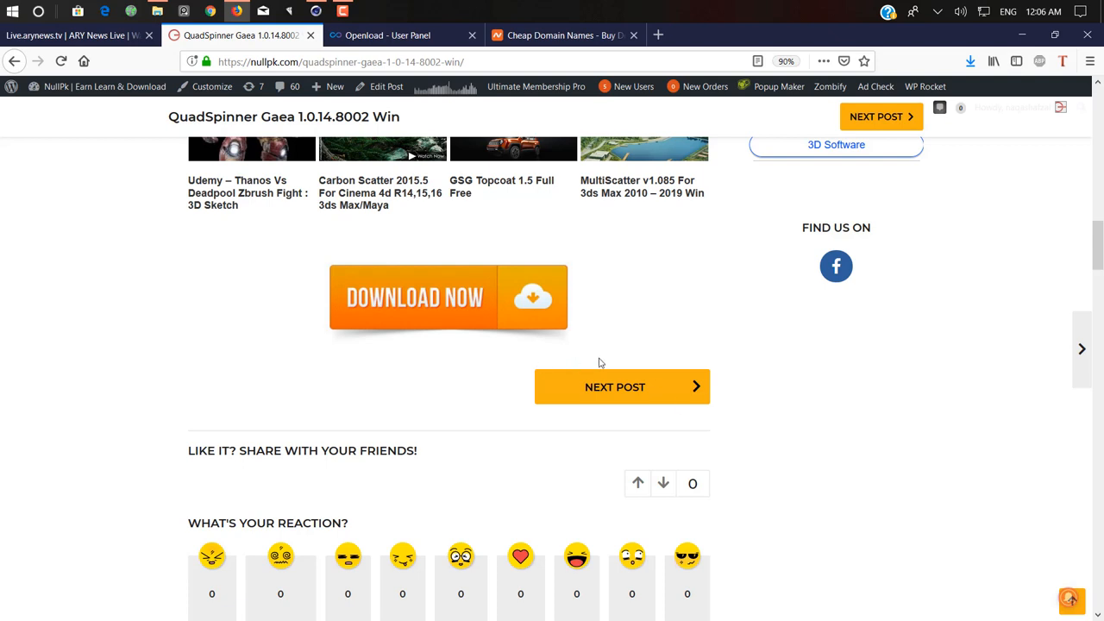
pyautogui.moveTo(589, 314)
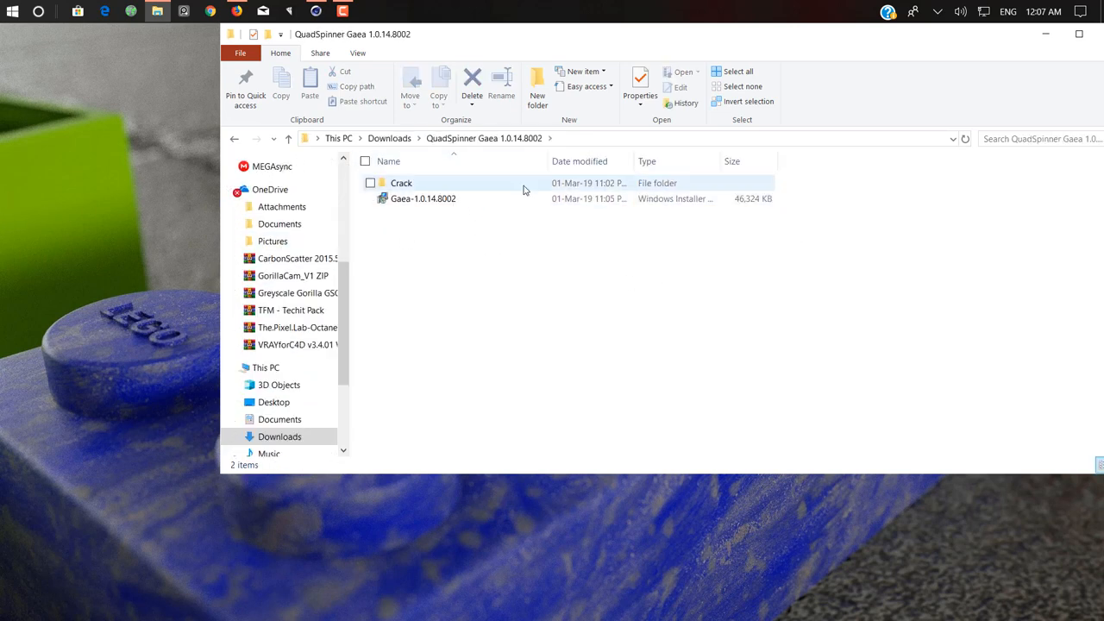
pyautogui.doubleClick(400, 182)
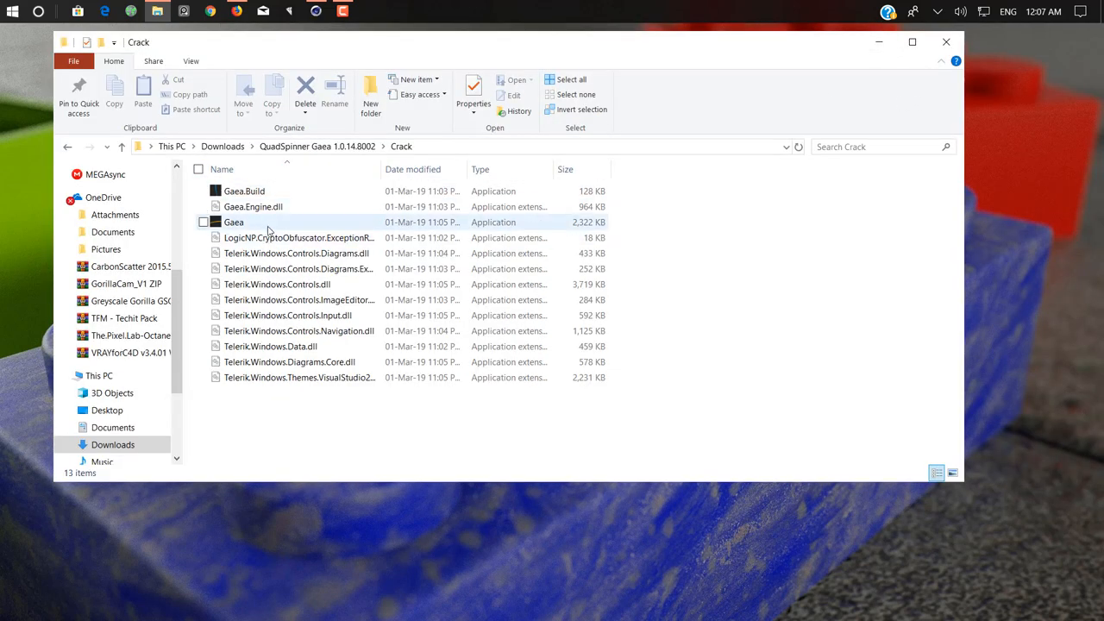
pyautogui.moveTo(235, 221)
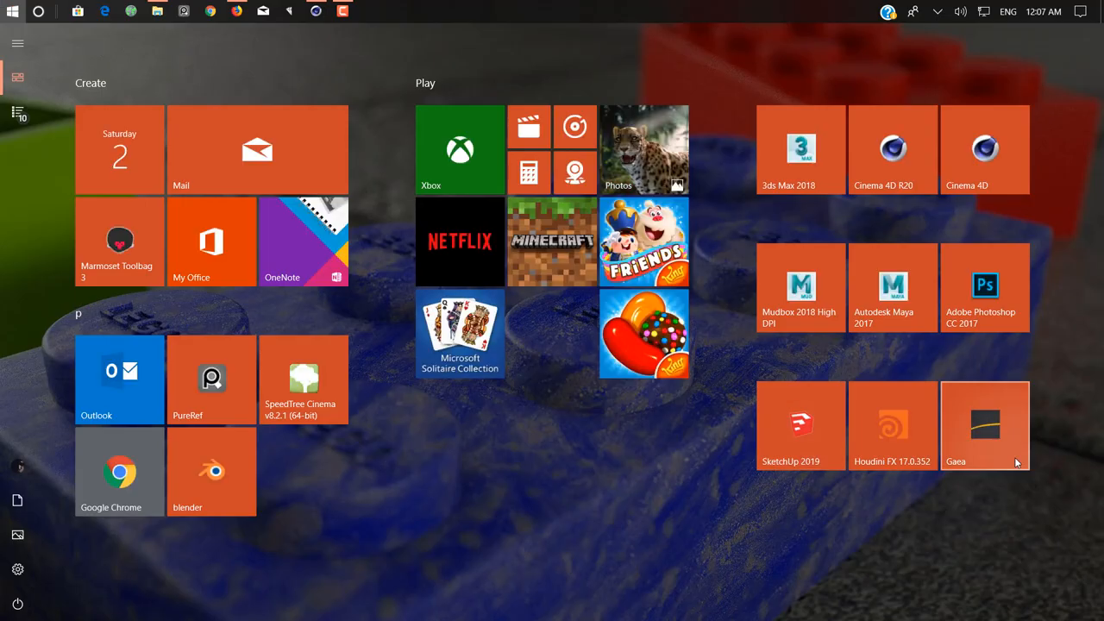
# Dismiss the launcher, reveal More info on the SmartScreen warning and run Gaea.exe anyway.
pyautogui.press('Escape')
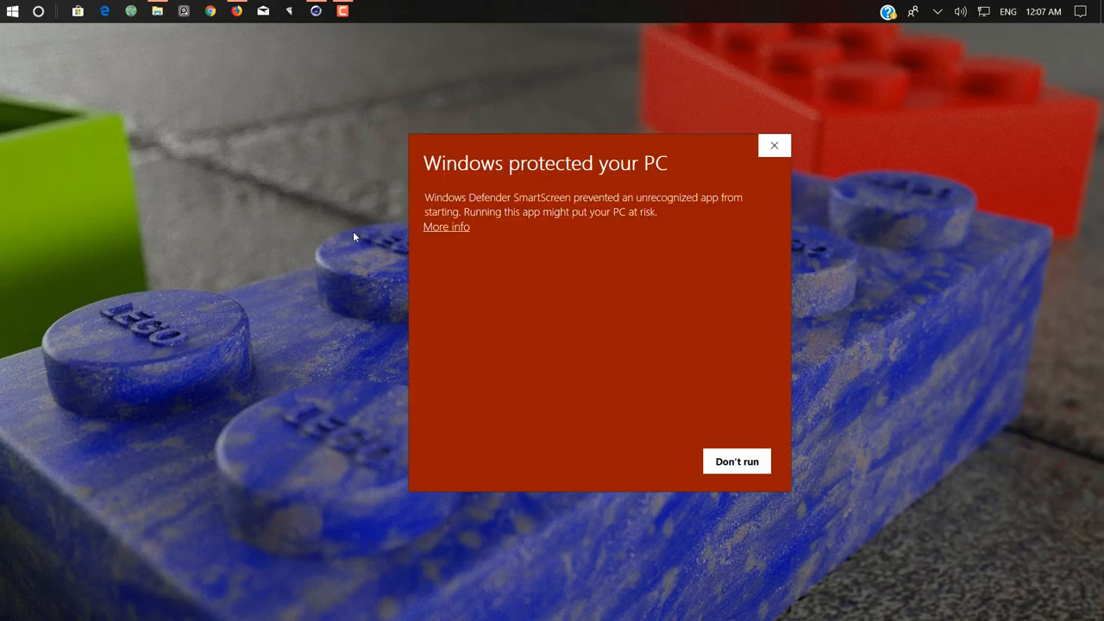
pyautogui.click(445, 226)
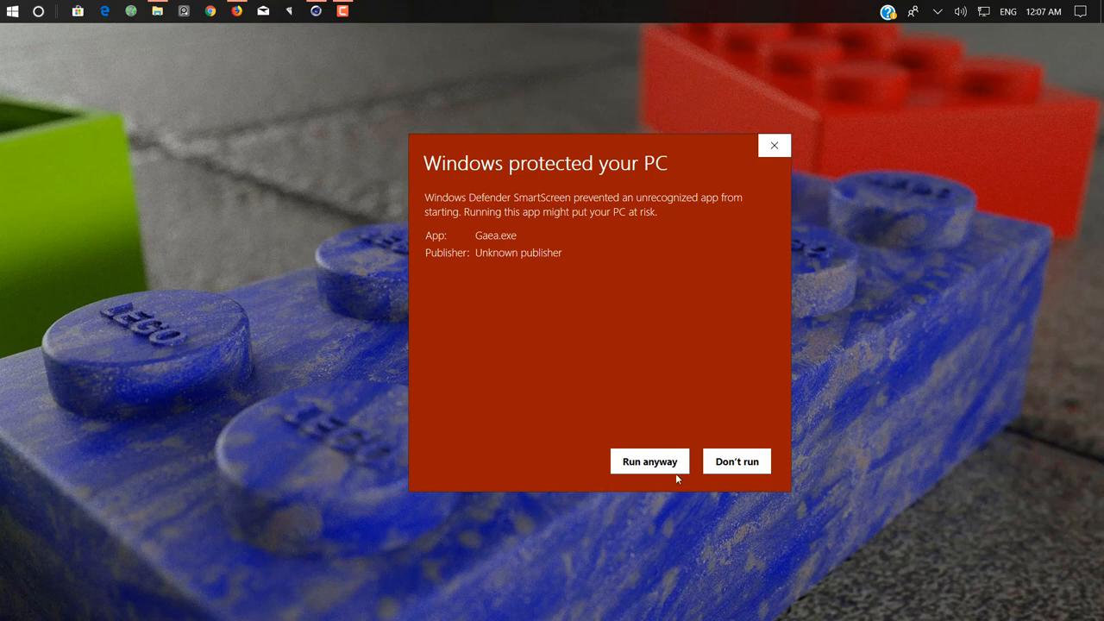
pyautogui.click(648, 461)
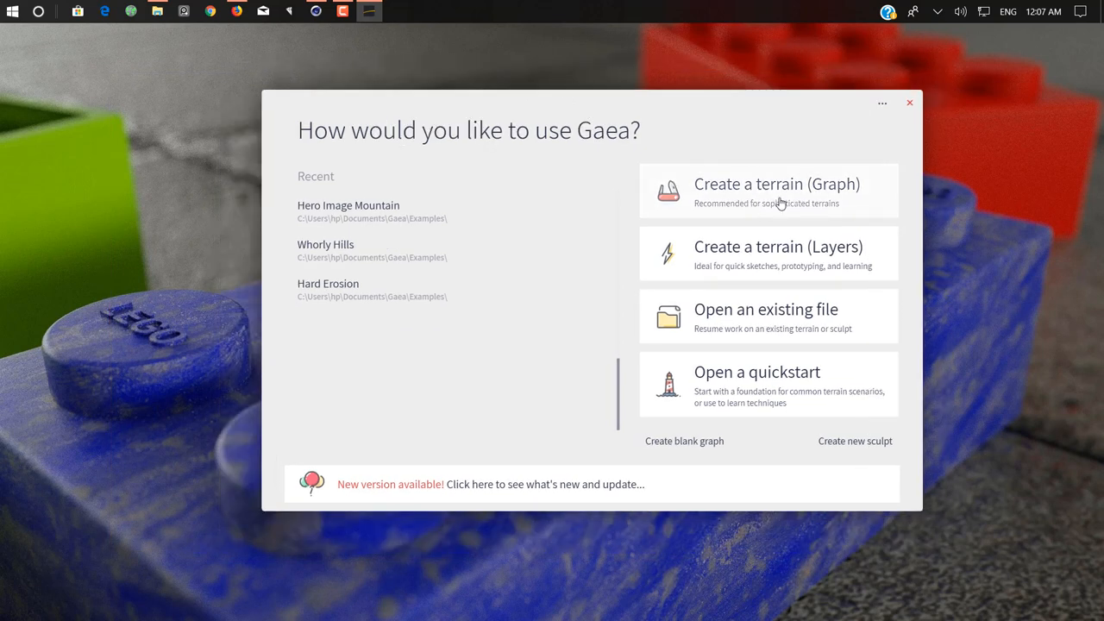
pyautogui.moveTo(802, 386)
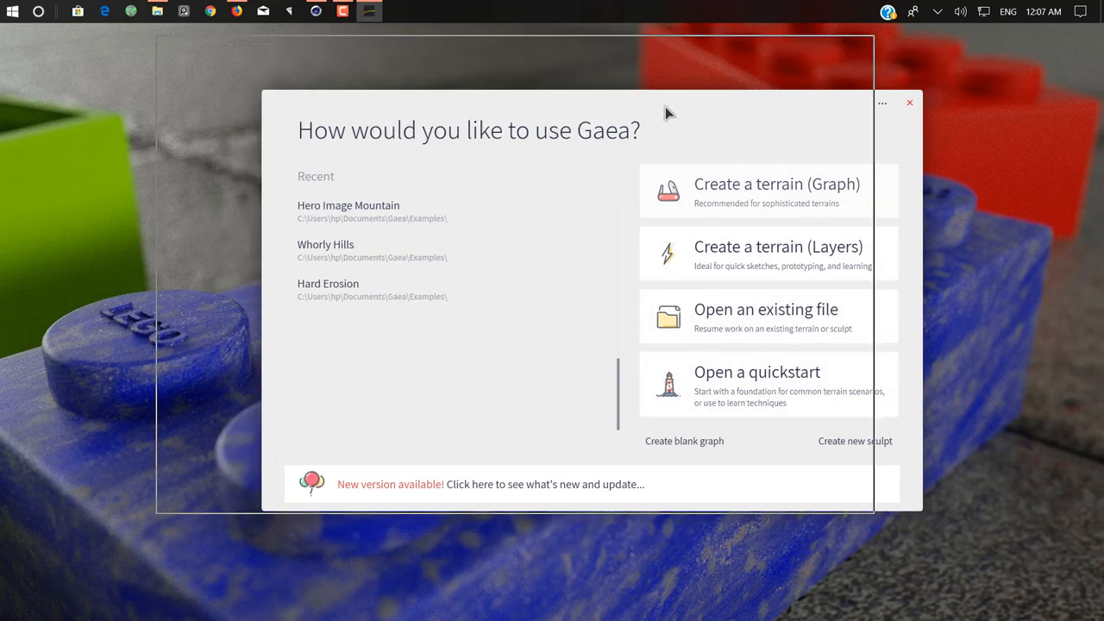
# Choose Open a quickstart and load an example .tor terrain from the Examples folder.
pyautogui.click(755, 372)
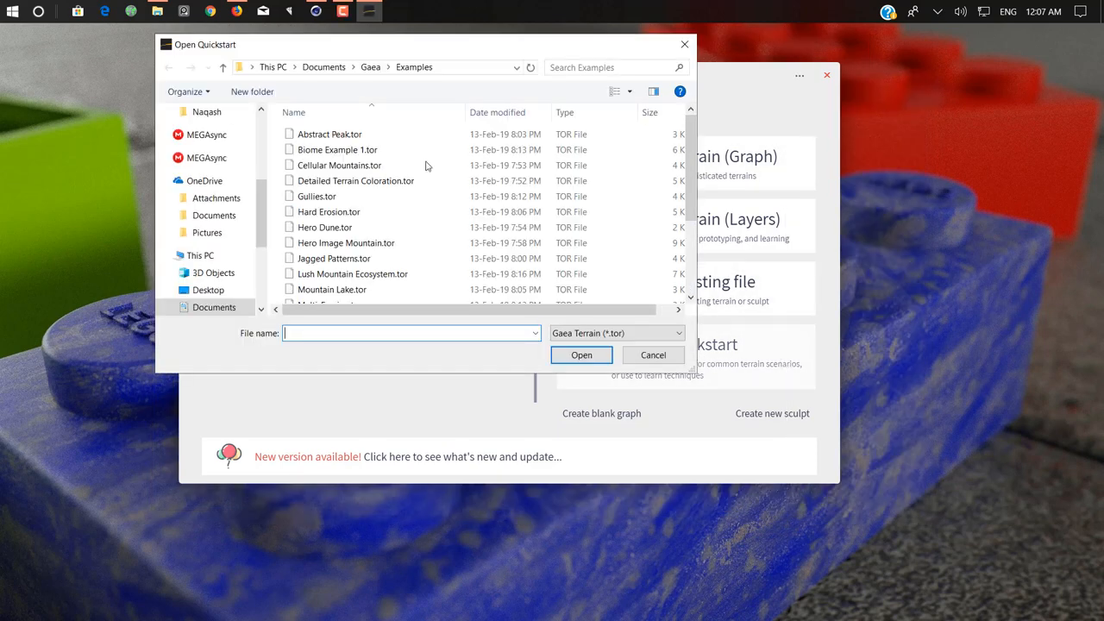
pyautogui.moveTo(435, 257)
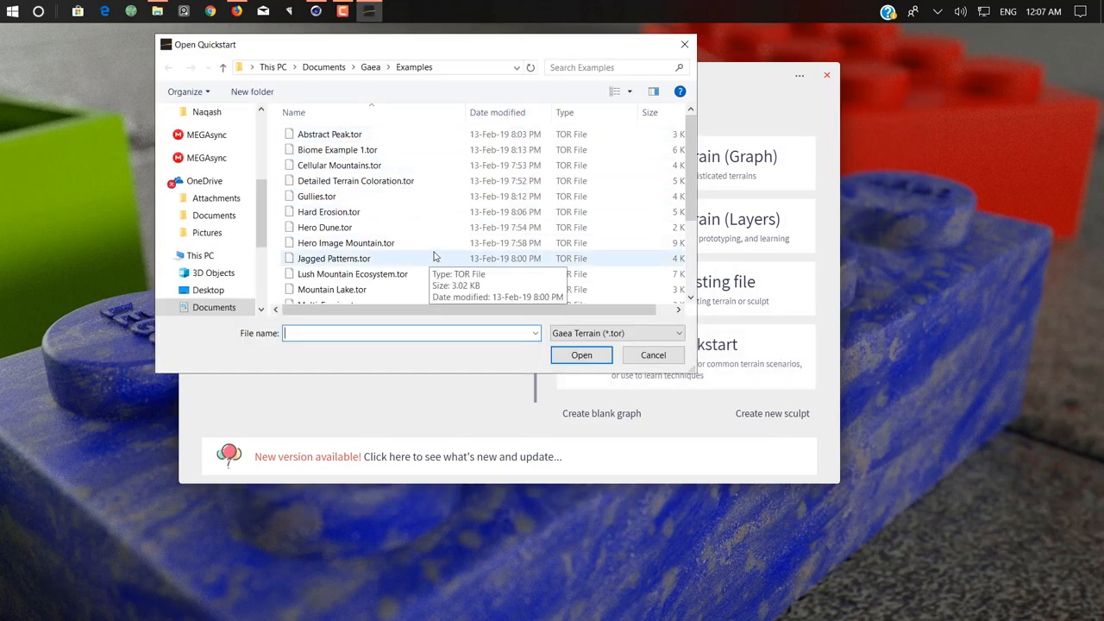
pyautogui.scroll(-3)
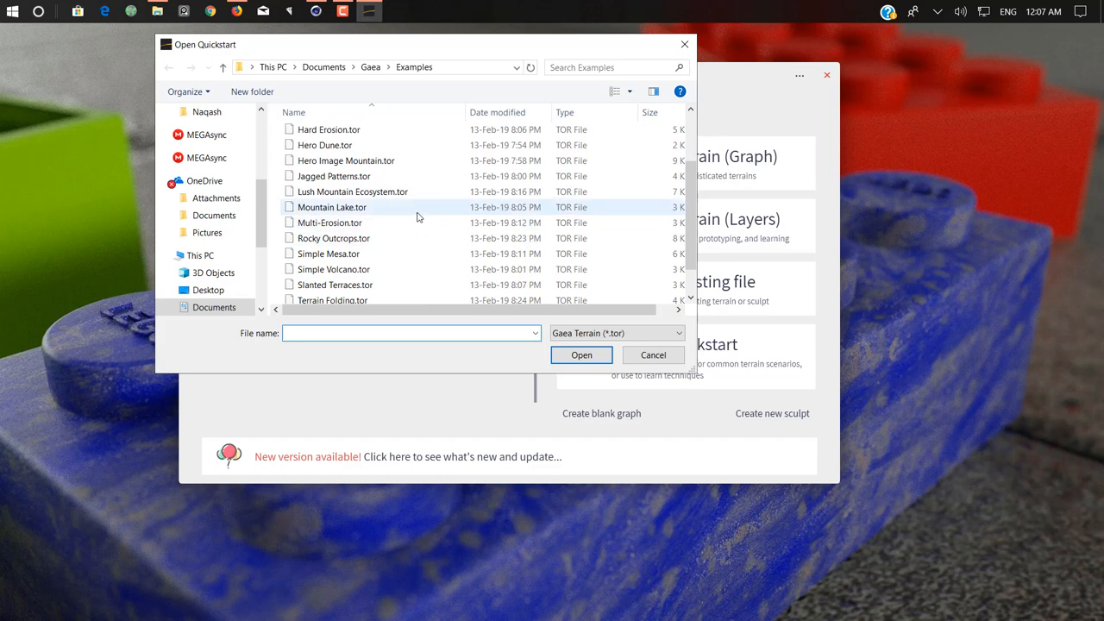
pyautogui.click(351, 191)
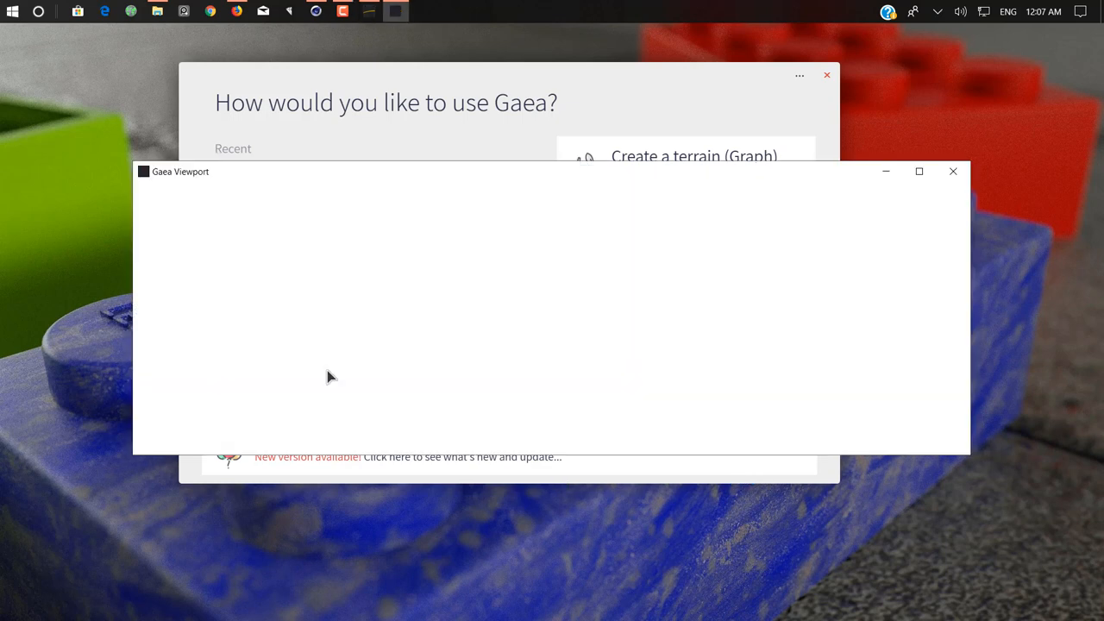
# Select graph nodes in Lush Mountain Ecosystem, ending on the Combine node's settings.
pyautogui.click(693, 155)
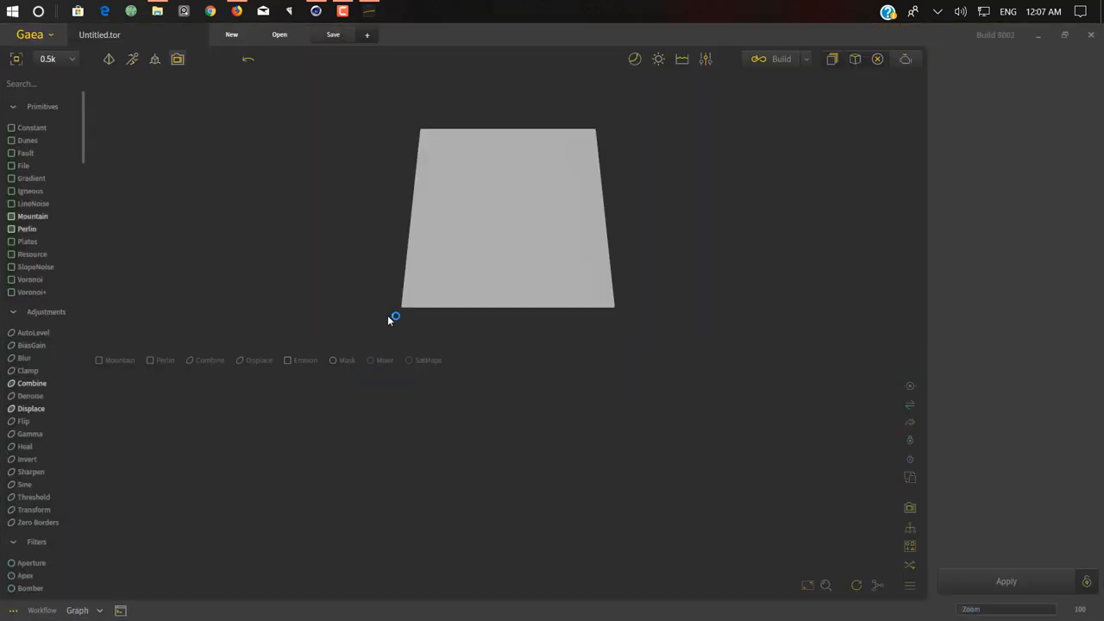
pyautogui.click(280, 34)
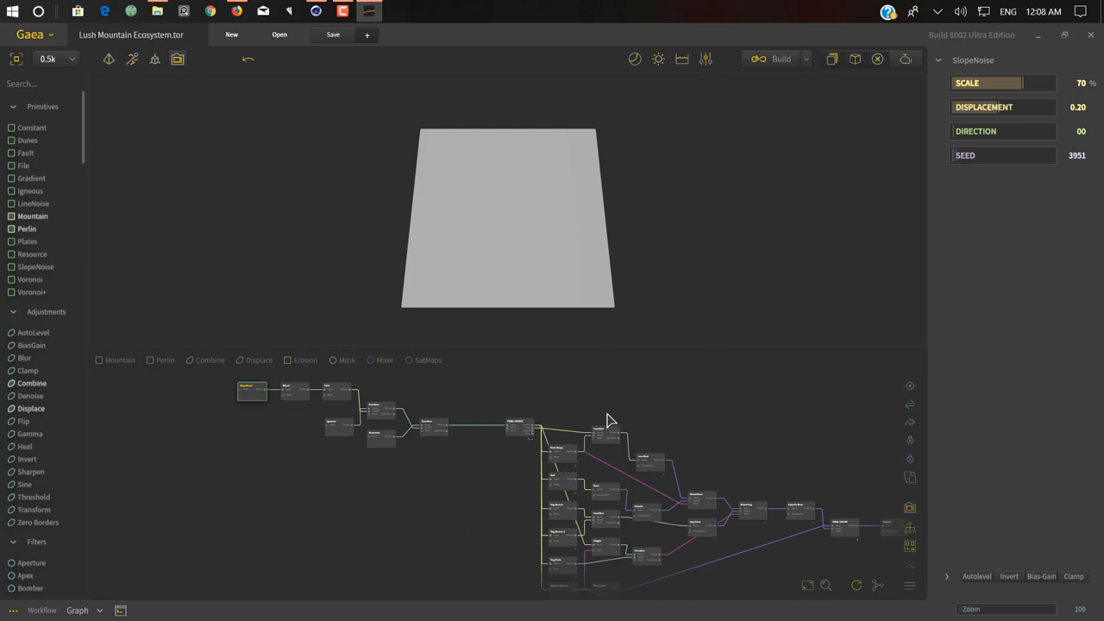
pyautogui.moveTo(383, 490)
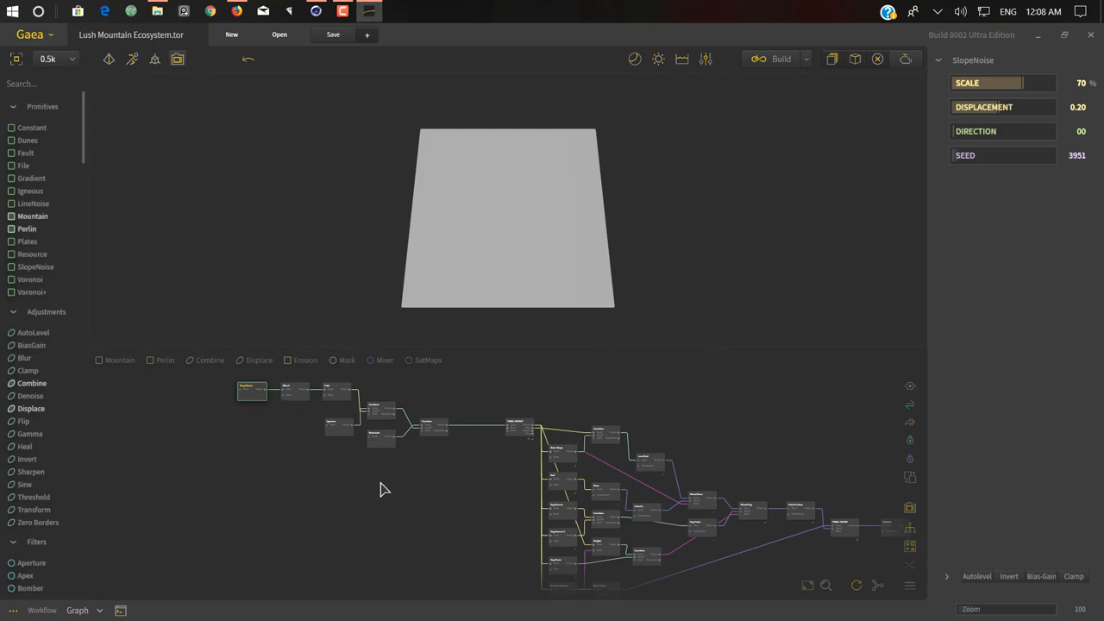
pyautogui.moveTo(334, 490)
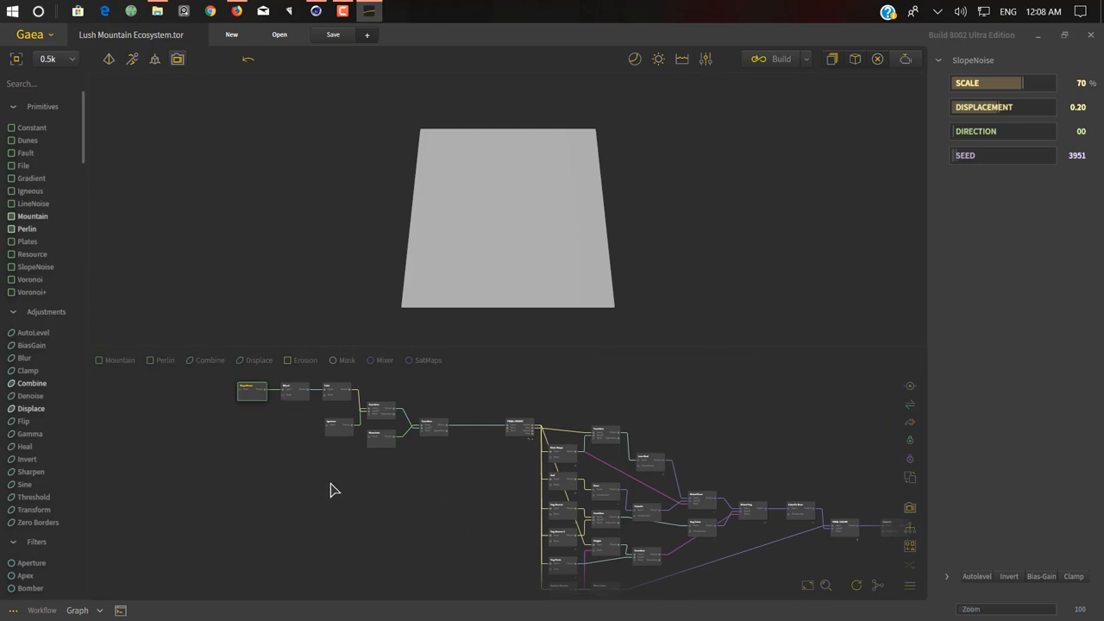
pyautogui.moveTo(393, 421)
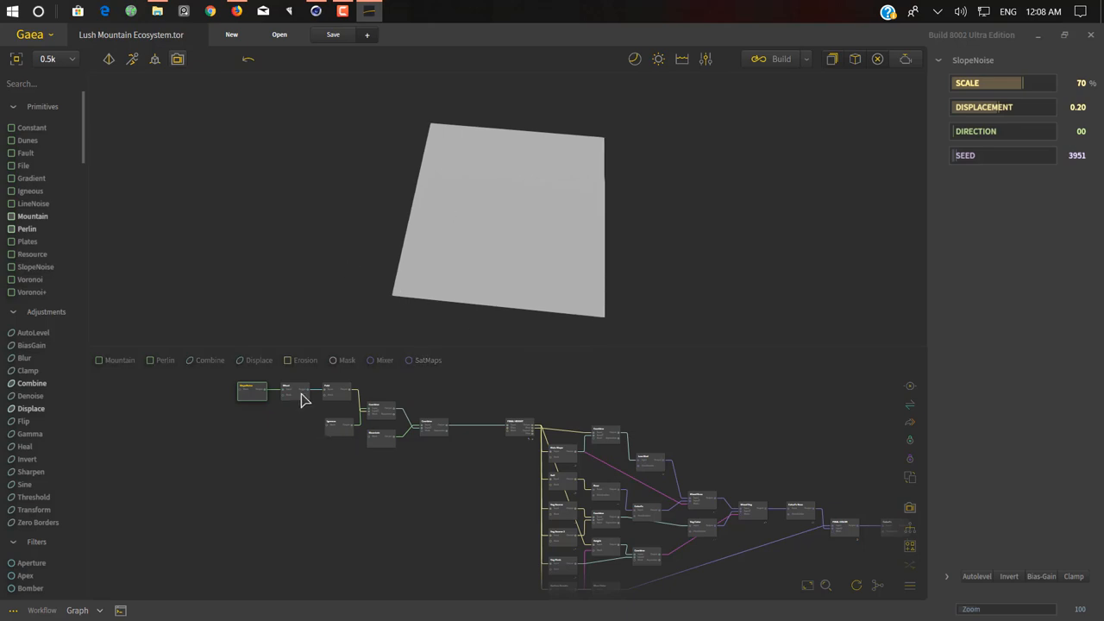
pyautogui.click(295, 390)
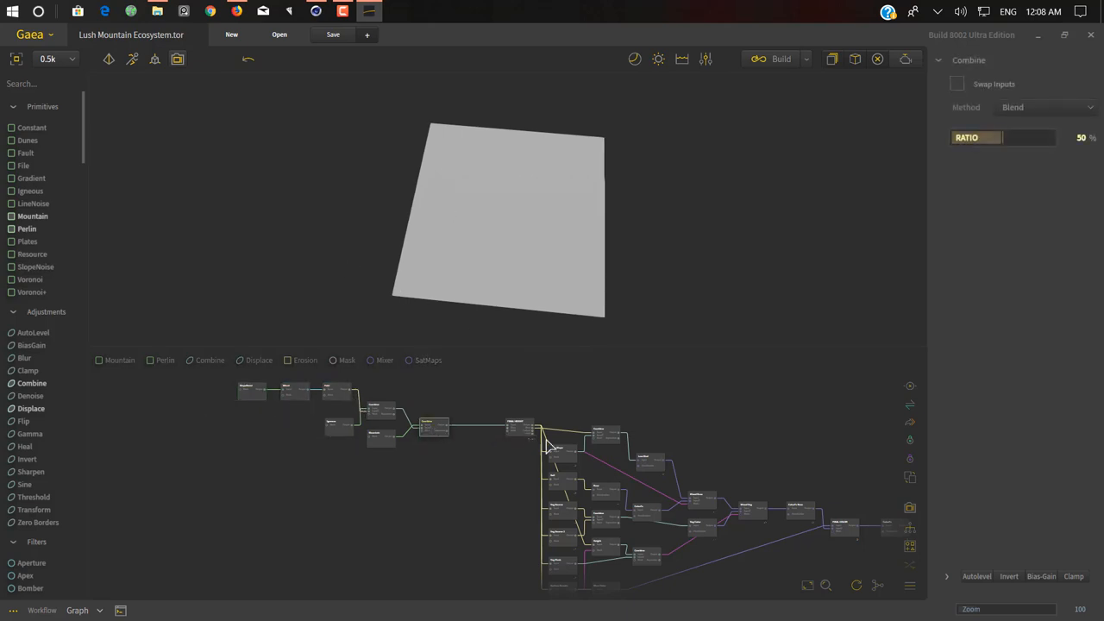
pyautogui.click(561, 452)
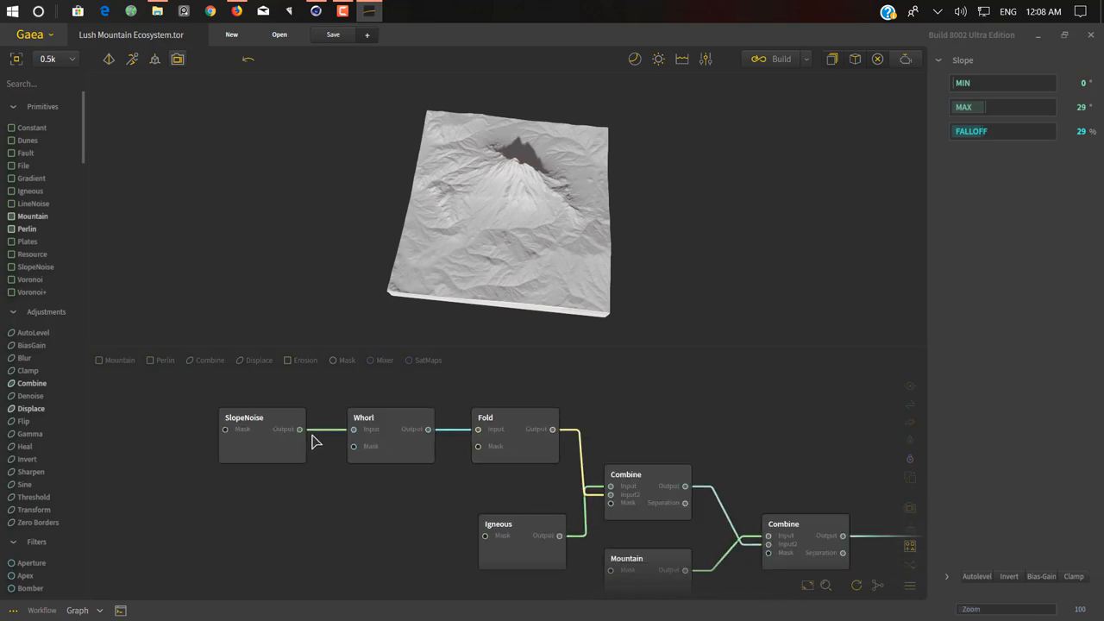
pyautogui.moveTo(222, 456)
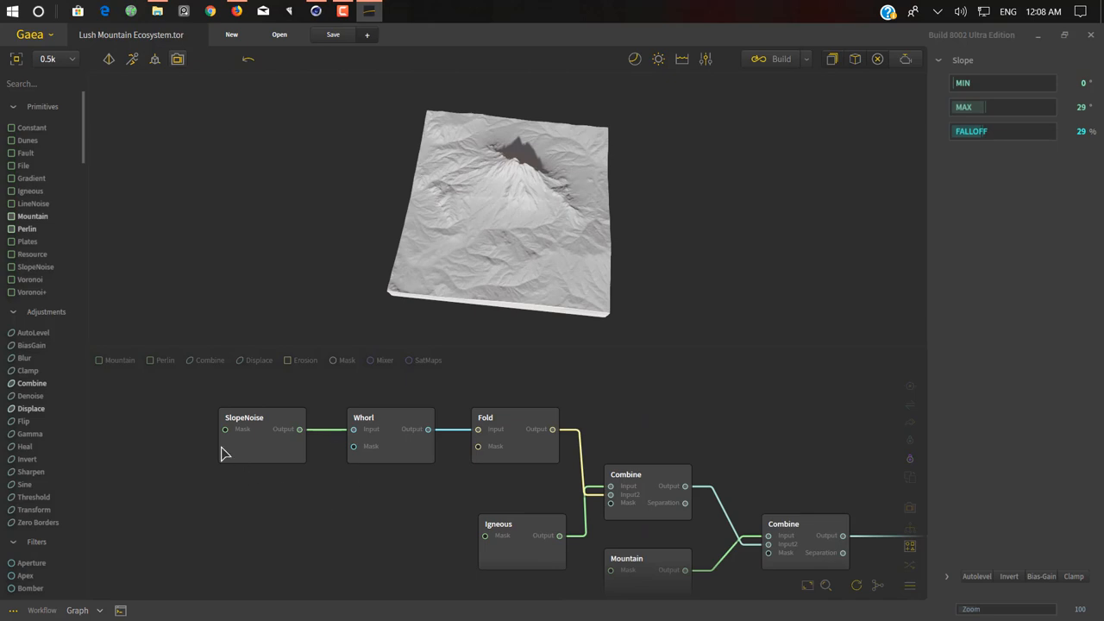
# Select the SlopeNoise node to display its settings while the mountain renders.
pyautogui.click(263, 434)
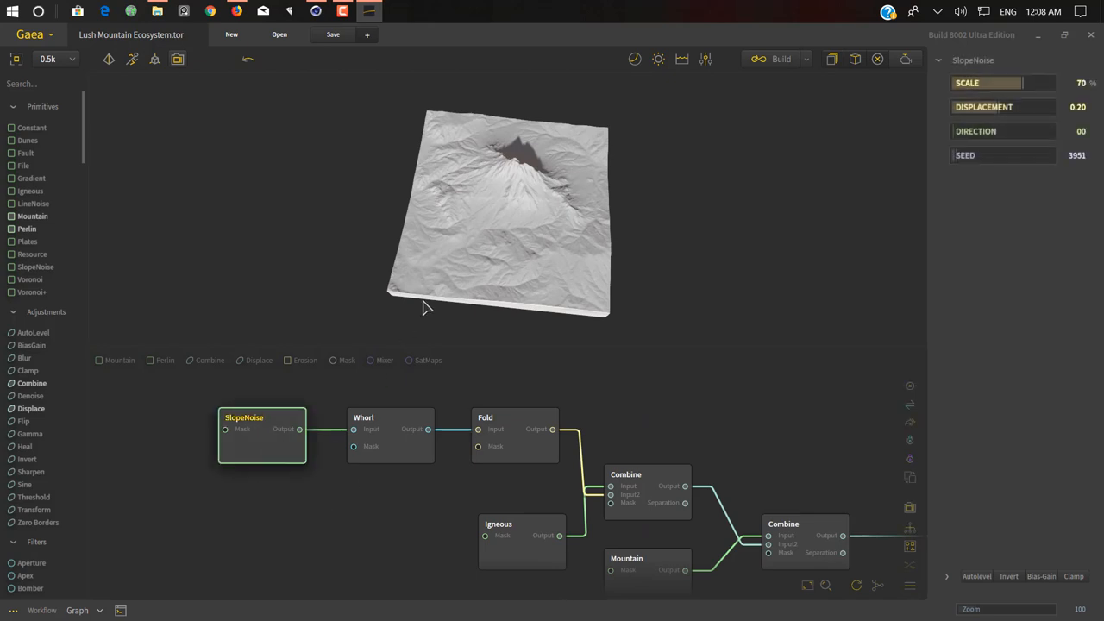
pyautogui.moveTo(255, 410)
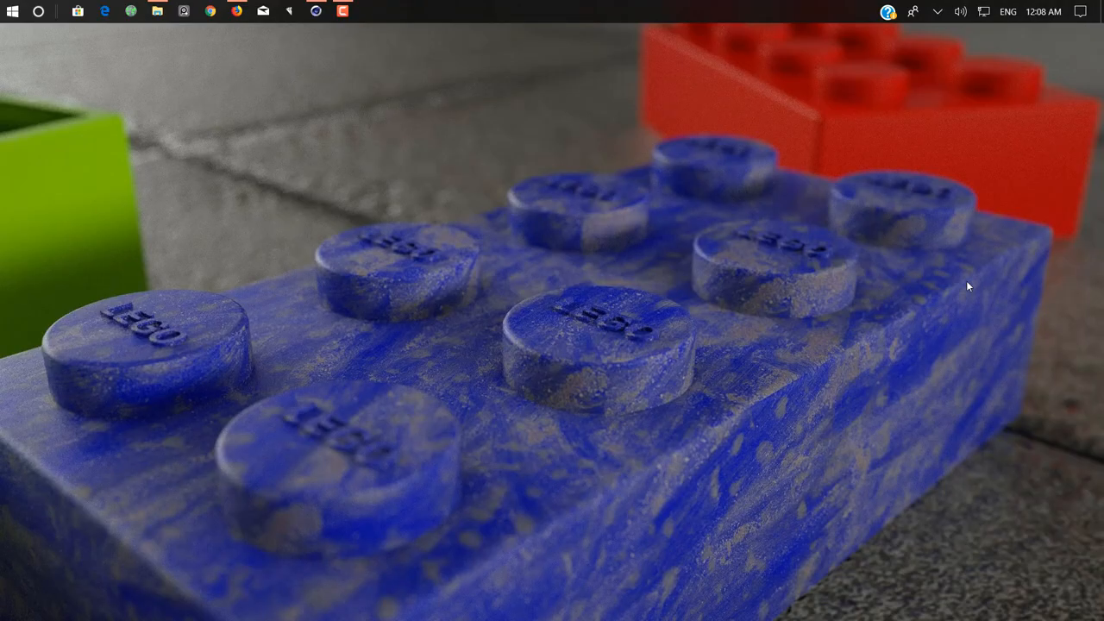
# Relaunch Gaea and load Mountain Lake.tor from the quickstart Examples folder.
pyautogui.click(12, 10)
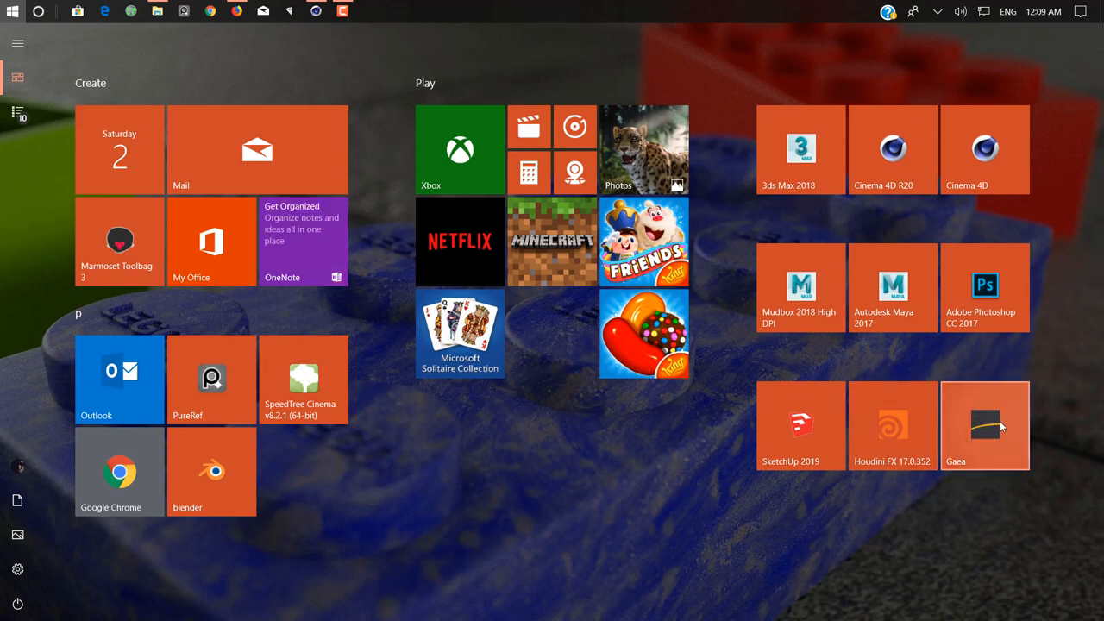
pyautogui.click(983, 424)
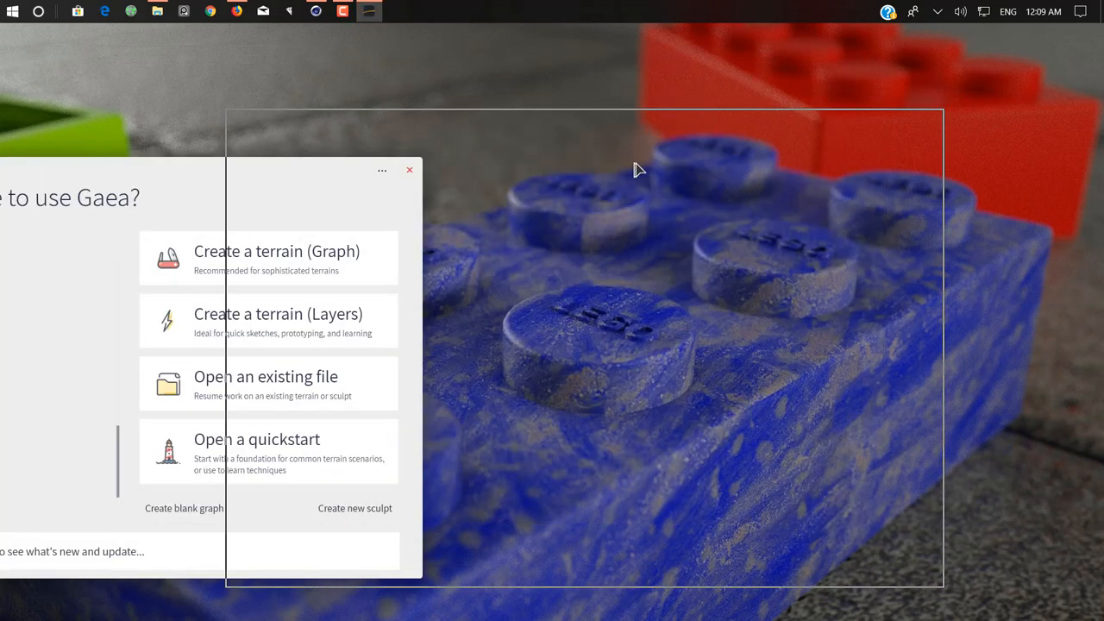
pyautogui.click(255, 440)
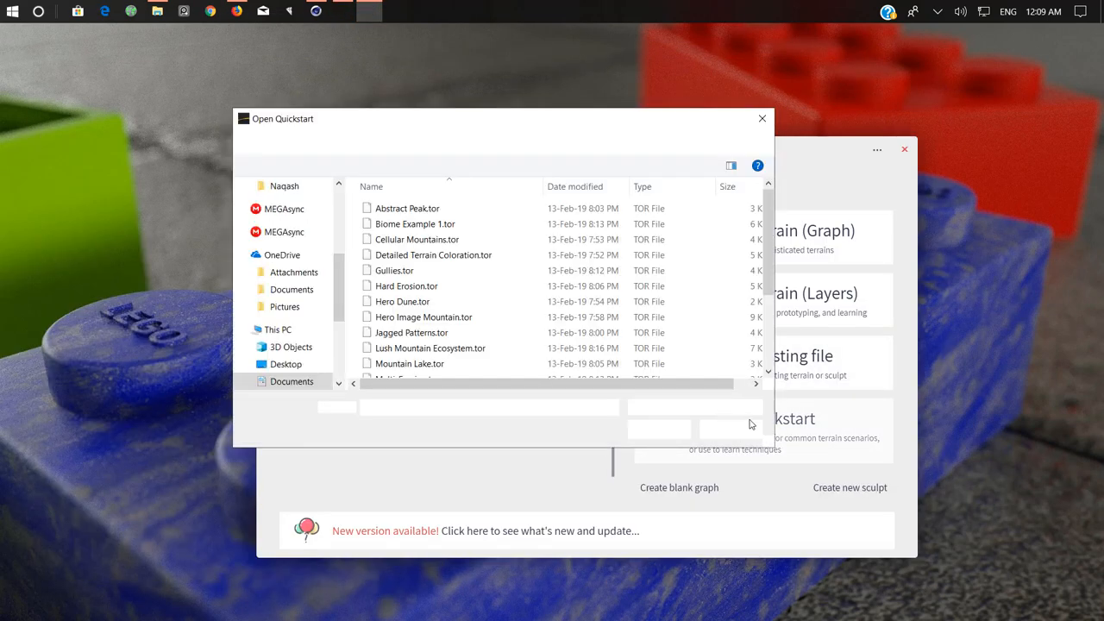
pyautogui.click(393, 269)
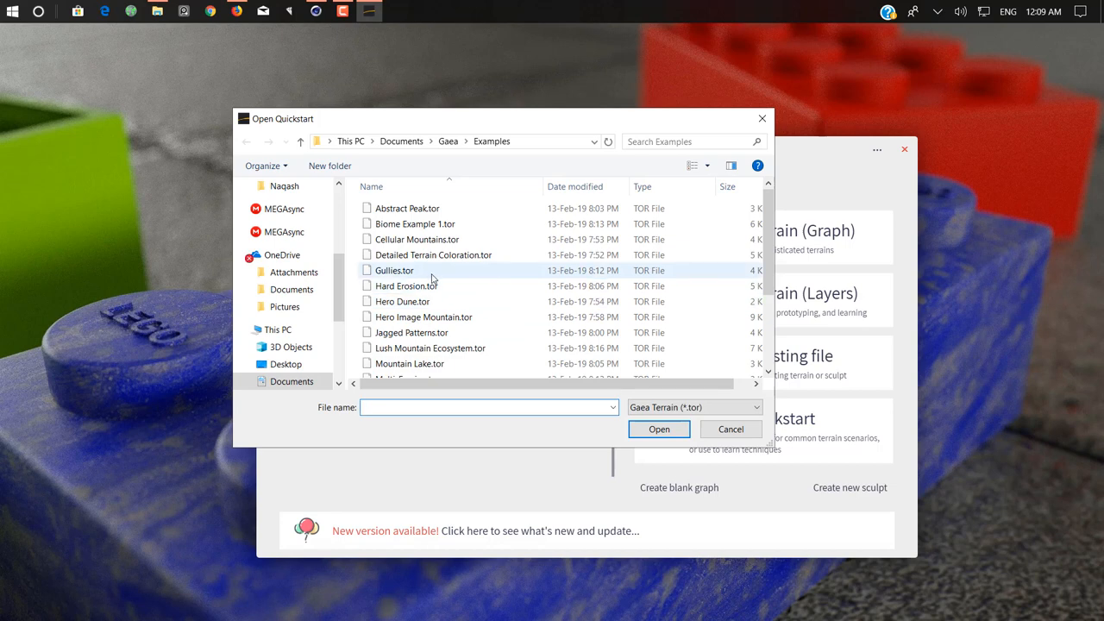
pyautogui.scroll(-3)
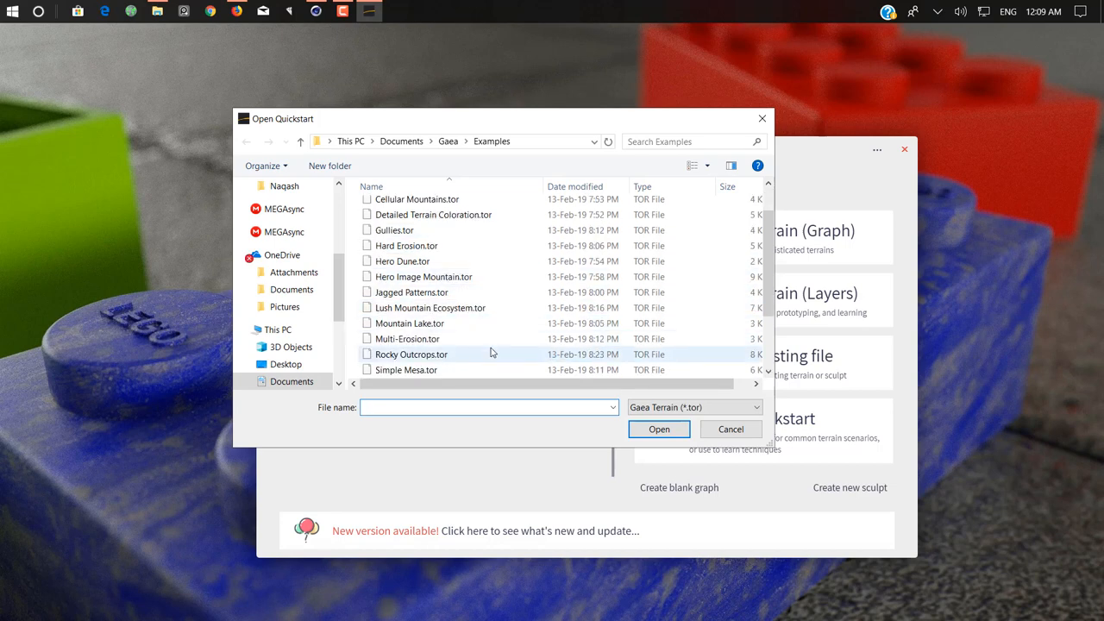
pyautogui.click(730, 427)
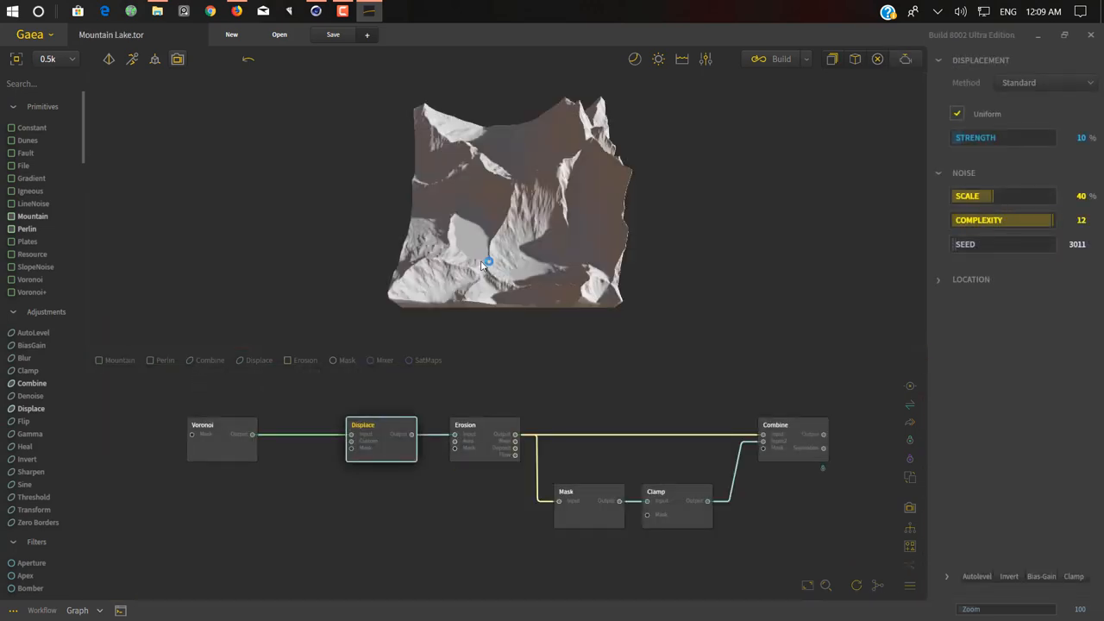
pyautogui.moveTo(524, 264)
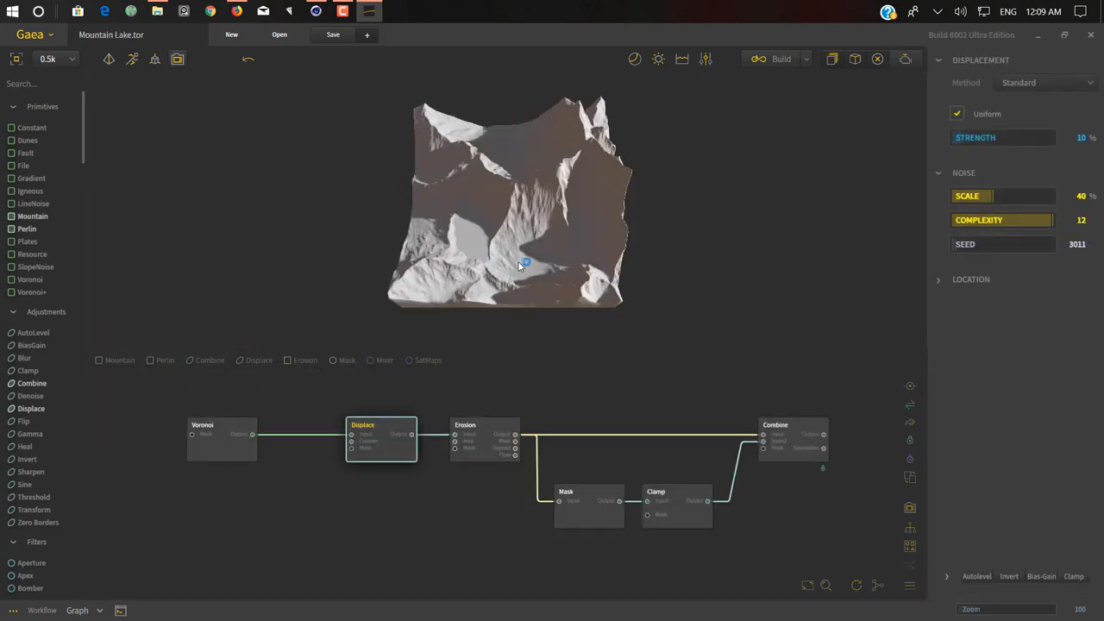
# Drag an Igneous node into the graph, then add a Soil node from further down the library.
pyautogui.moveTo(524, 262); pyautogui.dragTo(662, 171)
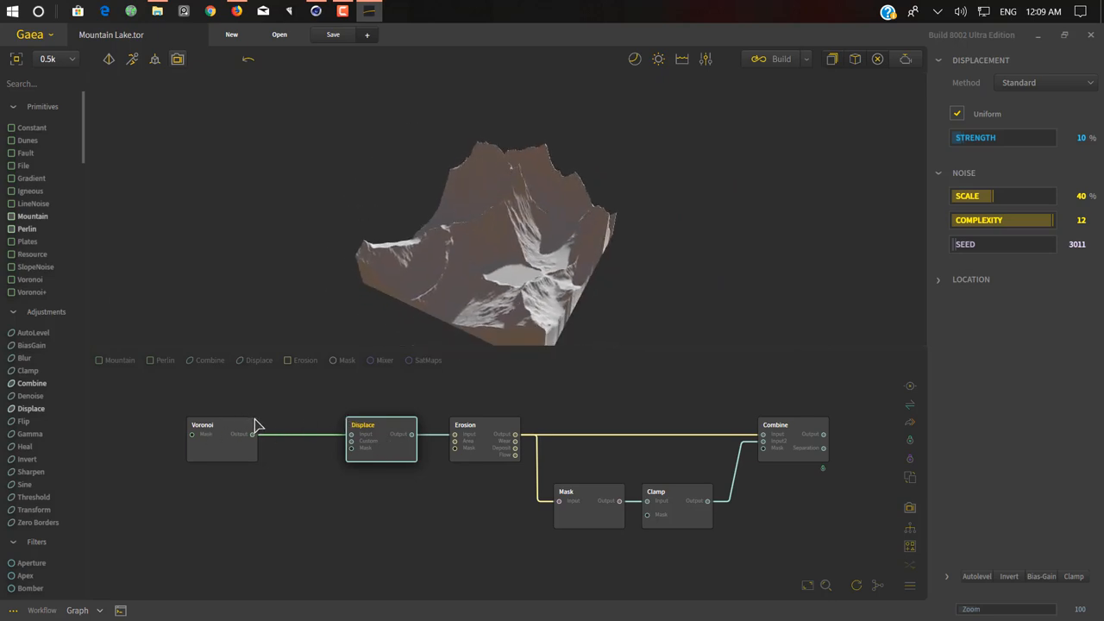
pyautogui.moveTo(29, 189); pyautogui.dragTo(153, 328)
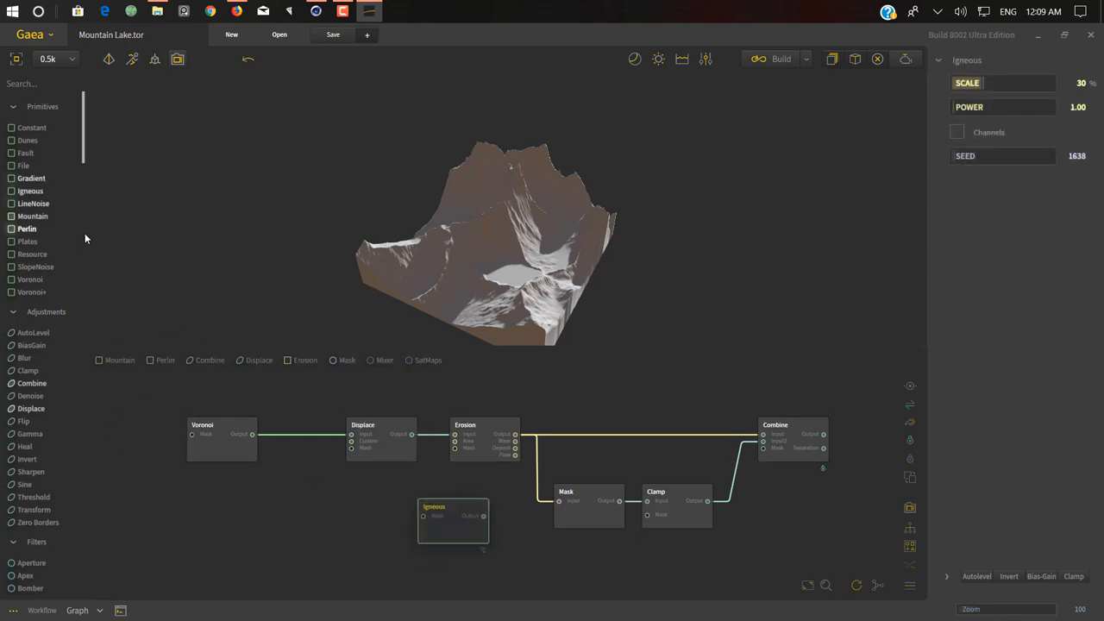
pyautogui.moveTo(128, 323)
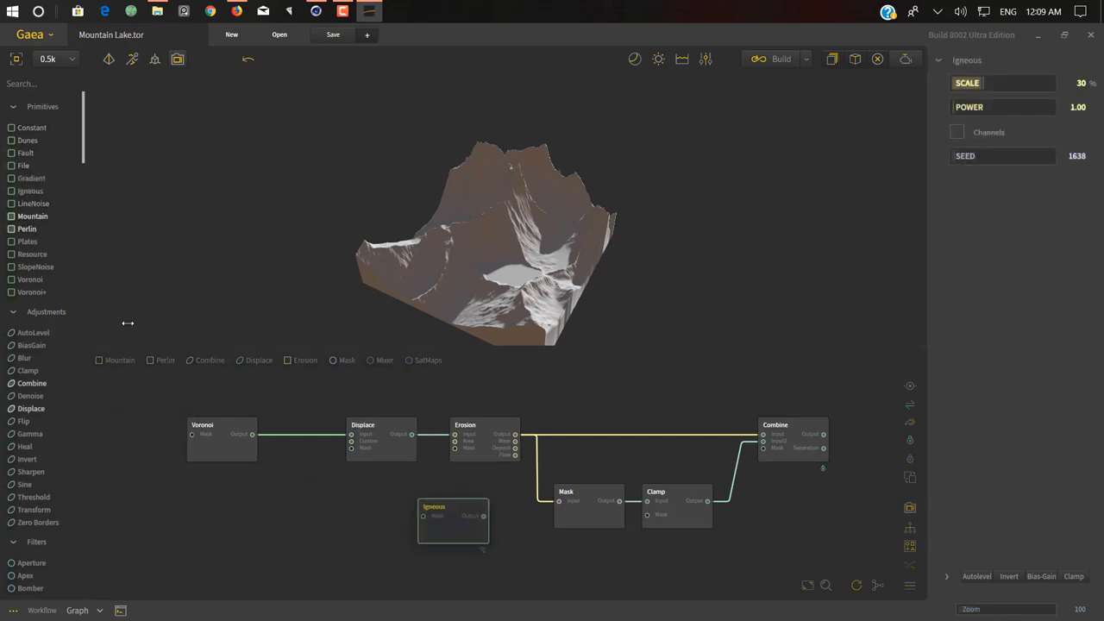
pyautogui.moveTo(38, 371)
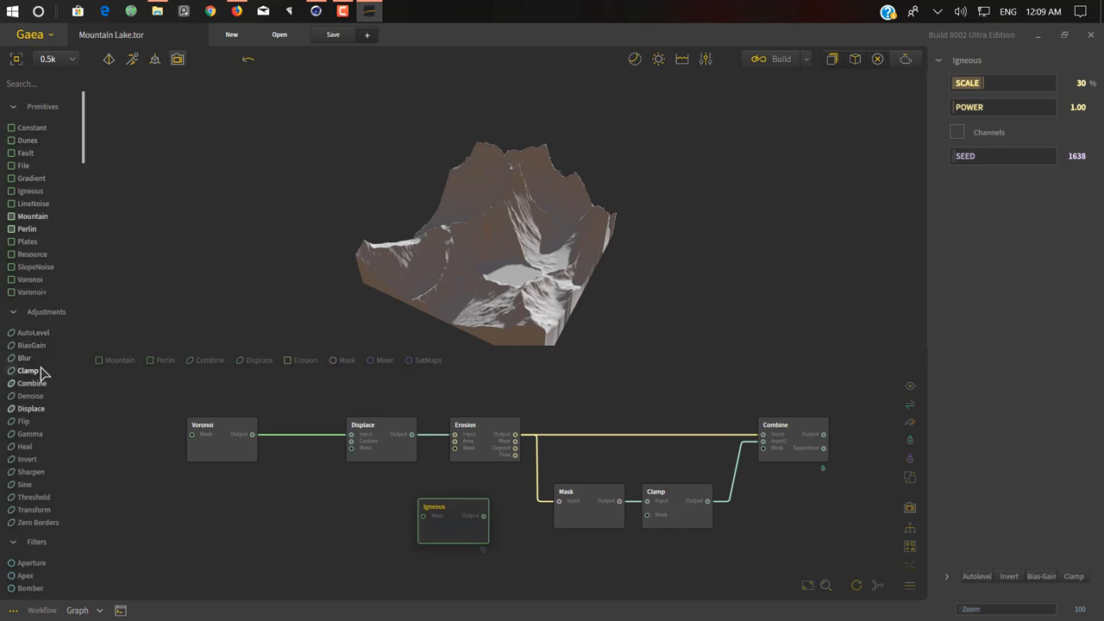
pyautogui.scroll(-3)
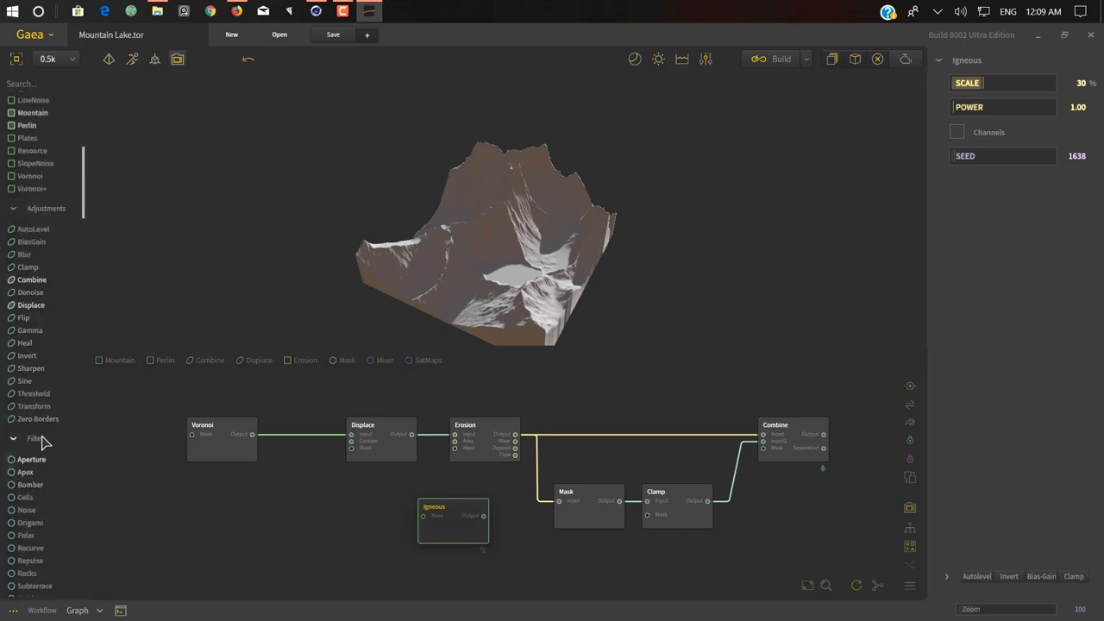
pyautogui.scroll(-3)
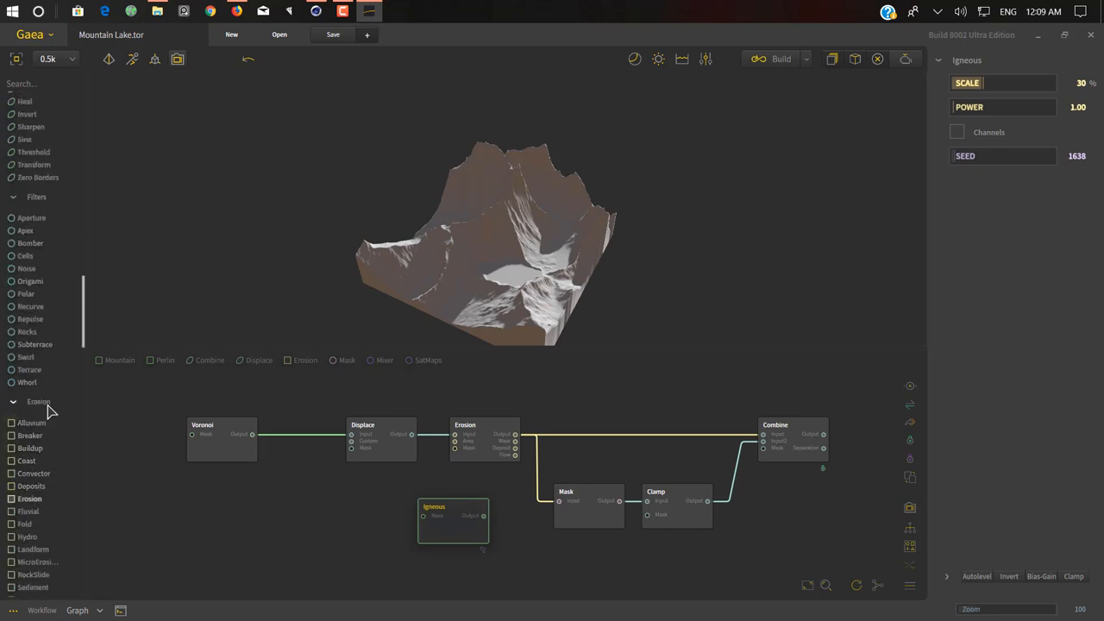
pyautogui.scroll(-3)
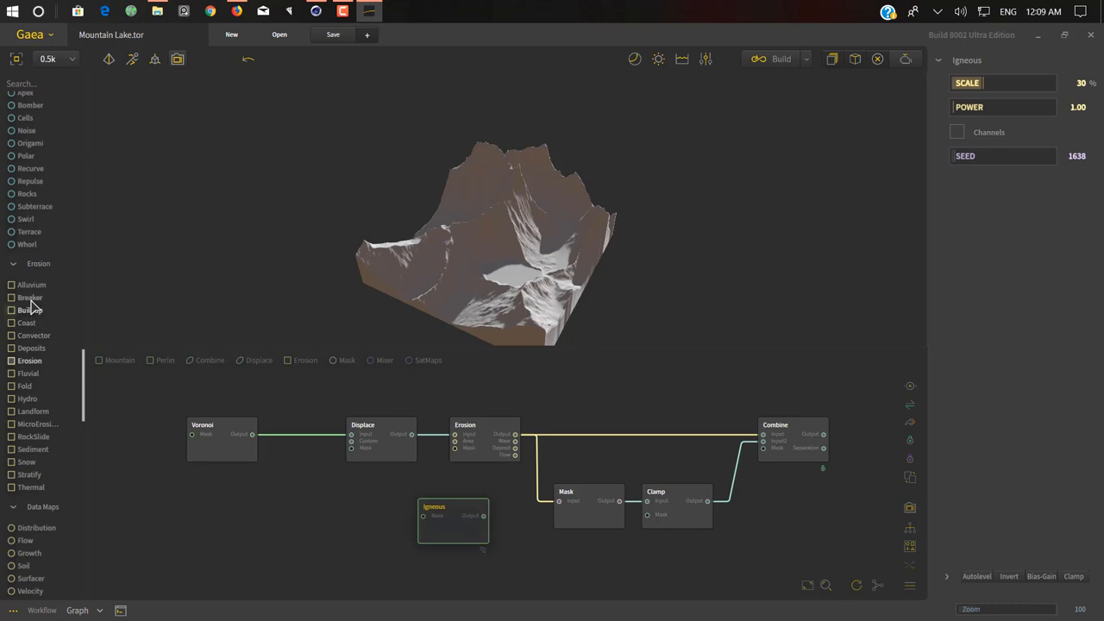
pyautogui.scroll(-3)
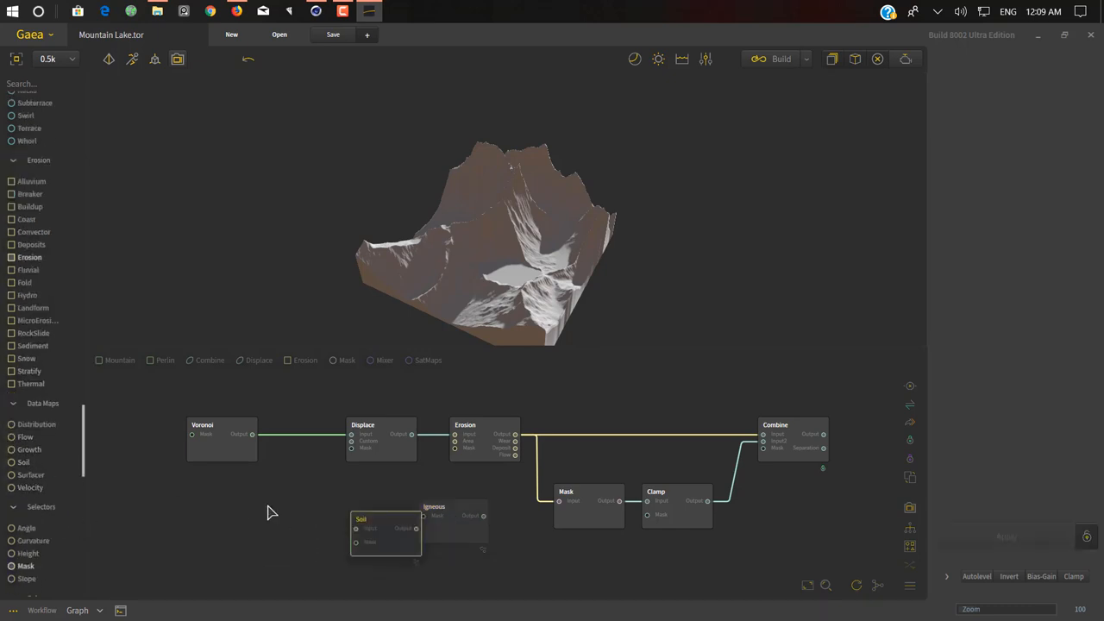
pyautogui.click(452, 517)
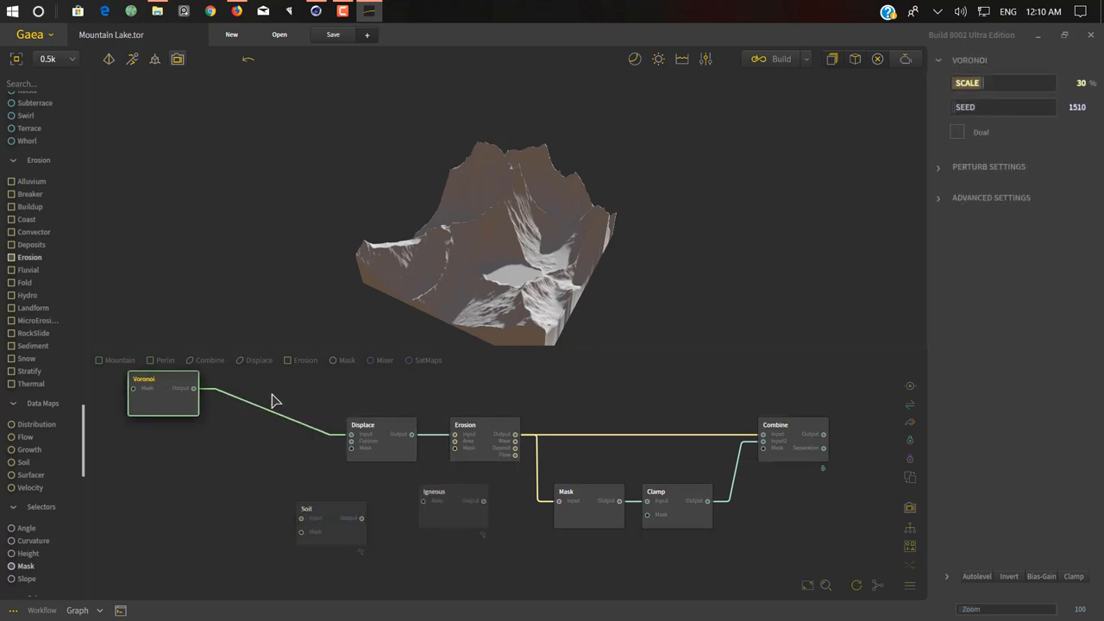
# Review the Erosion and Mask nodes, then wire the Combine output into the Soil node.
pyautogui.click(359, 400)
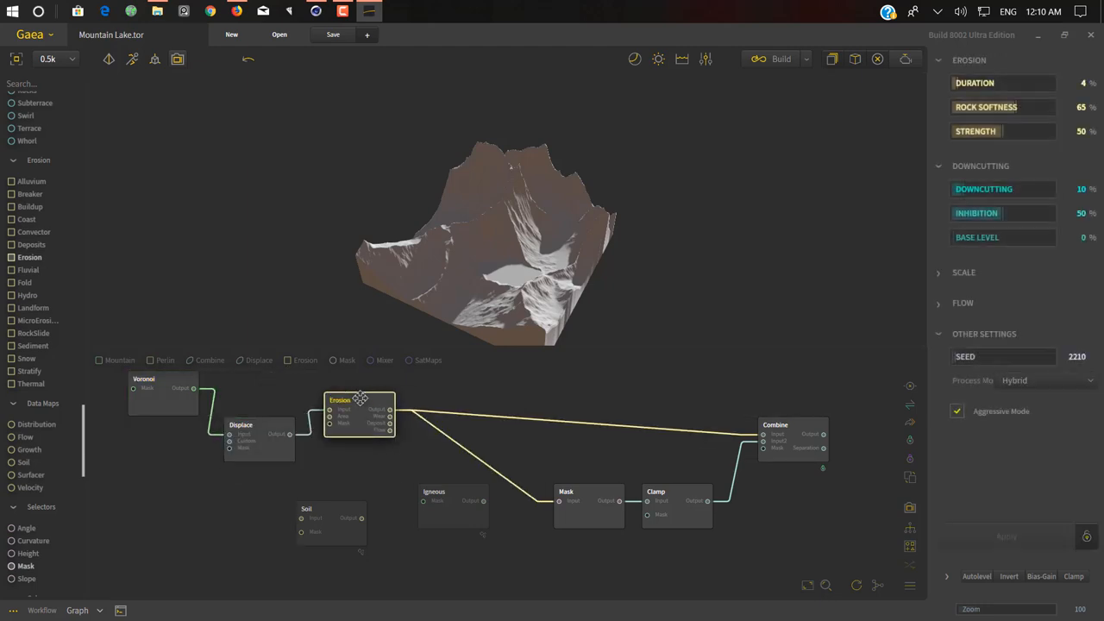
pyautogui.click(624, 400)
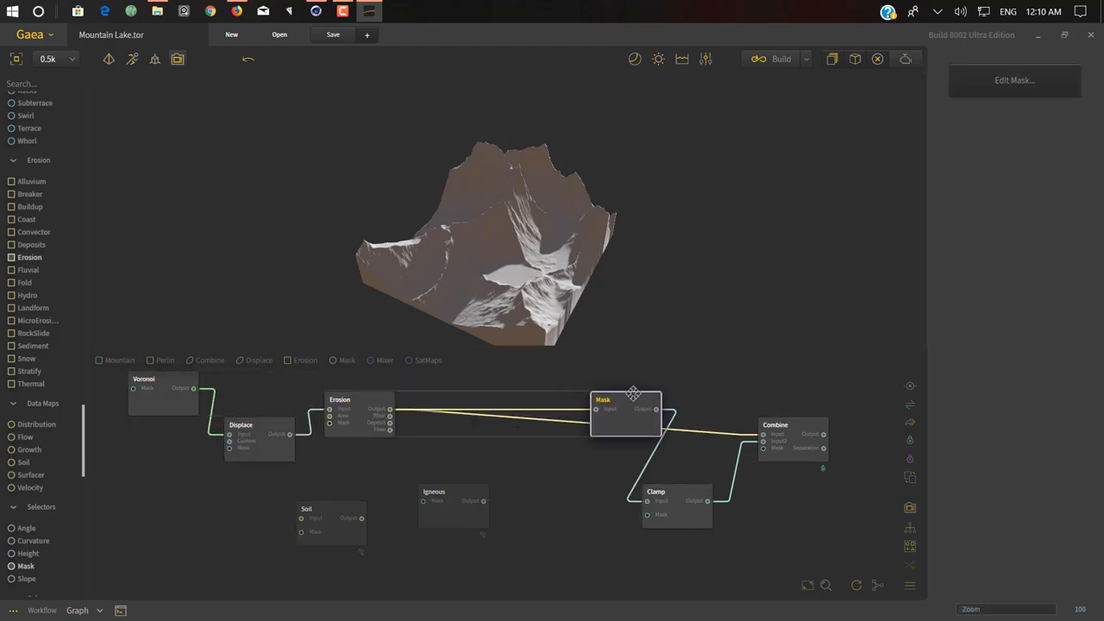
pyautogui.moveTo(624, 400); pyautogui.dragTo(502, 445)
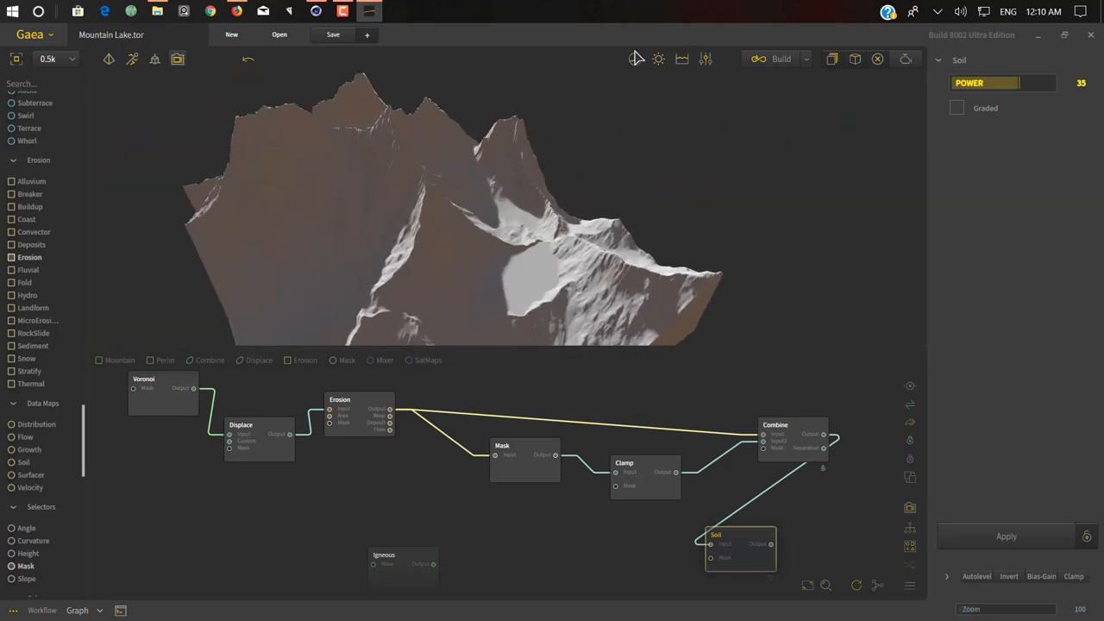
# Enable the viewport Water Level so water fills the low areas around the peaks.
pyautogui.click(658, 58)
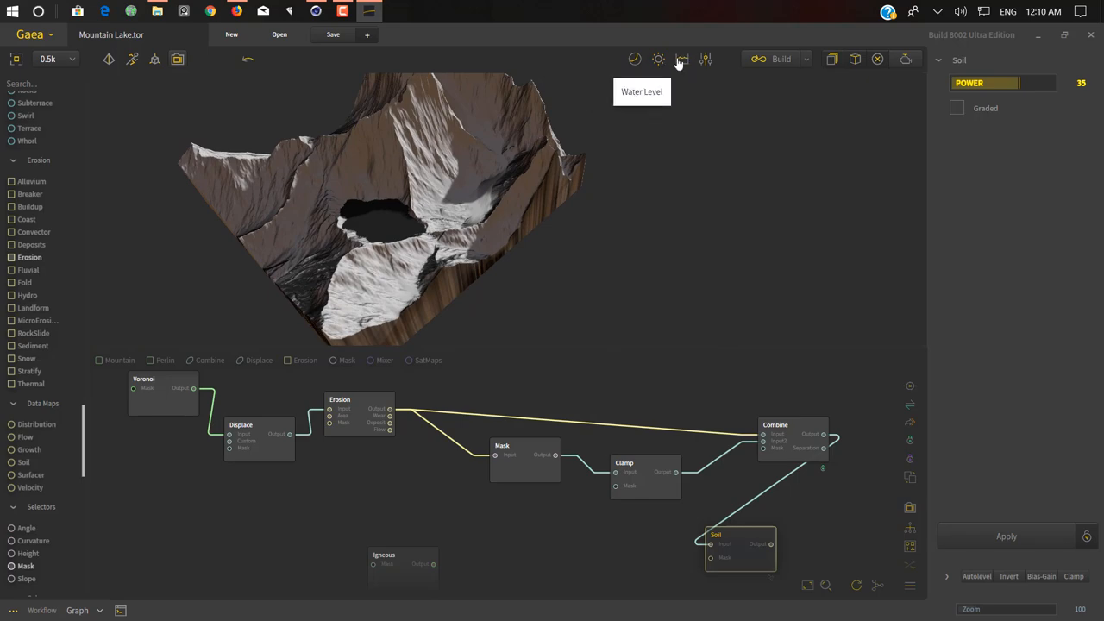
pyautogui.click(681, 59)
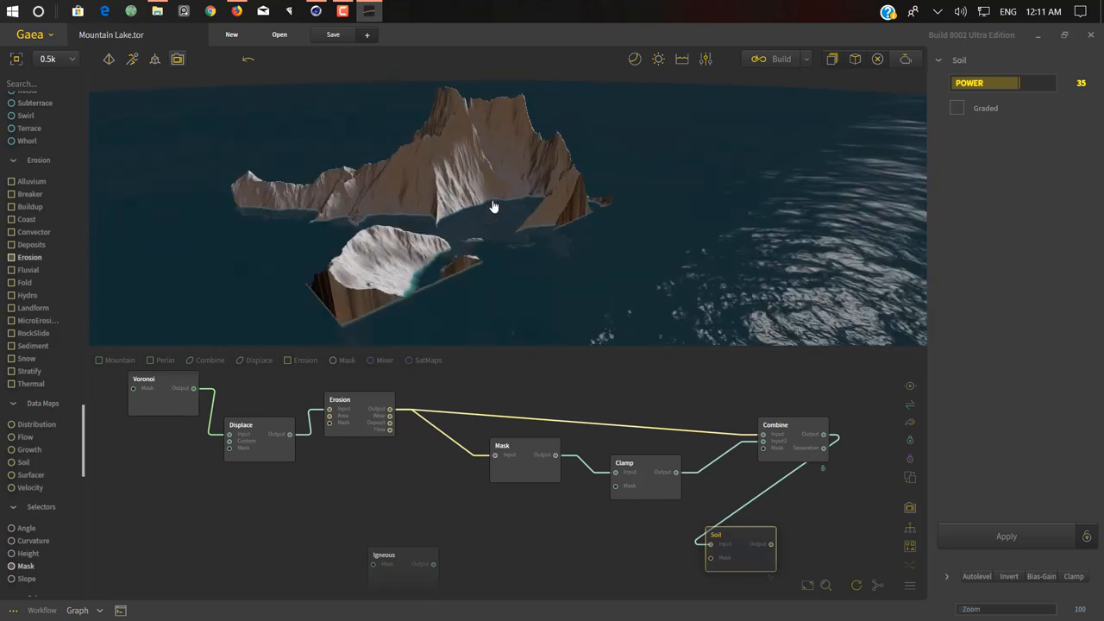
# Raise the preview resolution to 2K and orbit close around the rocky shoreline.
pyautogui.click(48, 58)
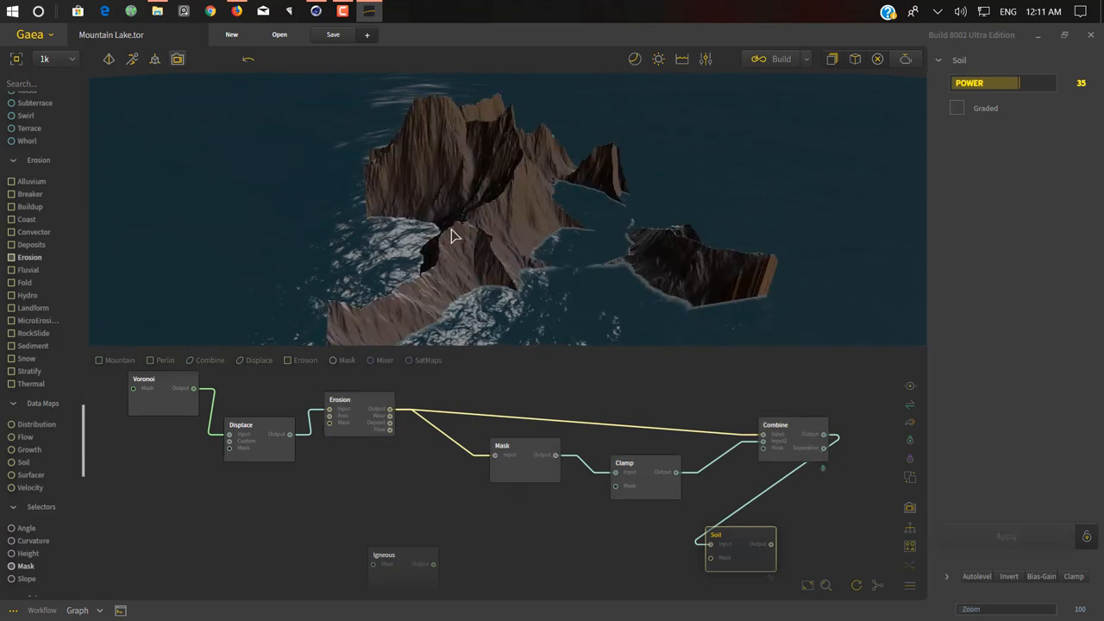
pyautogui.moveTo(456, 238); pyautogui.dragTo(434, 138)
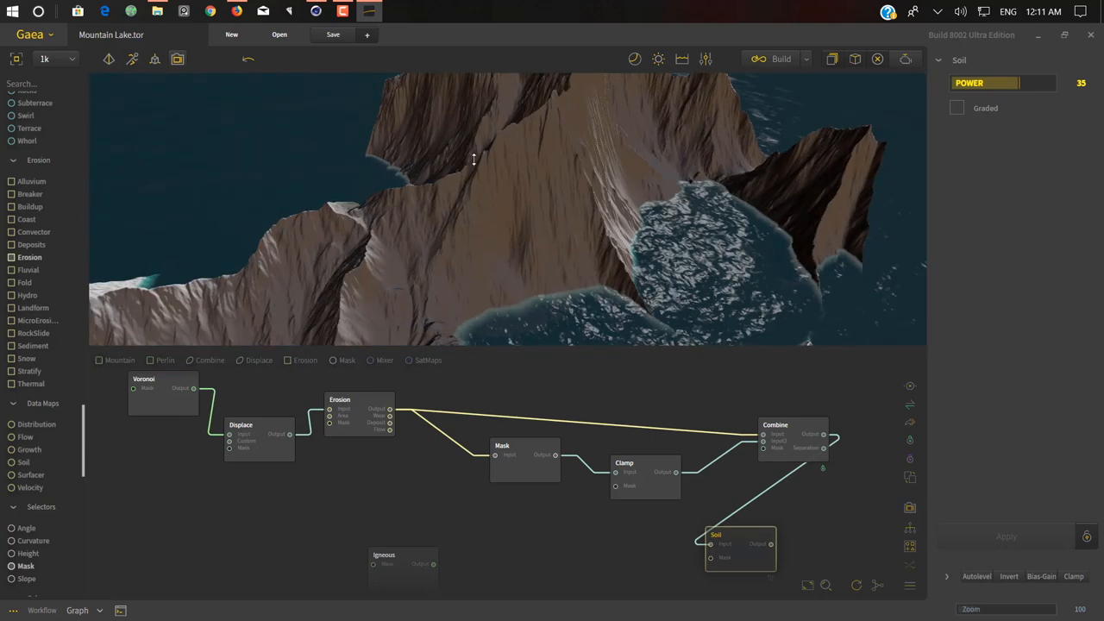
pyautogui.click(45, 59)
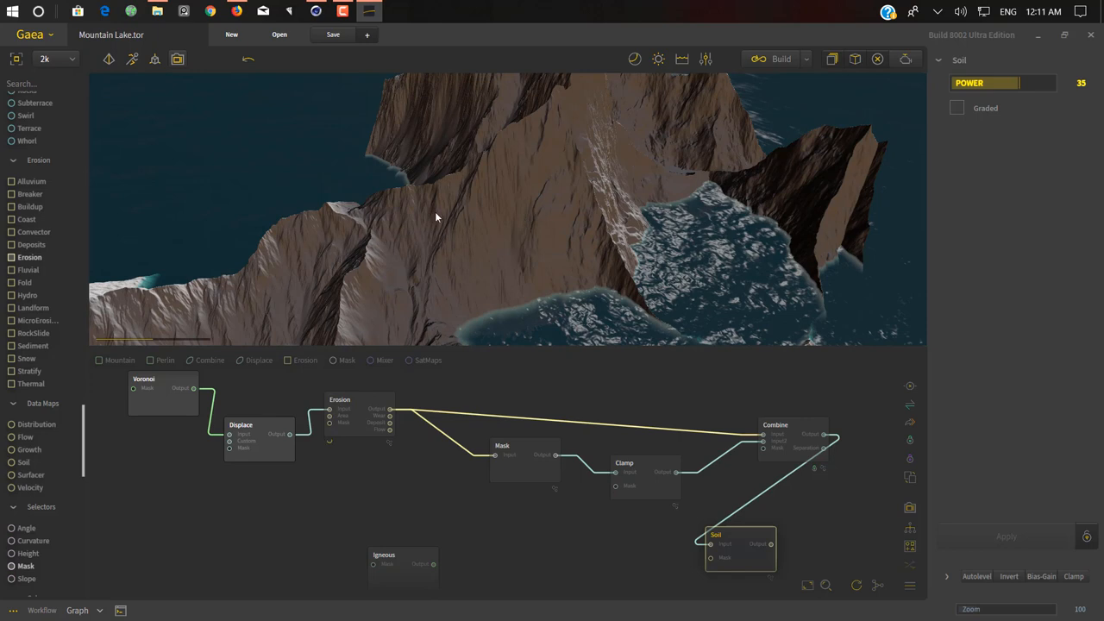
pyautogui.click(45, 59)
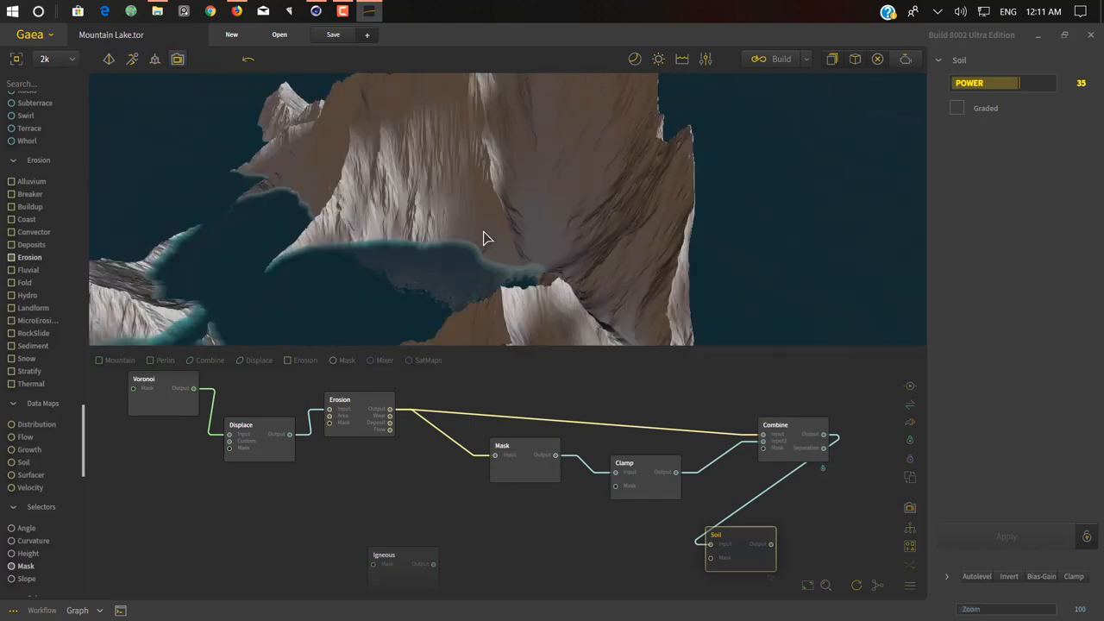
pyautogui.moveTo(483, 238); pyautogui.dragTo(507, 176)
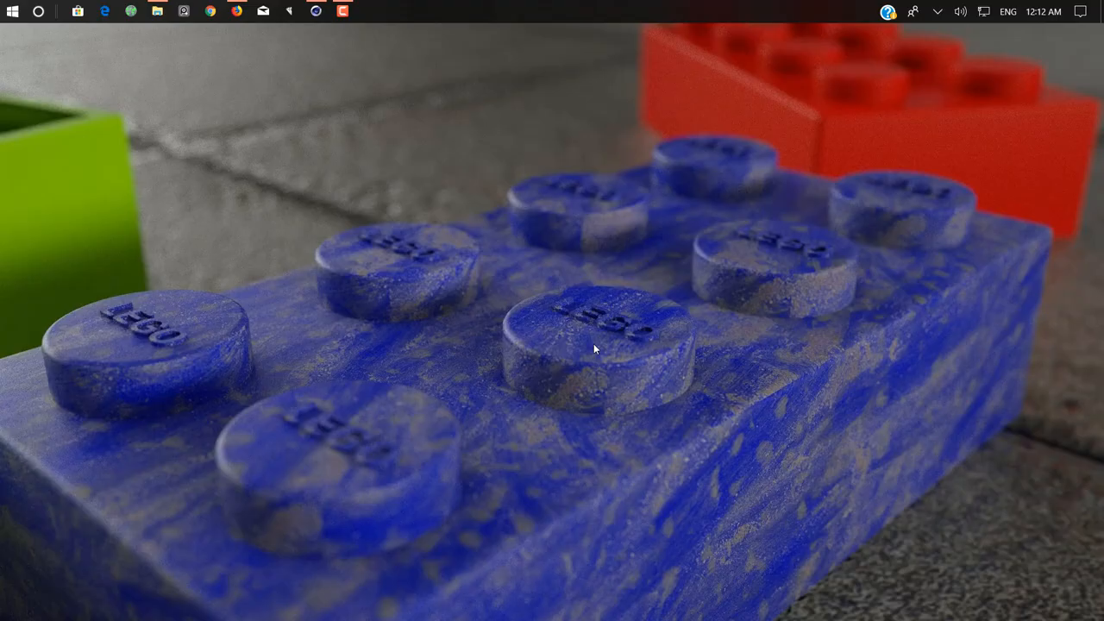
# Relaunch Gaea from Start, allowing it to run past the Windows security warning.
pyautogui.click(12, 11)
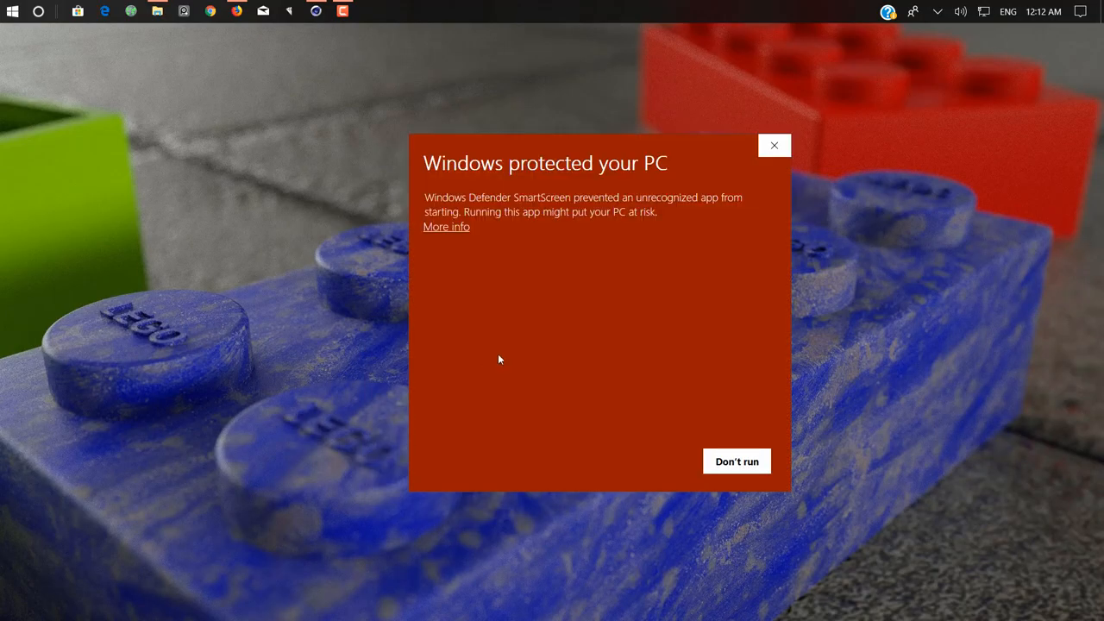
pyautogui.click(445, 225)
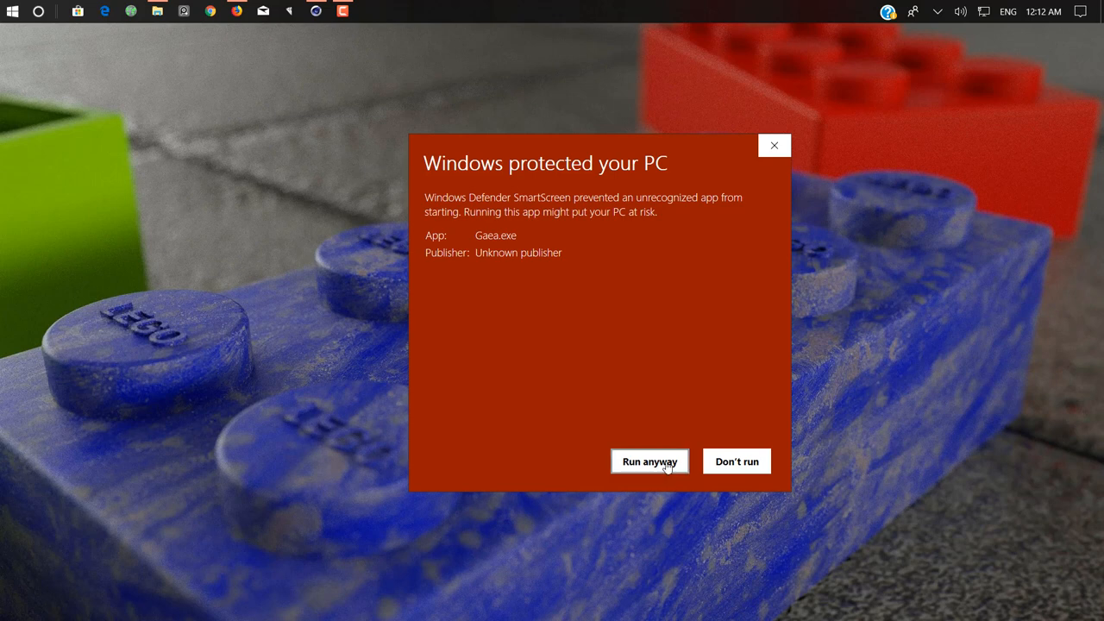
pyautogui.click(648, 460)
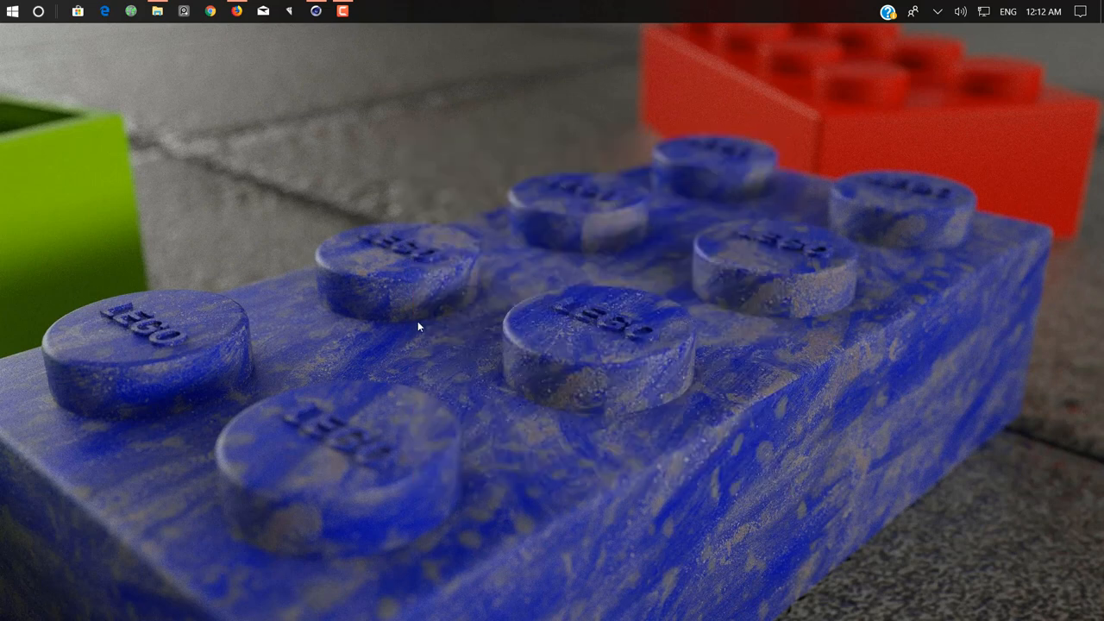
pyautogui.click(13, 10)
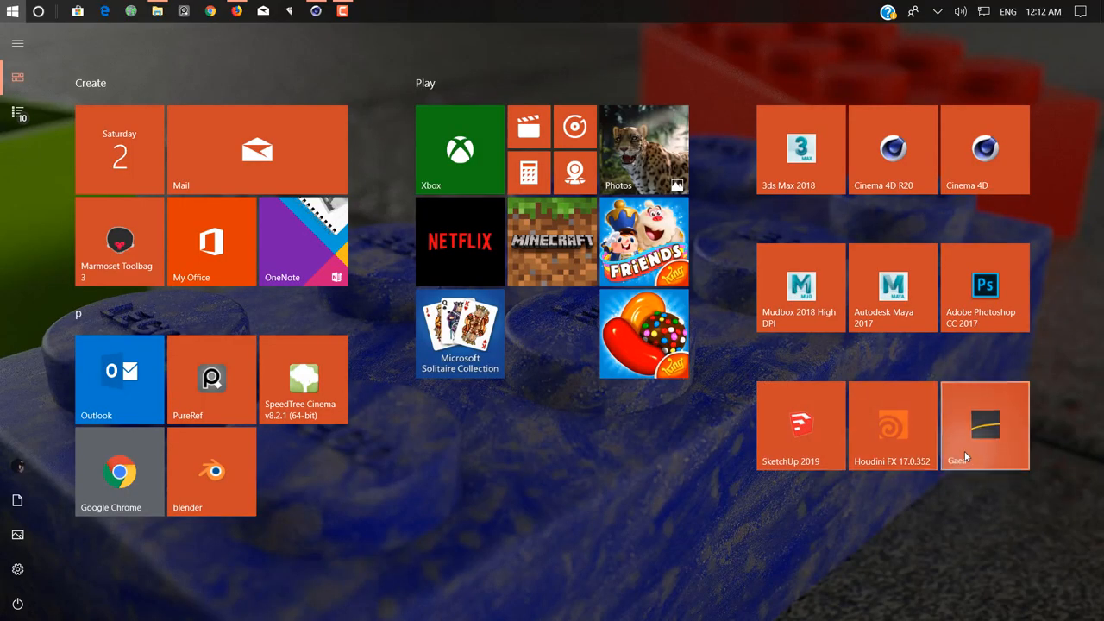
pyautogui.click(13, 10)
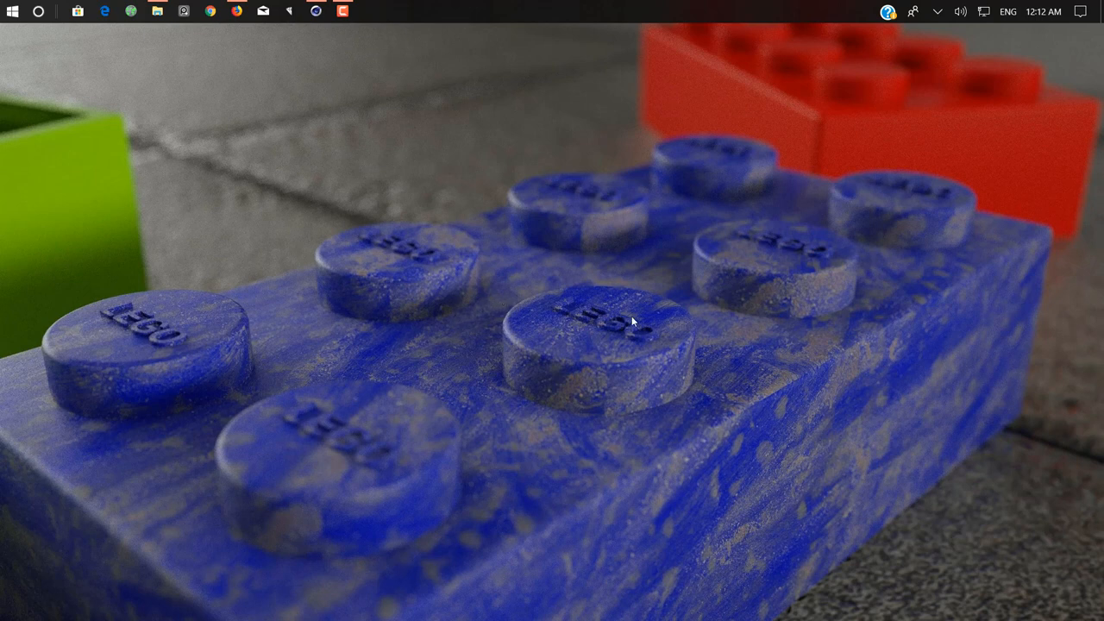
pyautogui.moveTo(586, 294)
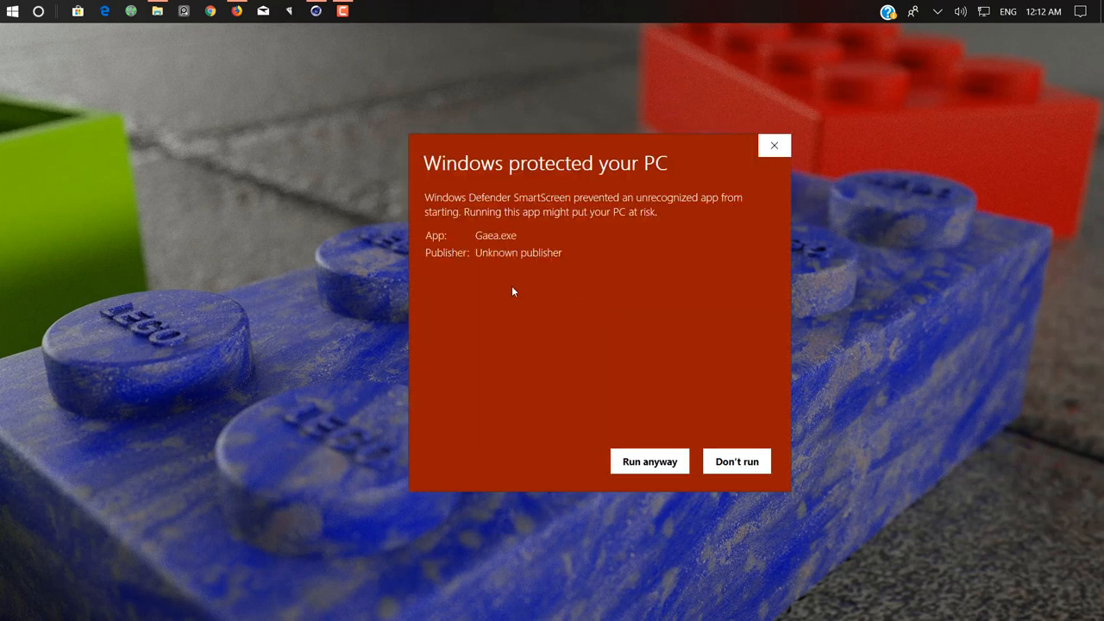
pyautogui.click(649, 460)
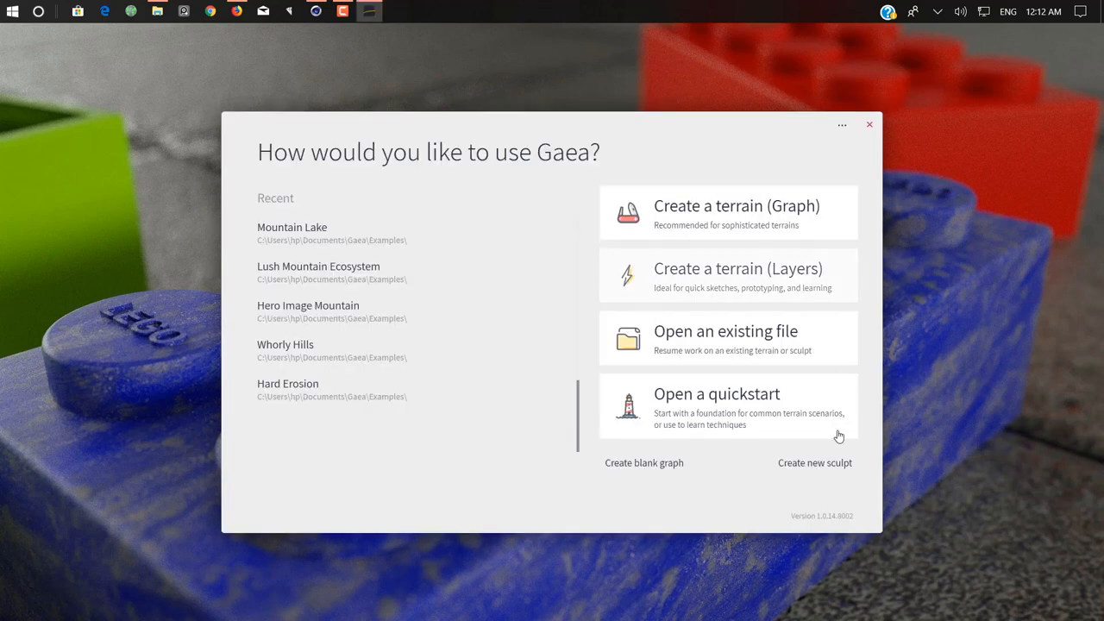
# Load the Terrain Folding.tor quickstart example from the Examples folder.
pyautogui.click(716, 394)
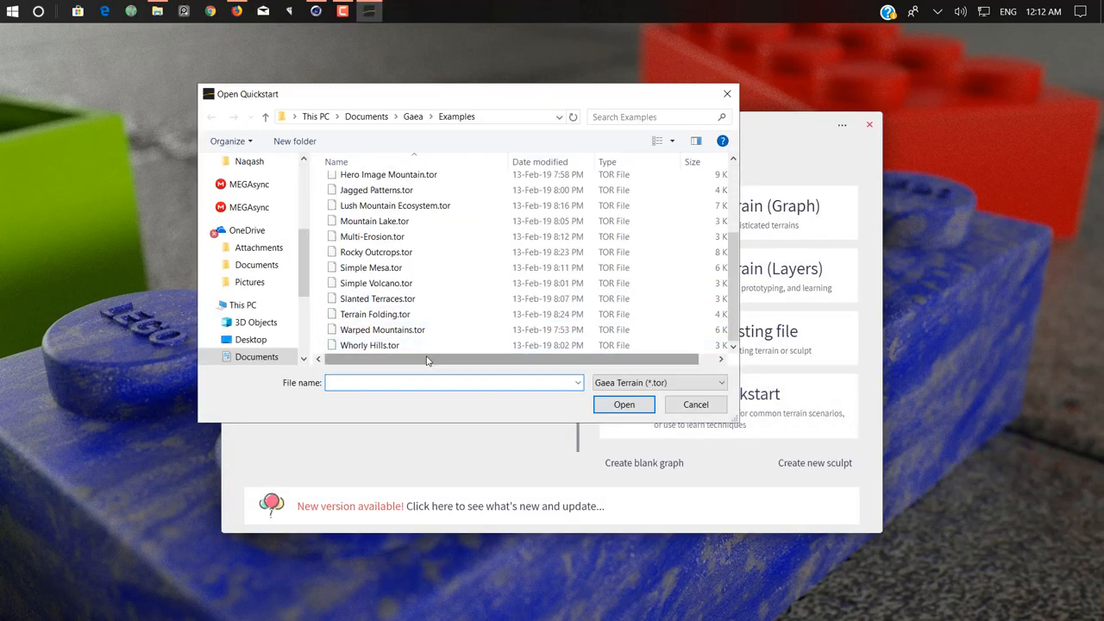
pyautogui.click(383, 330)
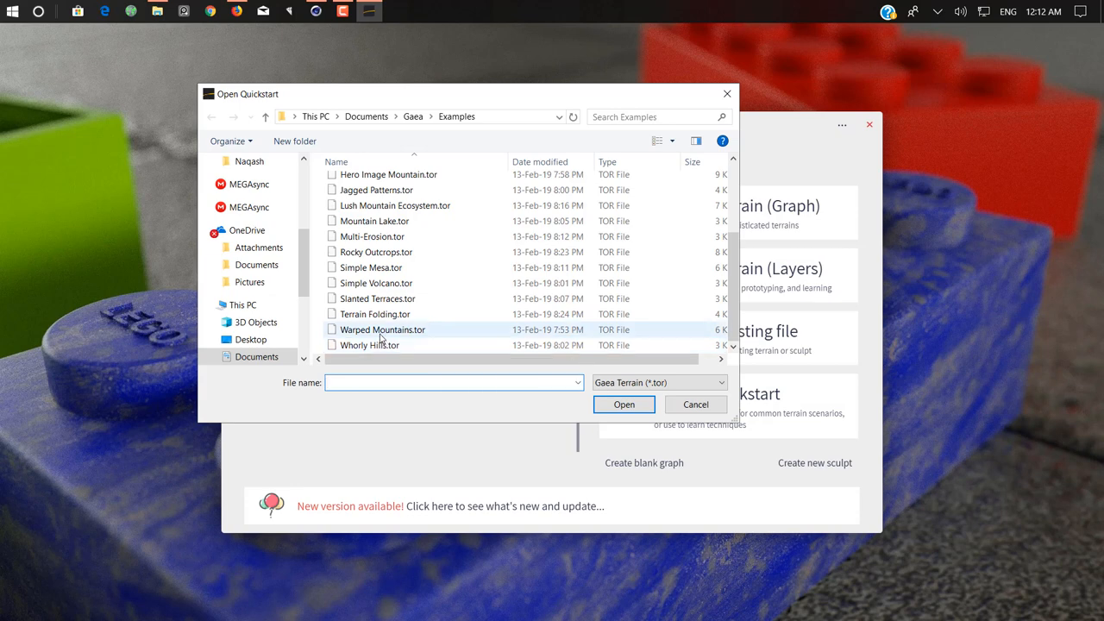
pyautogui.click(695, 404)
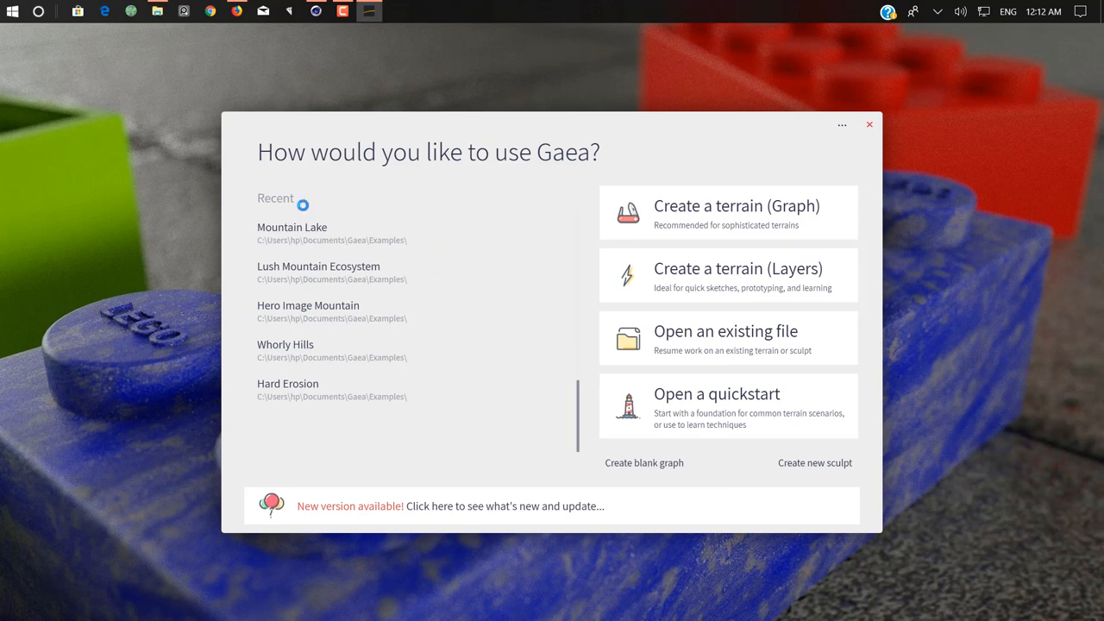
pyautogui.click(643, 462)
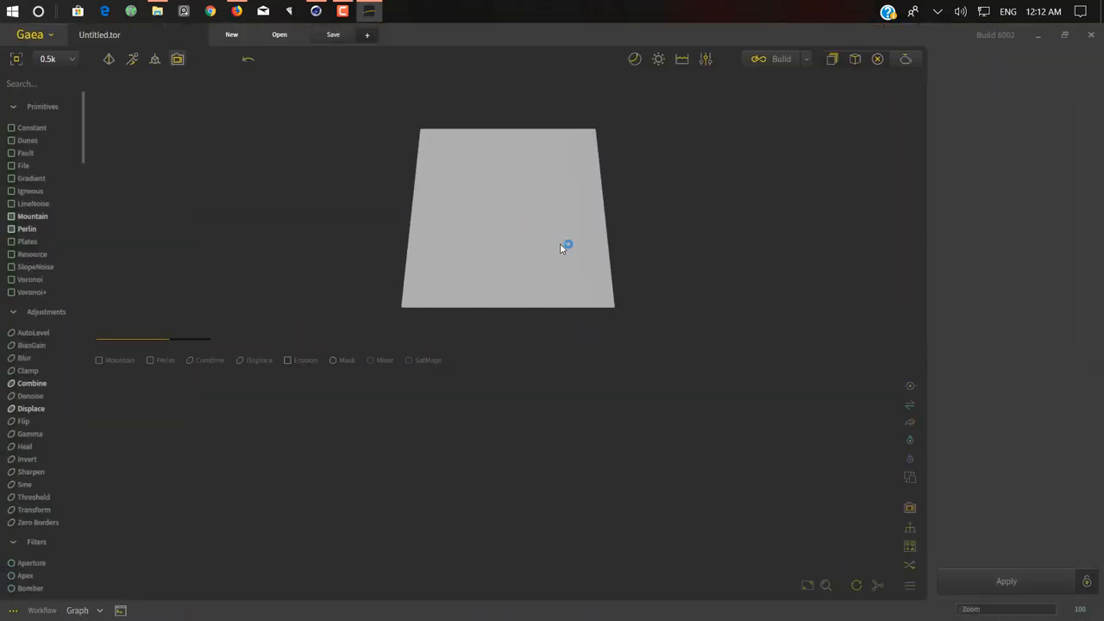
# Add a 2D grayscale heightmap viewport beside the 3D view of the folded terrain.
pyautogui.click(279, 35)
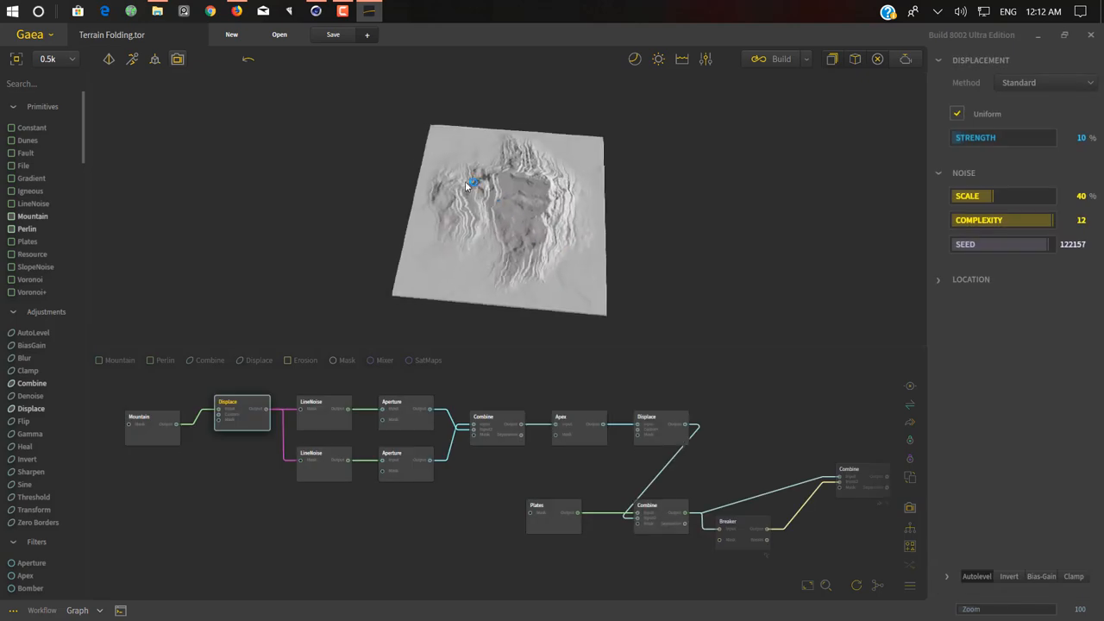
pyautogui.moveTo(469, 183); pyautogui.dragTo(521, 188)
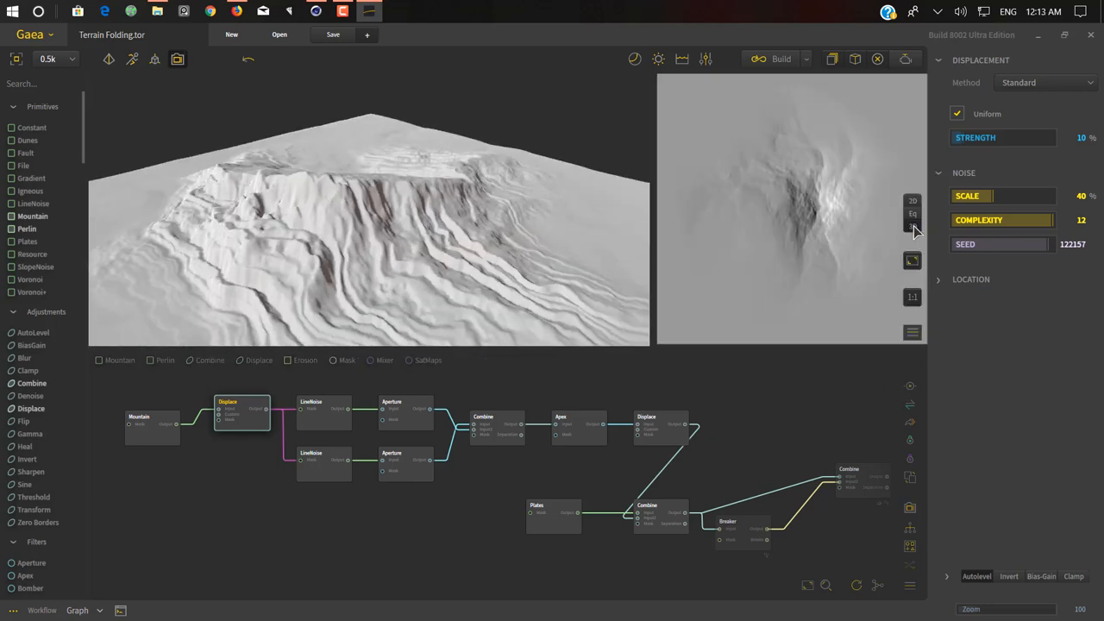
pyautogui.click(912, 214)
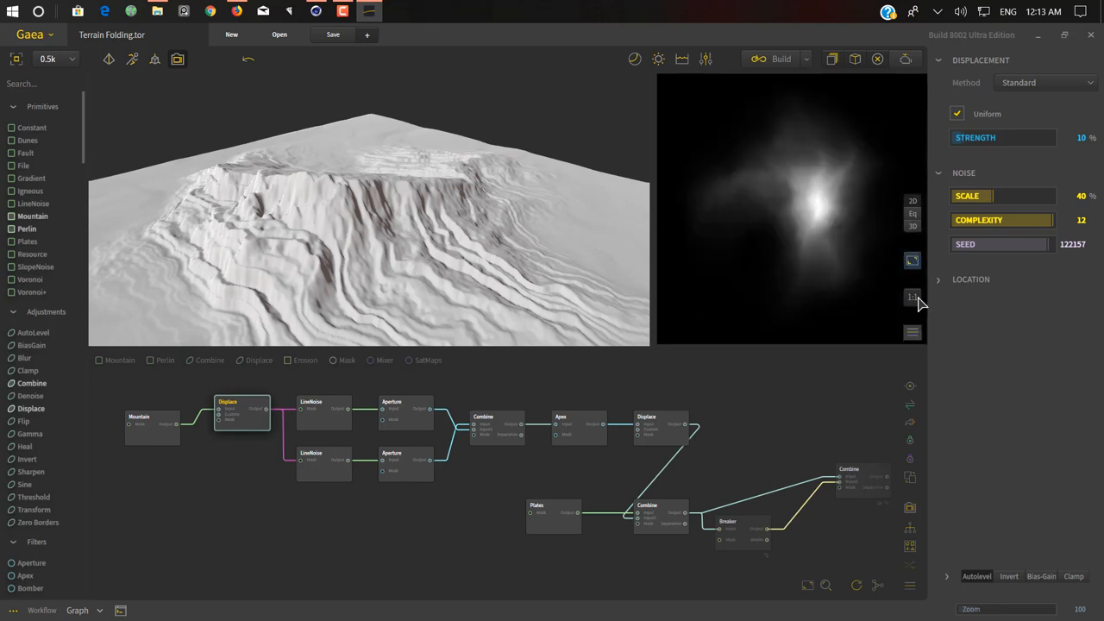
pyautogui.click(910, 331)
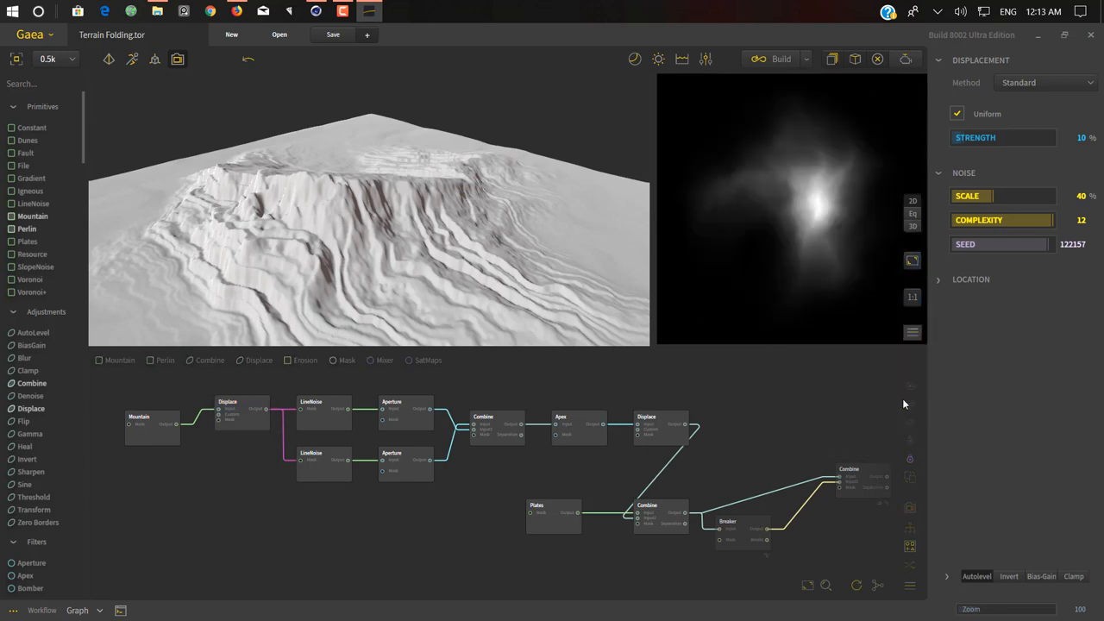
pyautogui.click(911, 331)
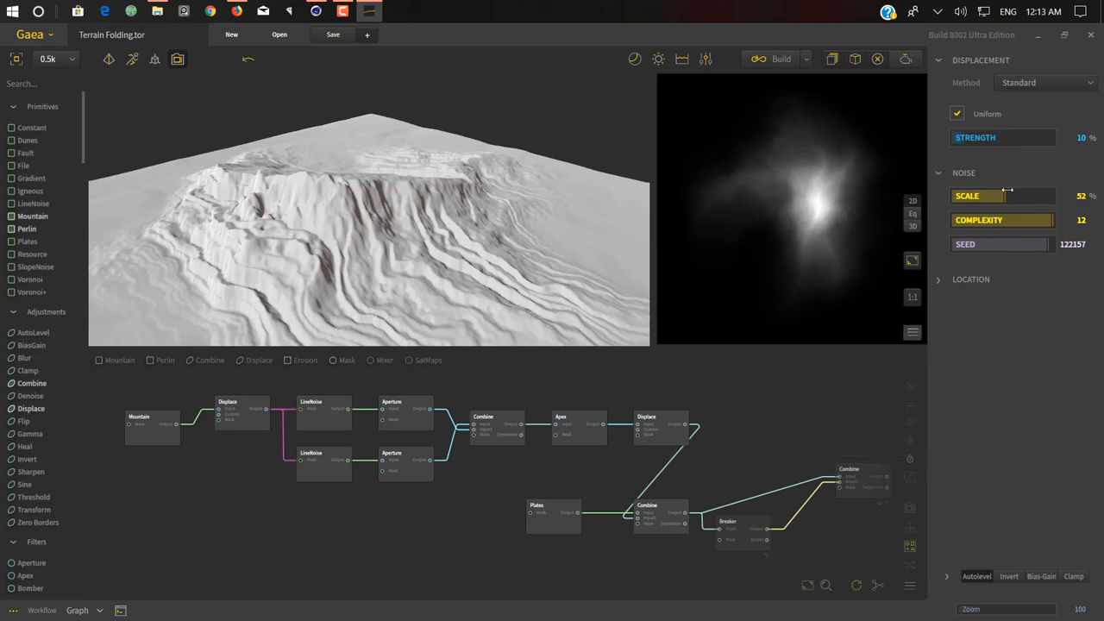
# Adjust the Displace node's noise scale slider, settling around 24%.
pyautogui.moveTo(991, 197); pyautogui.dragTo(1017, 197)
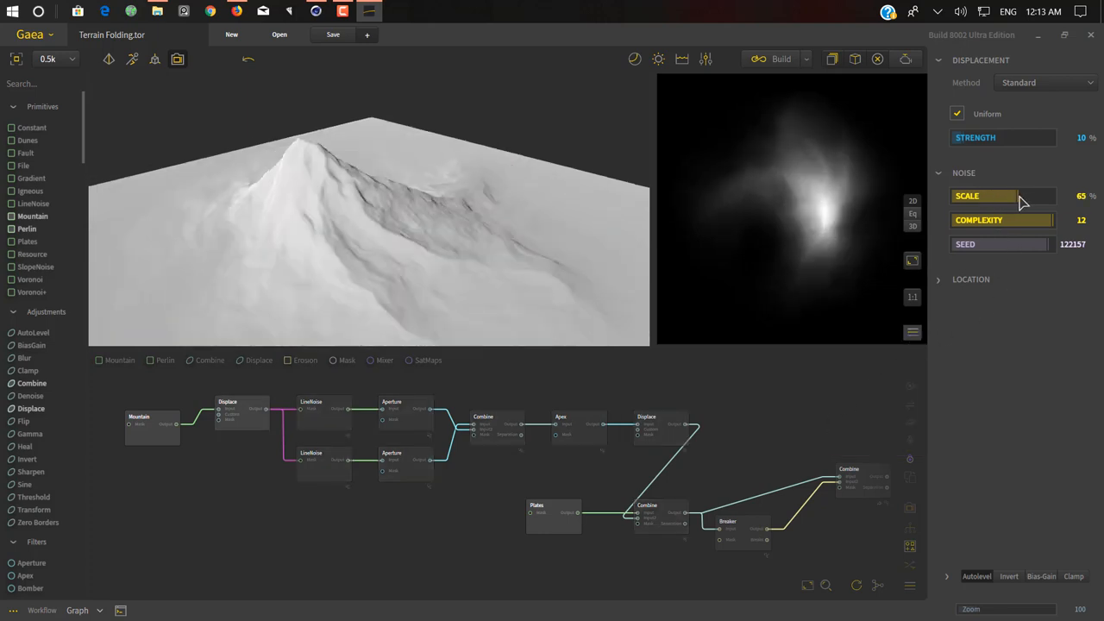
pyautogui.moveTo(1035, 196); pyautogui.dragTo(1000, 197)
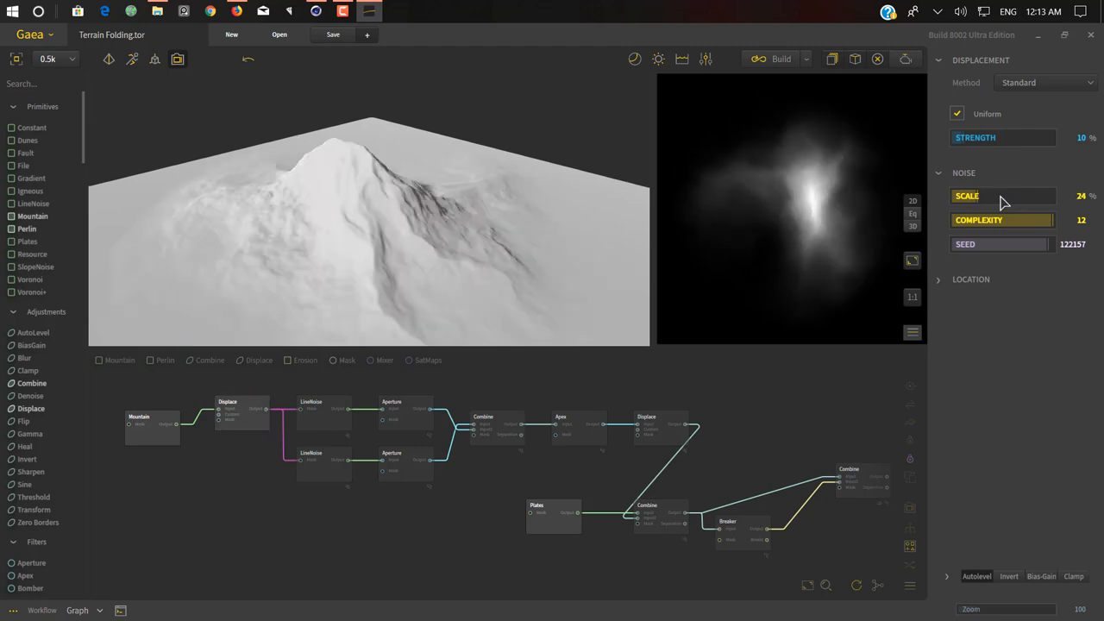
# Preview the LineNoise, Aperture, Apex, Displace and Combine nodes one by one.
pyautogui.click(324, 405)
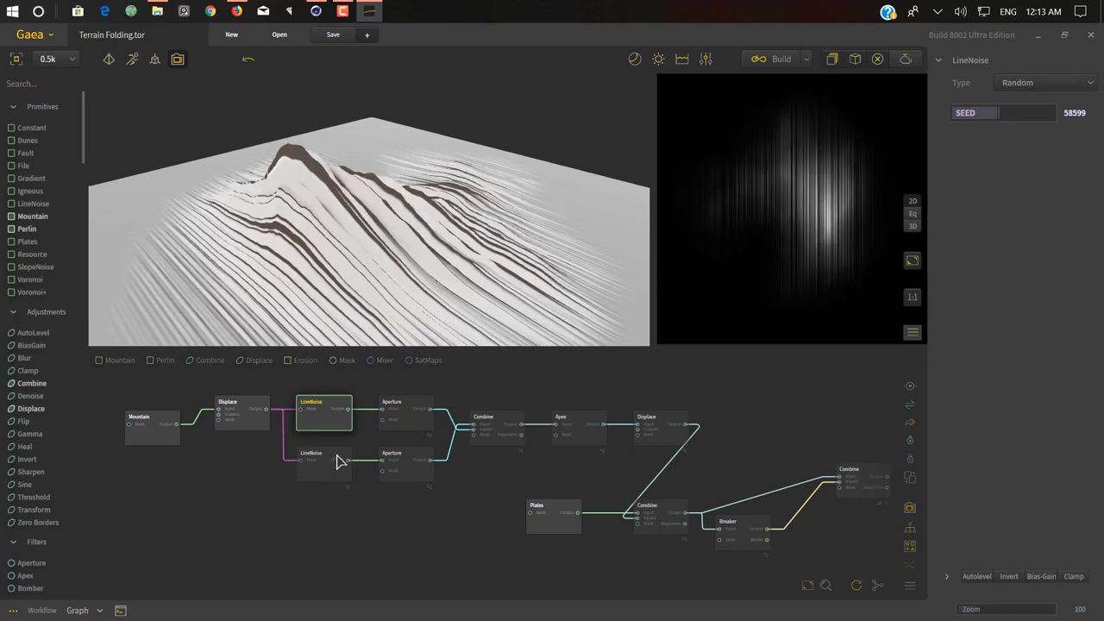
pyautogui.click(324, 462)
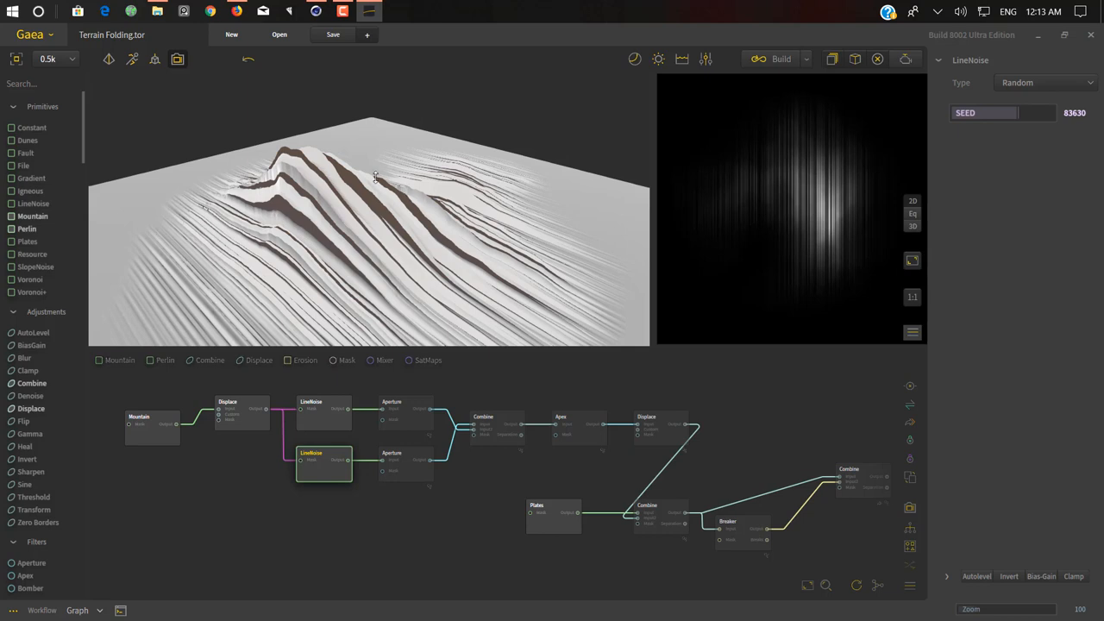
pyautogui.moveTo(459, 223)
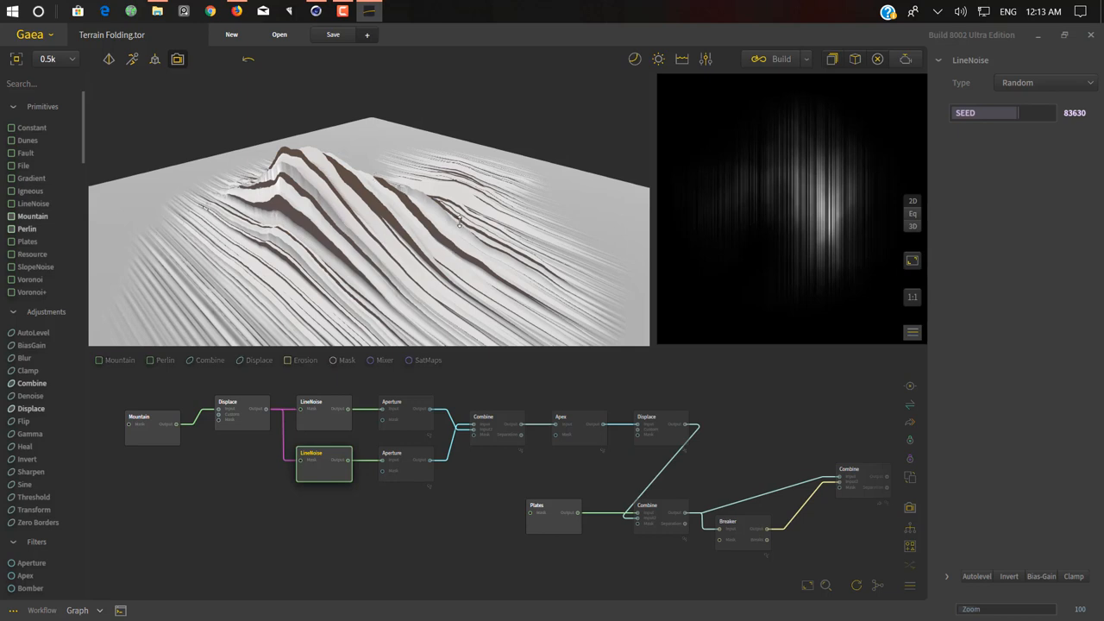
pyautogui.click(405, 410)
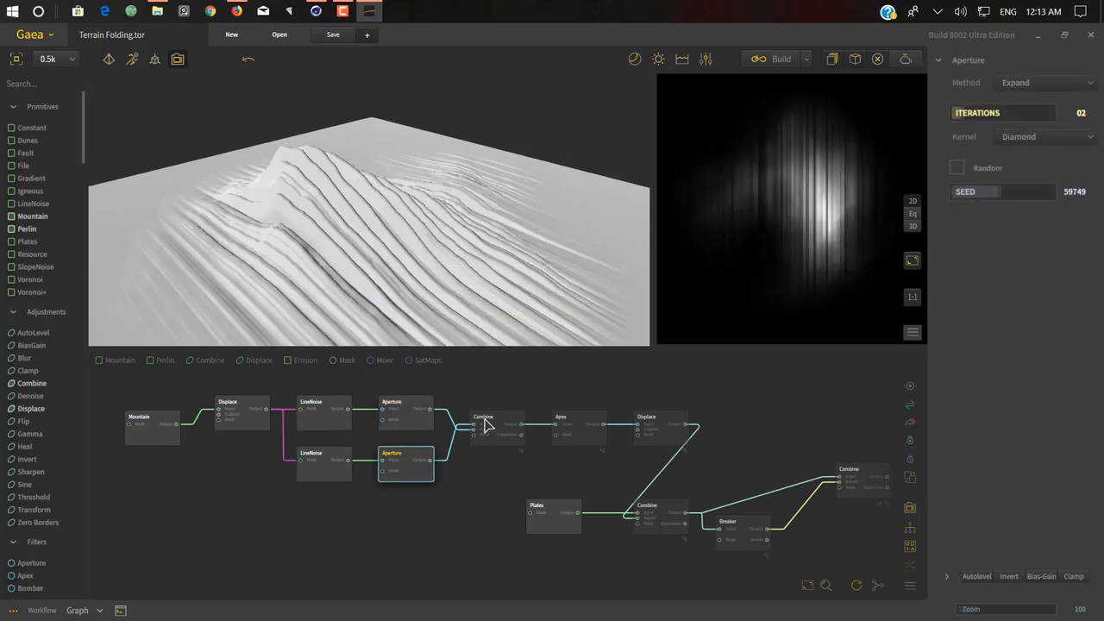
pyautogui.click(578, 428)
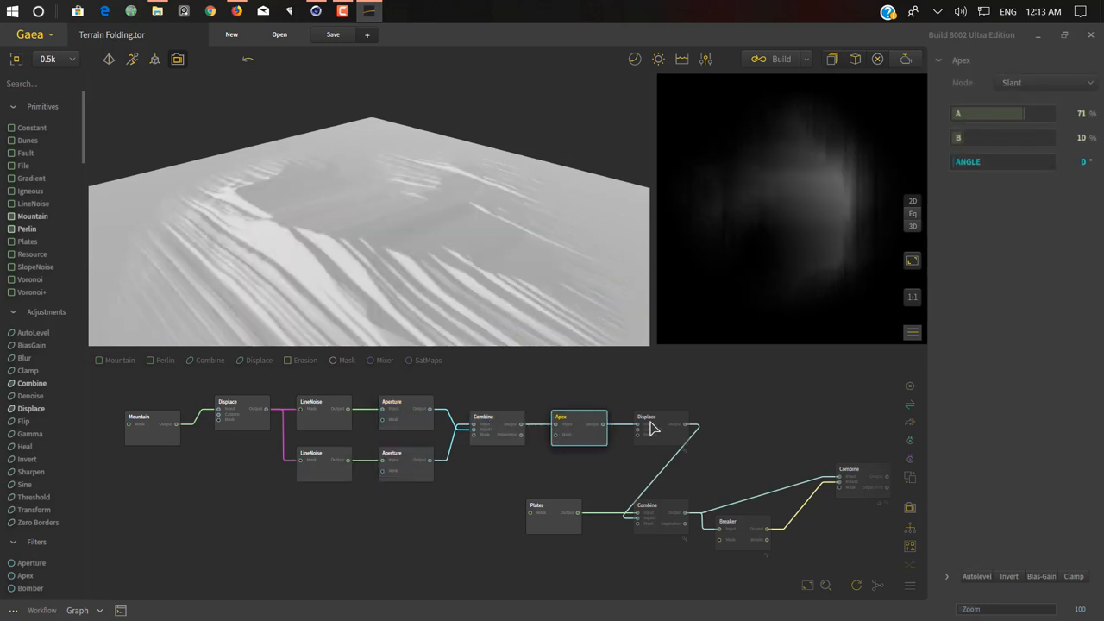
pyautogui.click(658, 423)
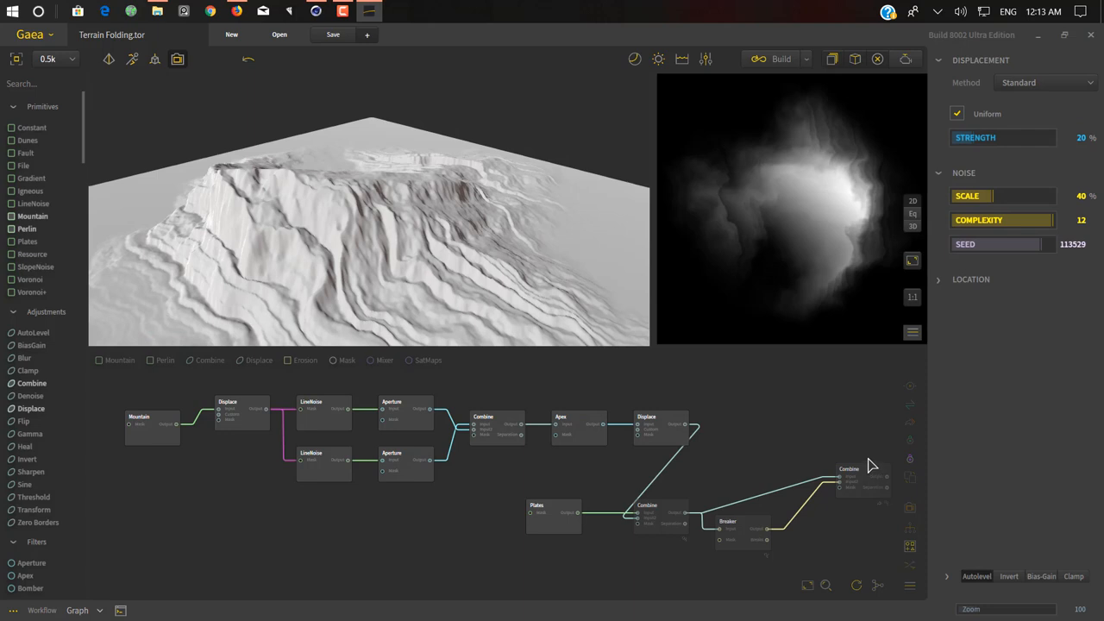
pyautogui.click(863, 470)
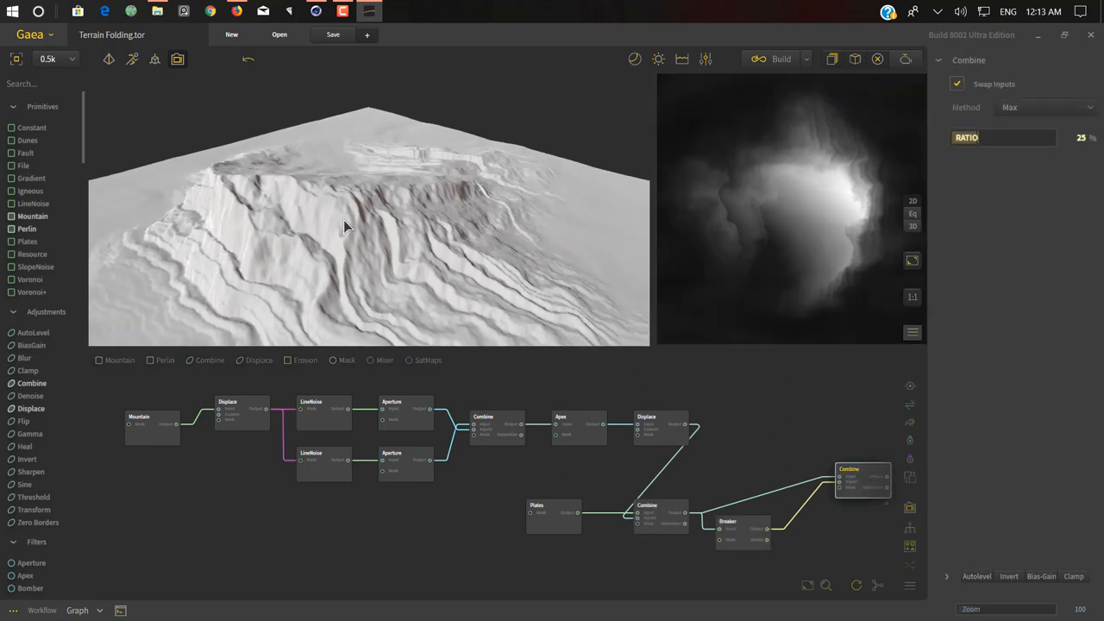
pyautogui.click(779, 59)
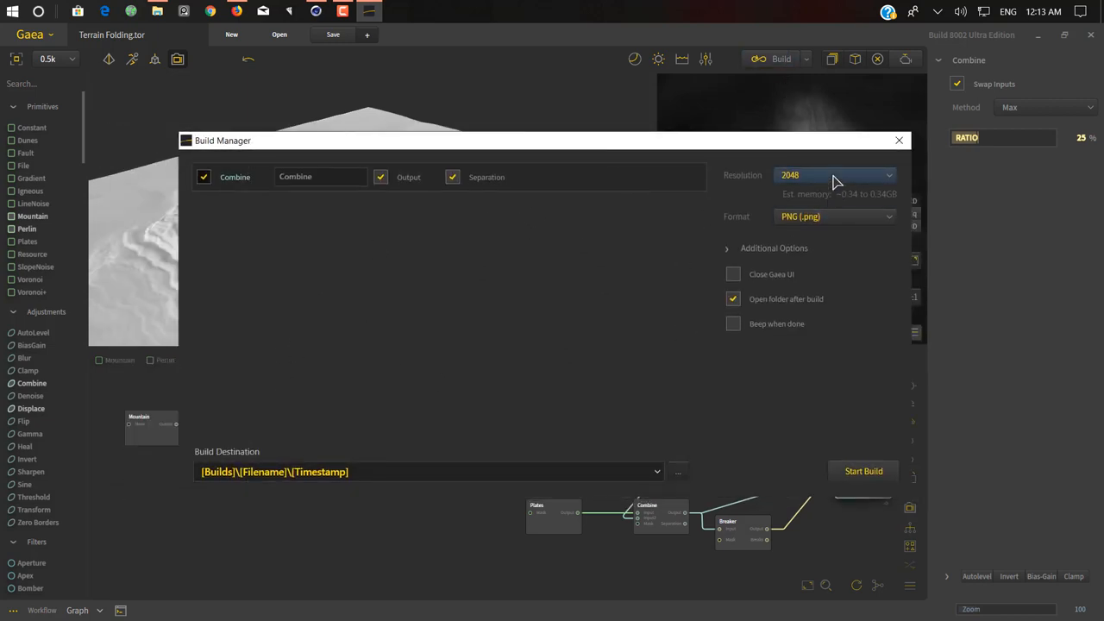
# Close Build Manager and raise the preview resolution from 0.5k to 2k.
pyautogui.click(832, 176)
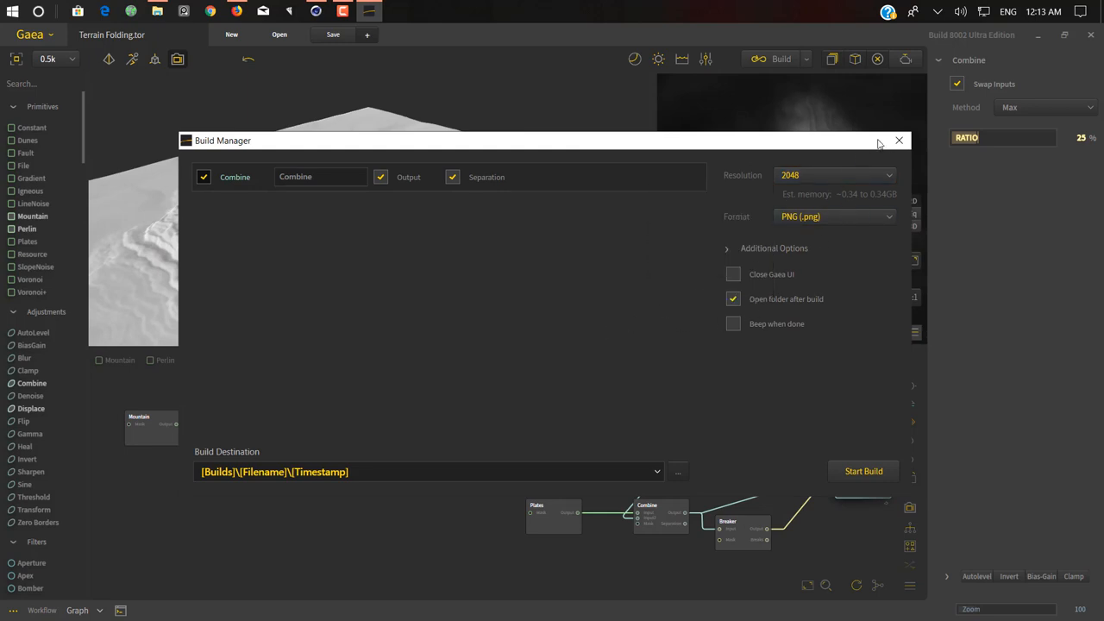
pyautogui.click(900, 140)
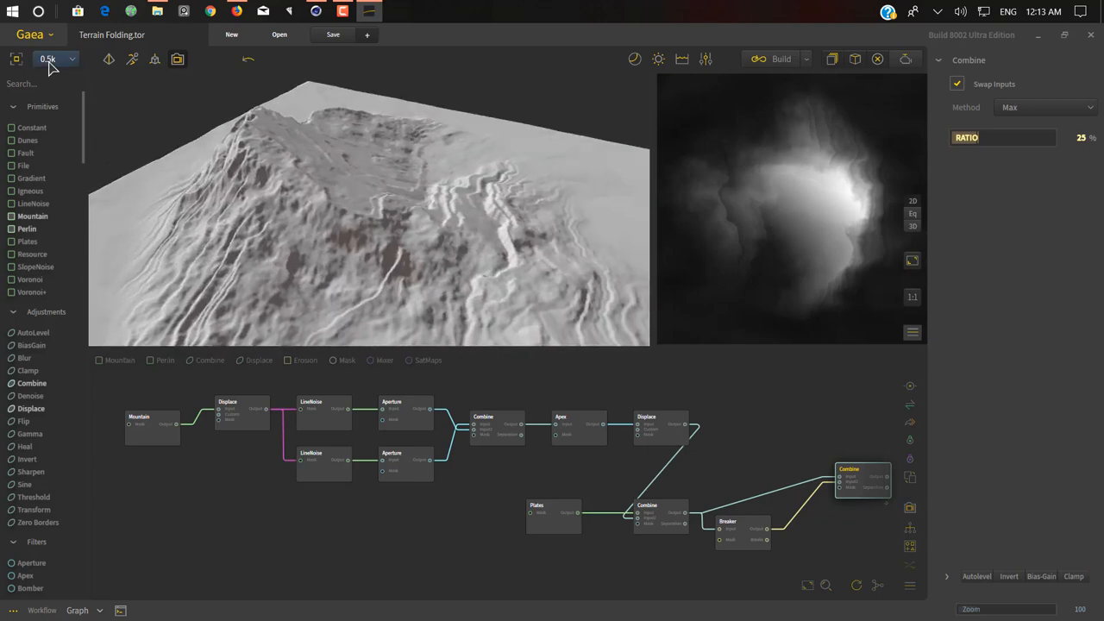
pyautogui.click(49, 58)
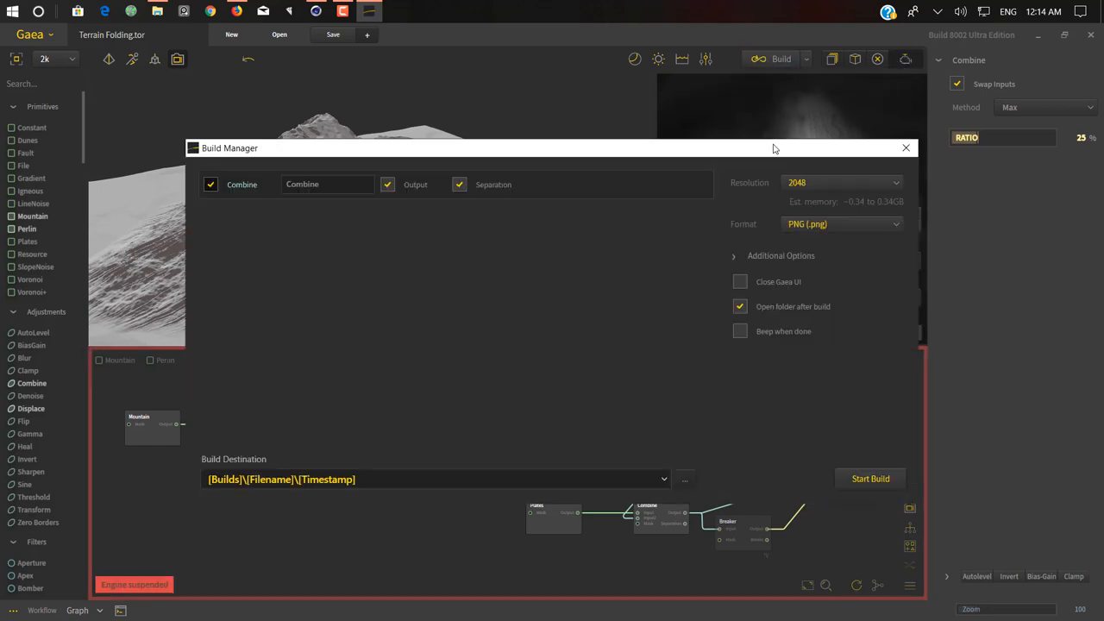
# Reopen Build Manager, confirm 2048 PNG output to the timestamped Builds folder, and start the build.
pyautogui.click(905, 148)
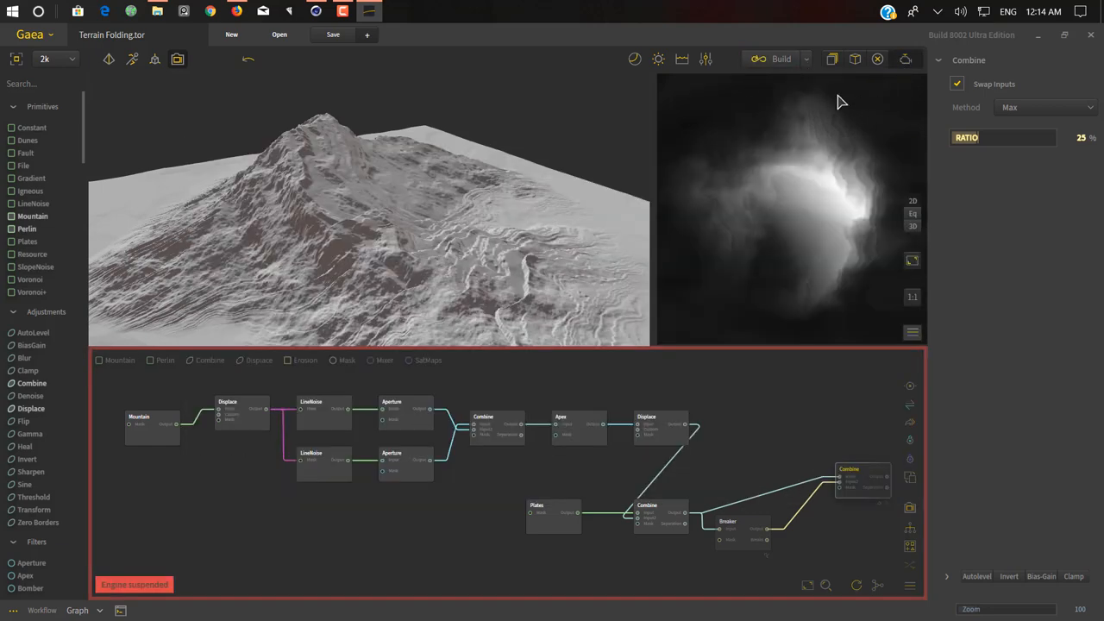
pyautogui.click(805, 59)
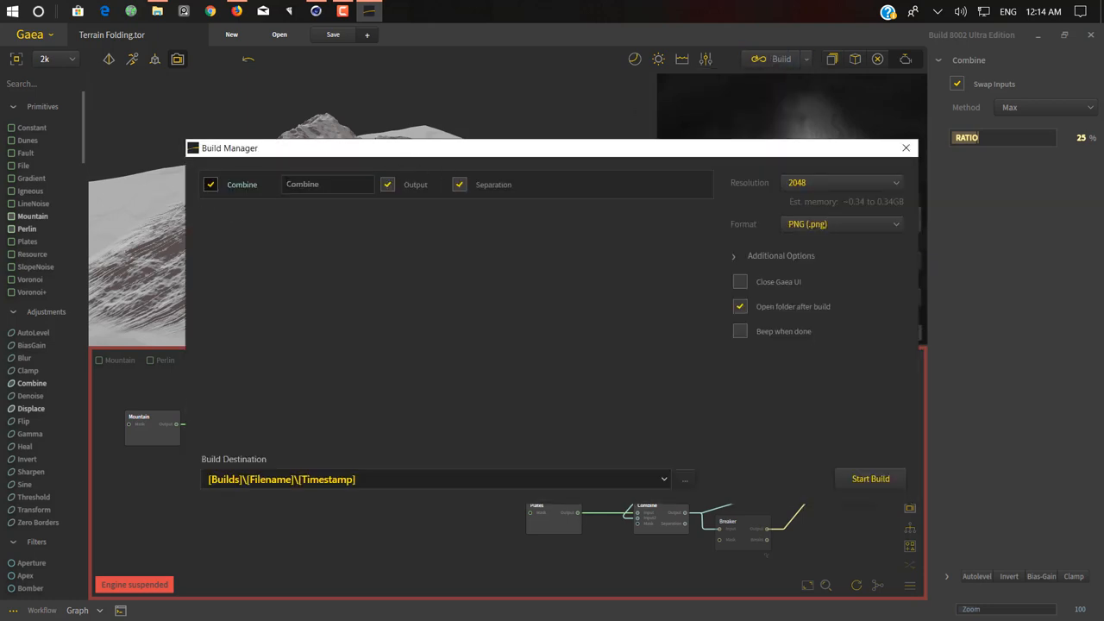
pyautogui.moveTo(842, 183)
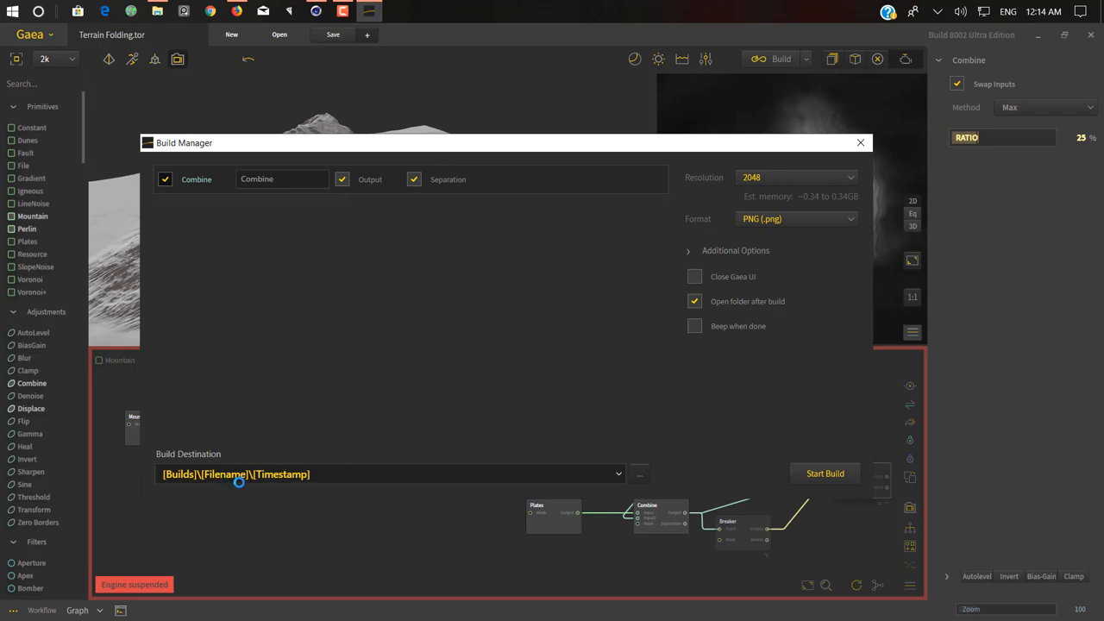
pyautogui.click(825, 473)
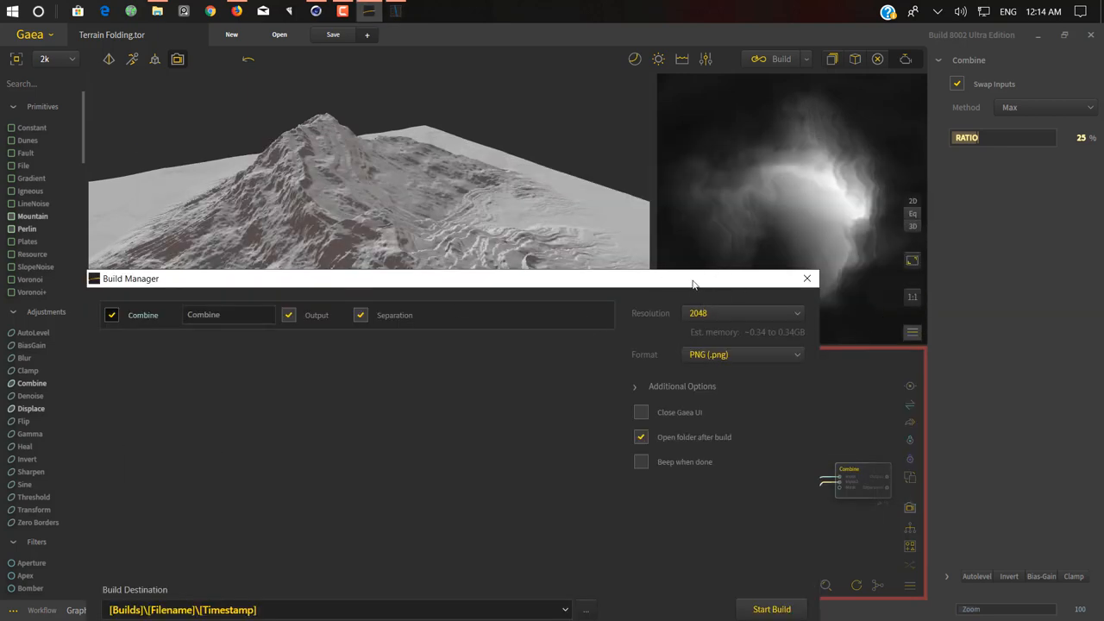
pyautogui.click(771, 609)
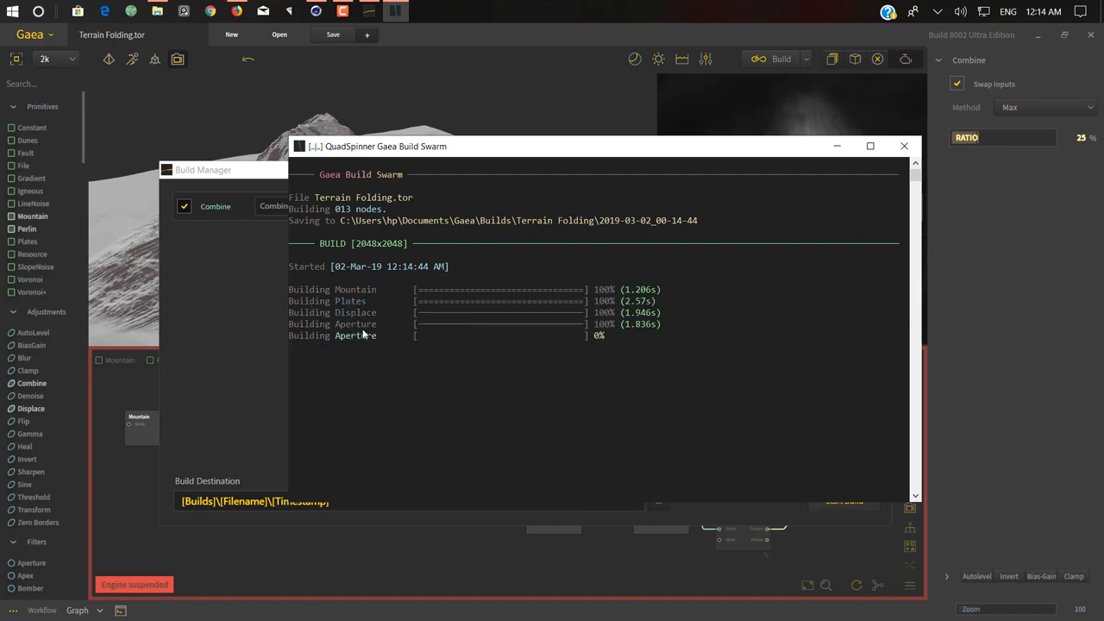
pyautogui.moveTo(621, 232)
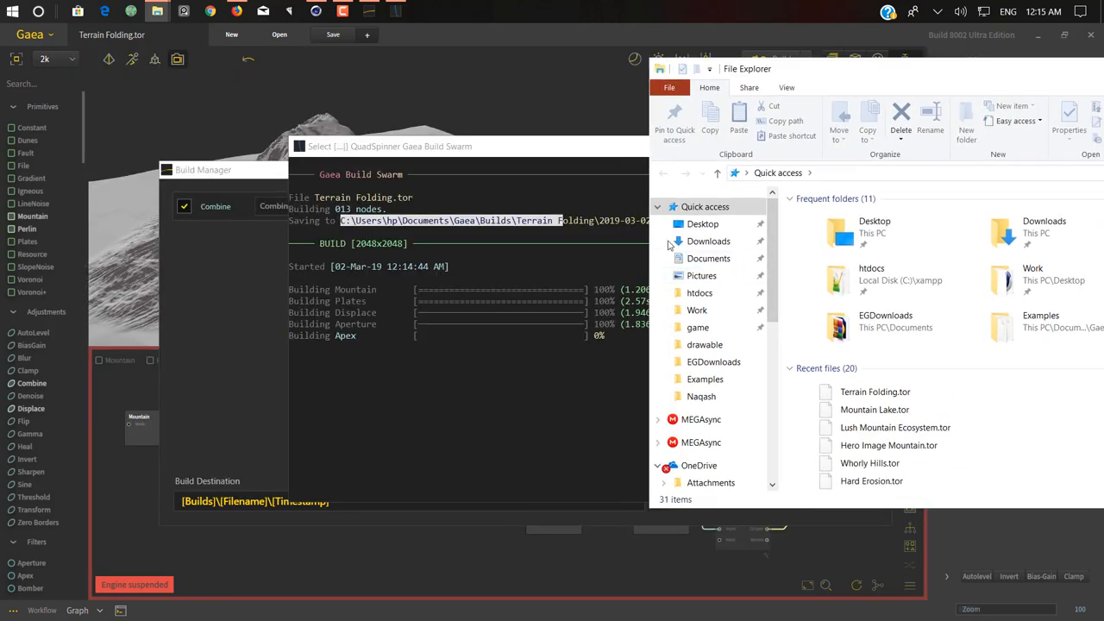
# Browse Documents > Gaea > Builds > Terrain Folding into the 2019-03-02_00-14-44 build folder.
pyautogui.click(707, 259)
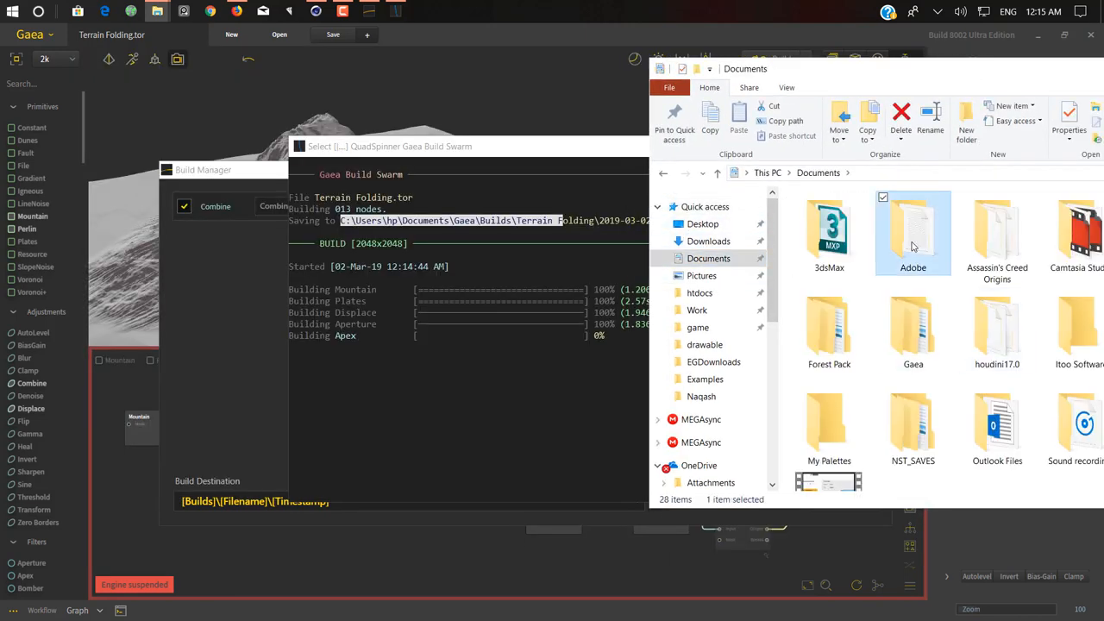
pyautogui.doubleClick(912, 328)
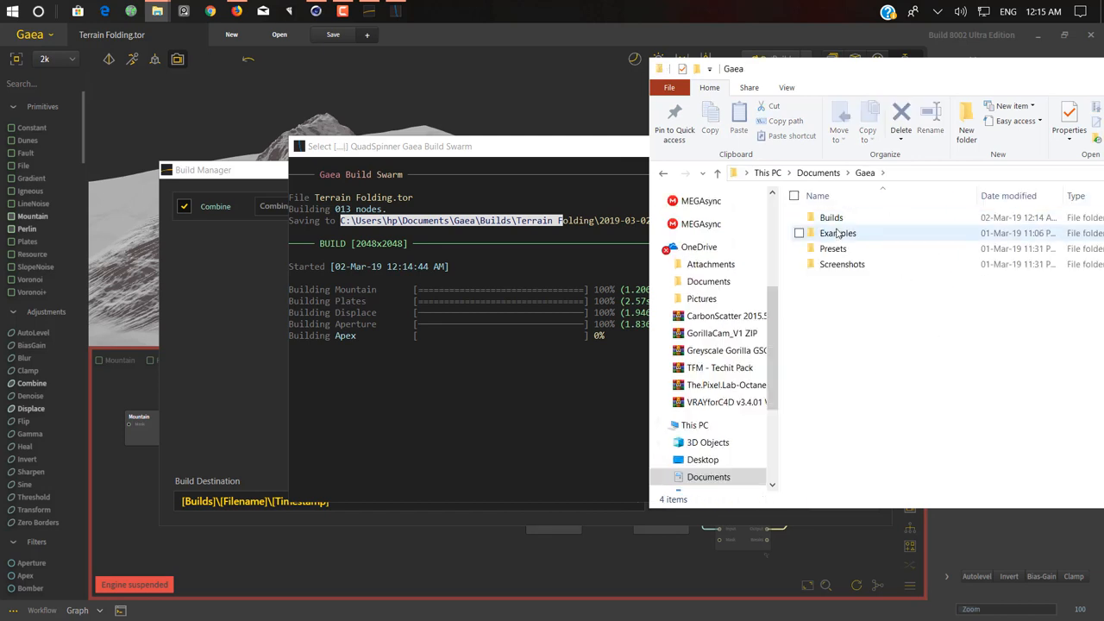
pyautogui.moveTo(876, 218)
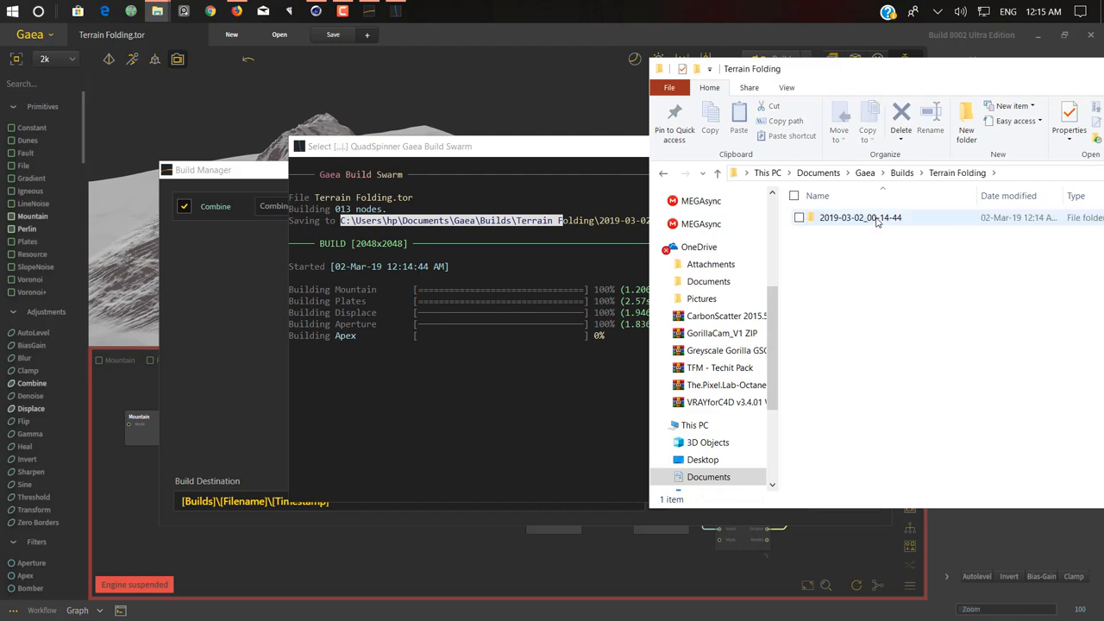
pyautogui.doubleClick(859, 218)
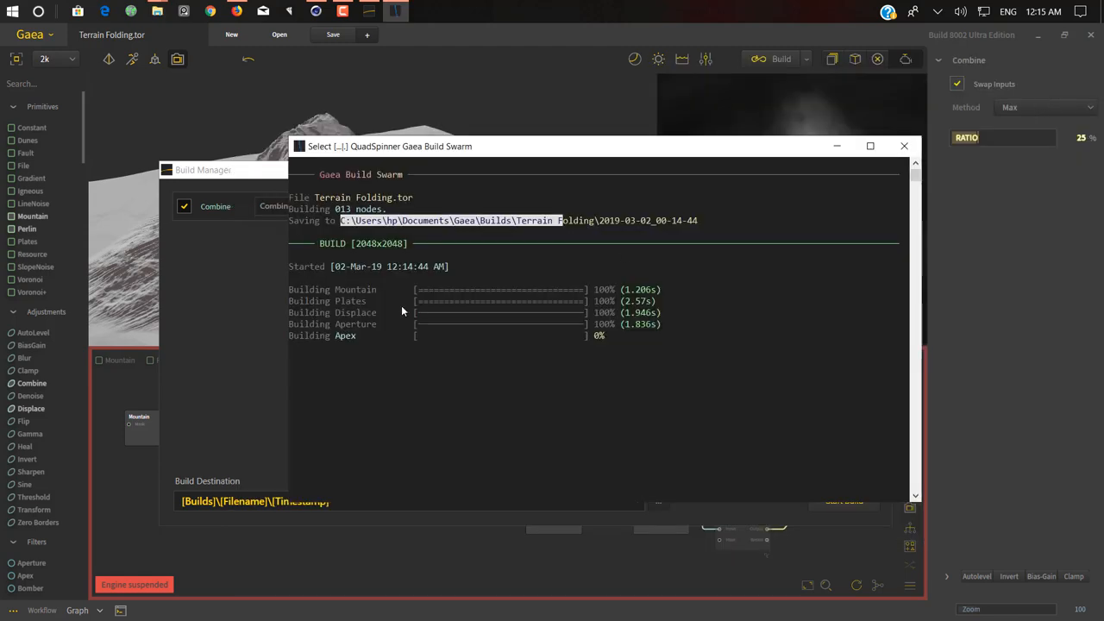
pyautogui.moveTo(518, 359)
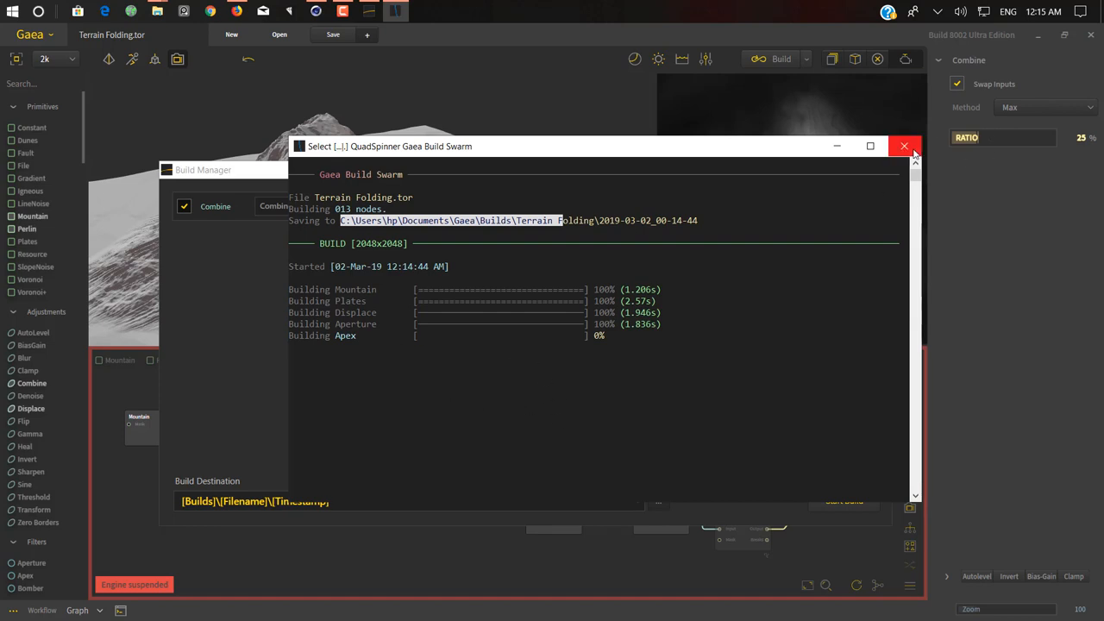
# Close the Build Swarm console and Build Manager, then scroll the node library.
pyautogui.click(904, 145)
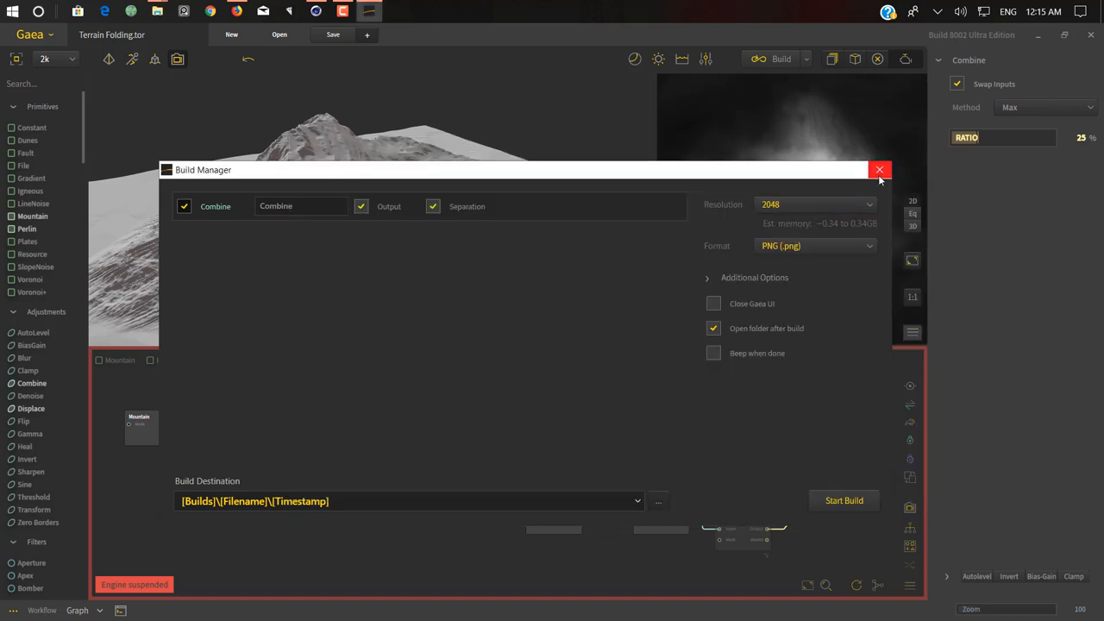
pyautogui.click(879, 169)
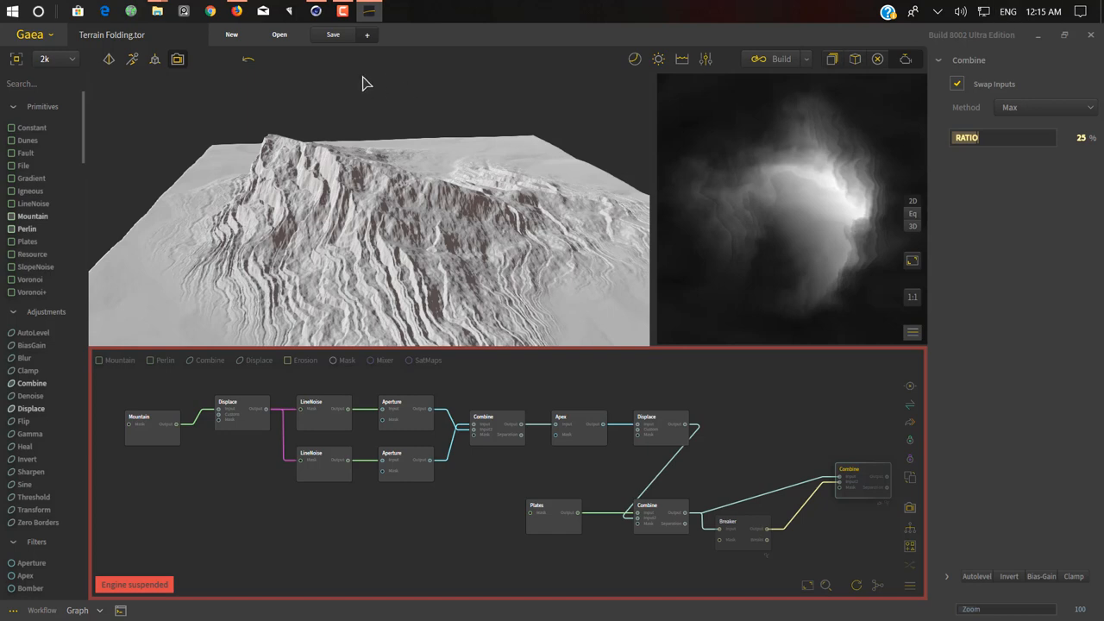
pyautogui.moveTo(31, 103)
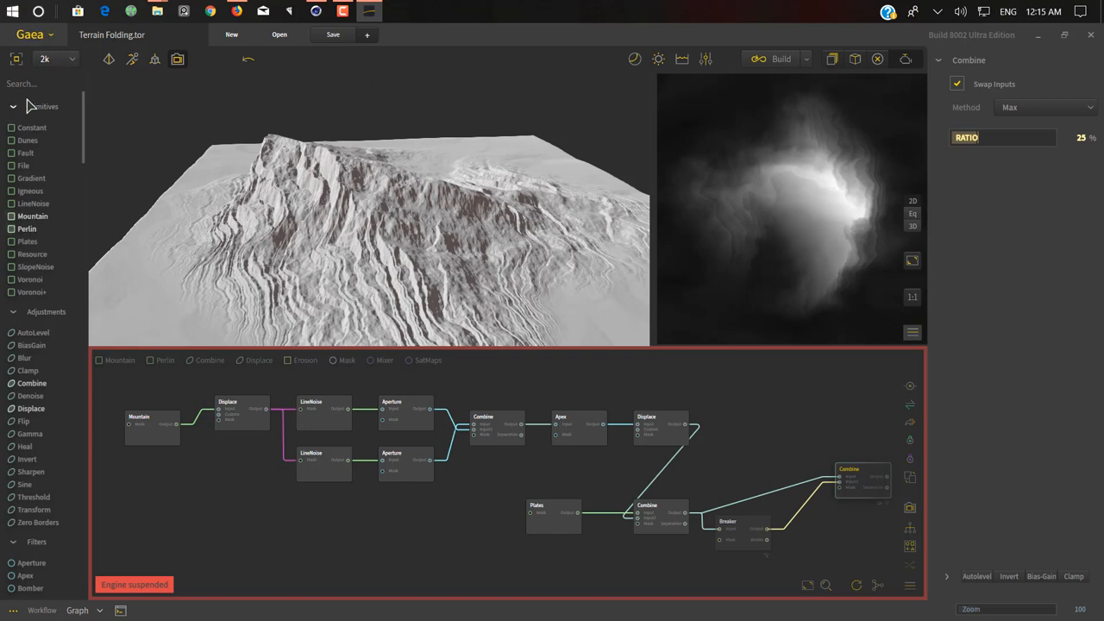
pyautogui.scroll(-3)
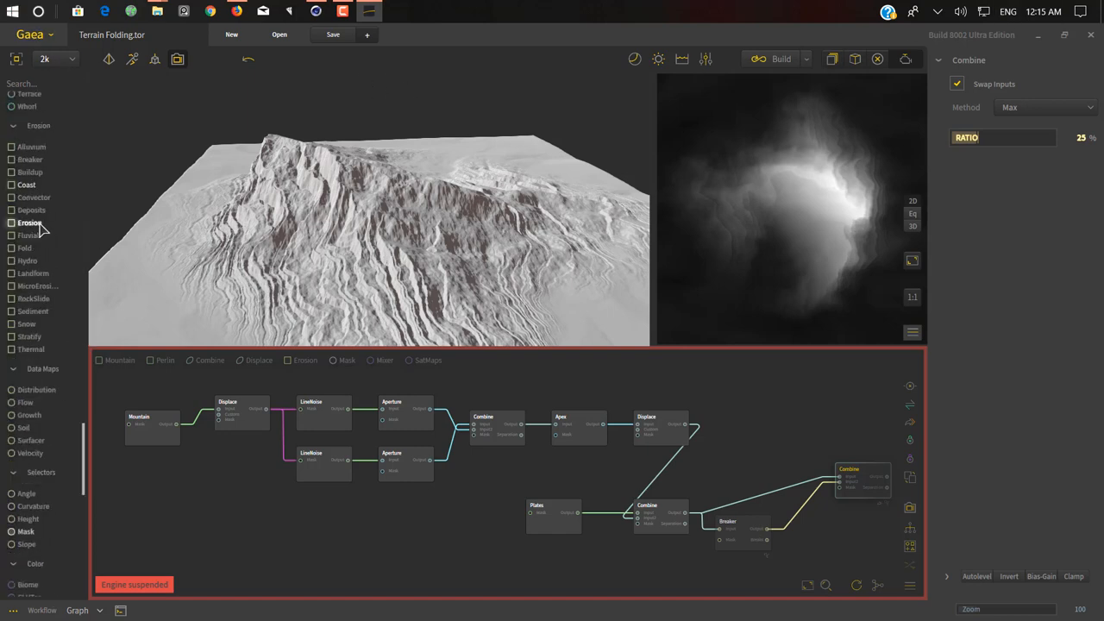
pyautogui.scroll(-3)
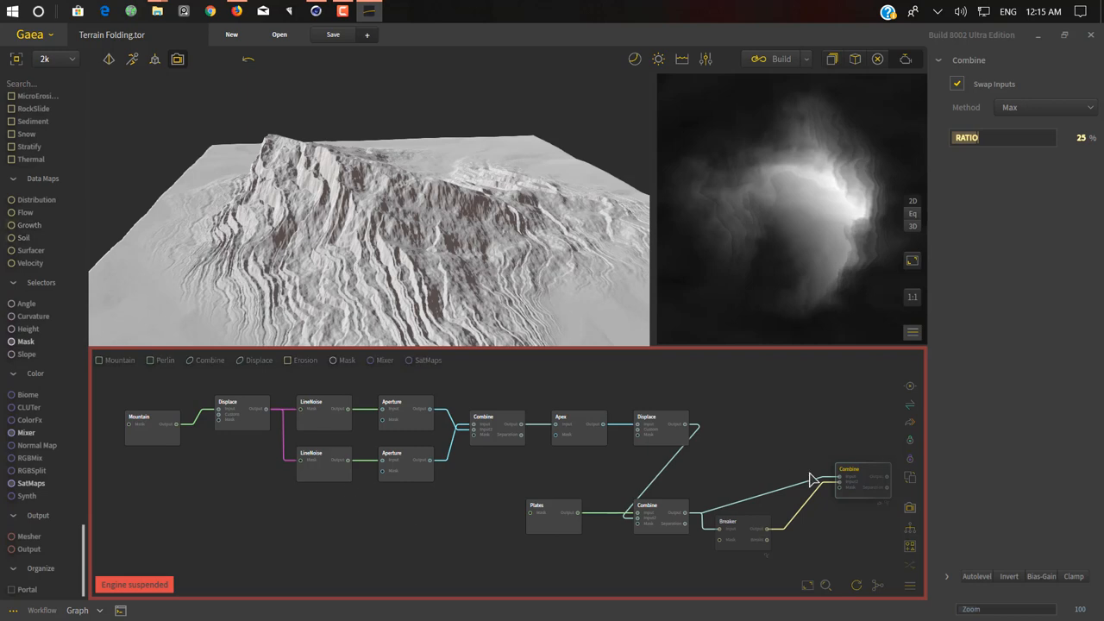
pyautogui.moveTo(917, 27)
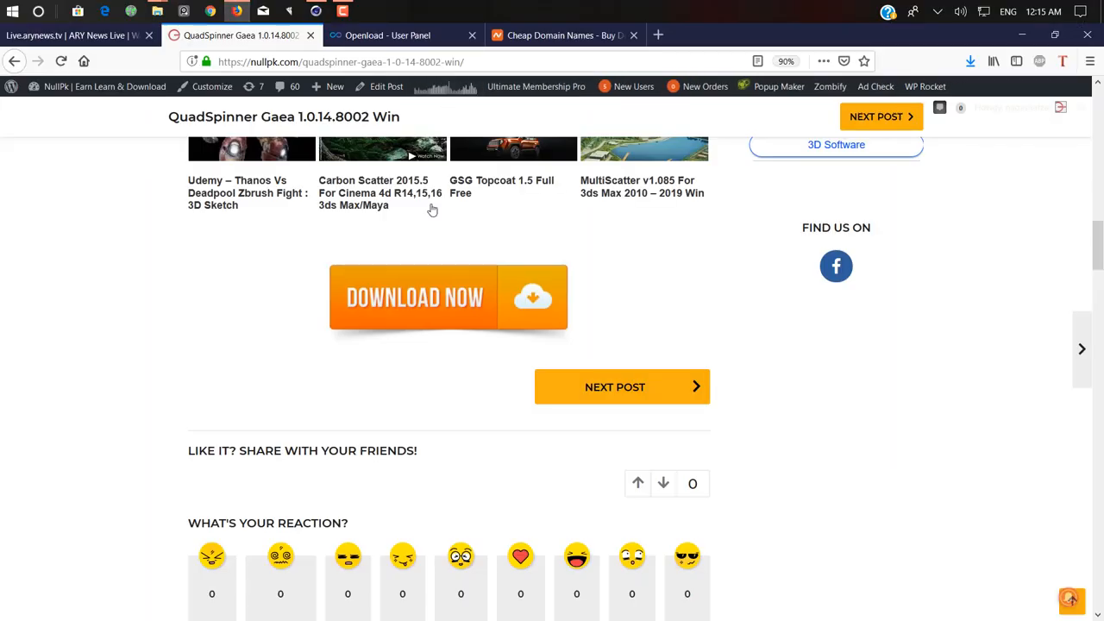
# Navigate via the site menu to the NullPK Shop page listing seven products.
pyautogui.scroll(3)
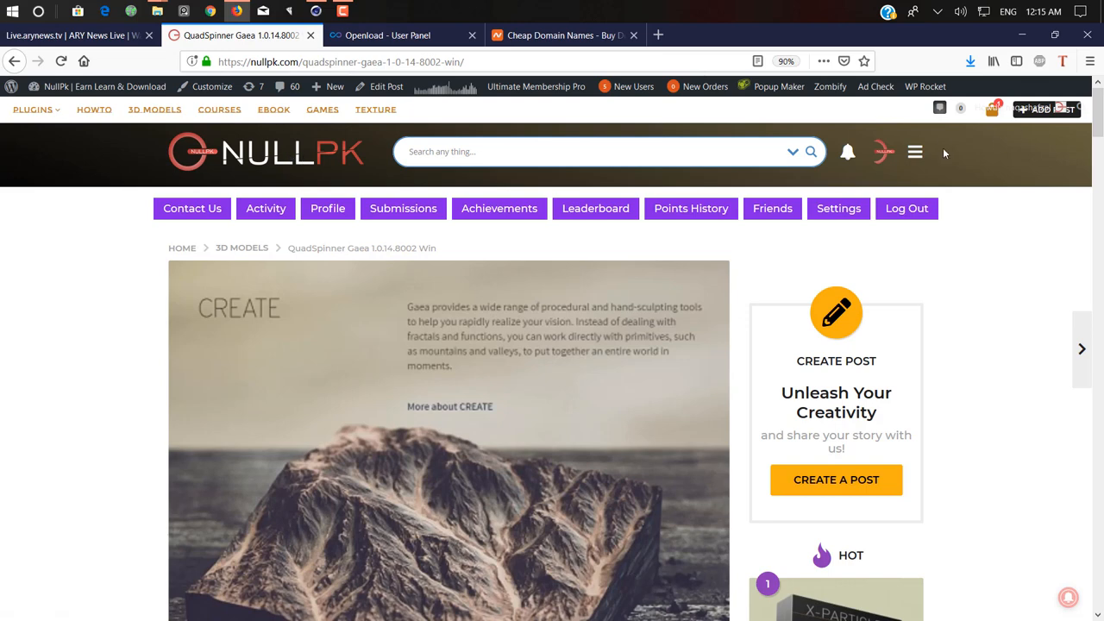
pyautogui.click(914, 152)
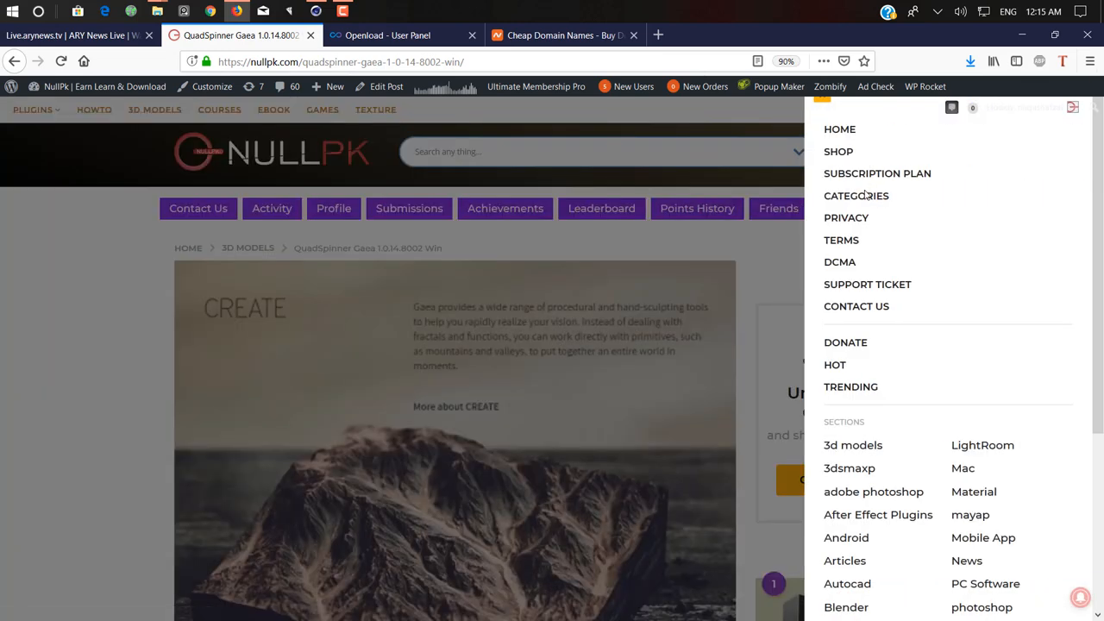
pyautogui.click(379, 34)
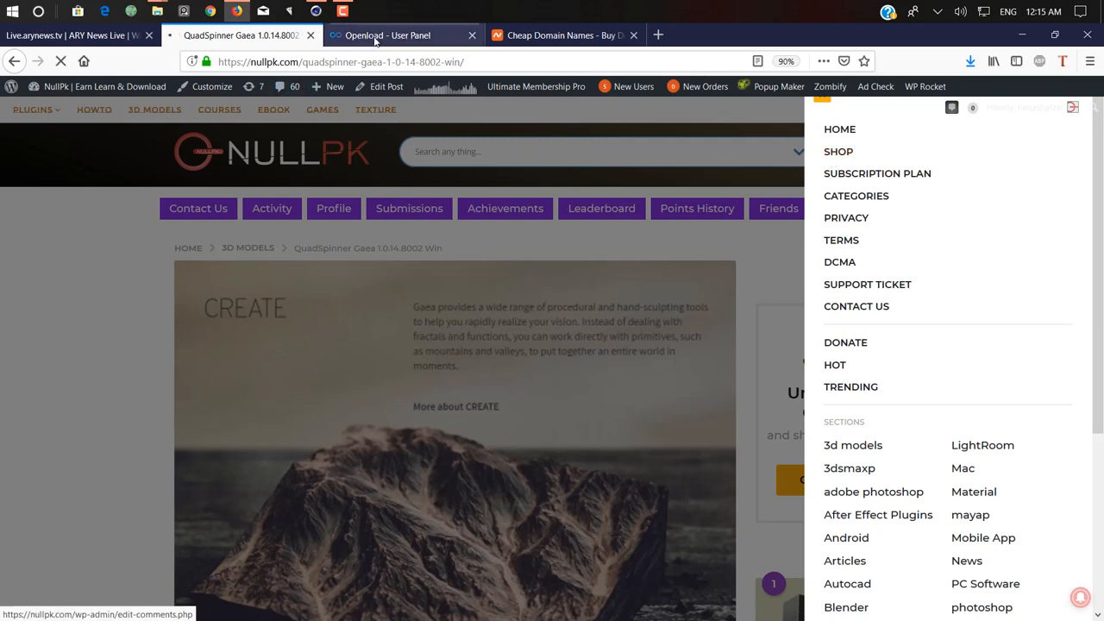
pyautogui.click(343, 10)
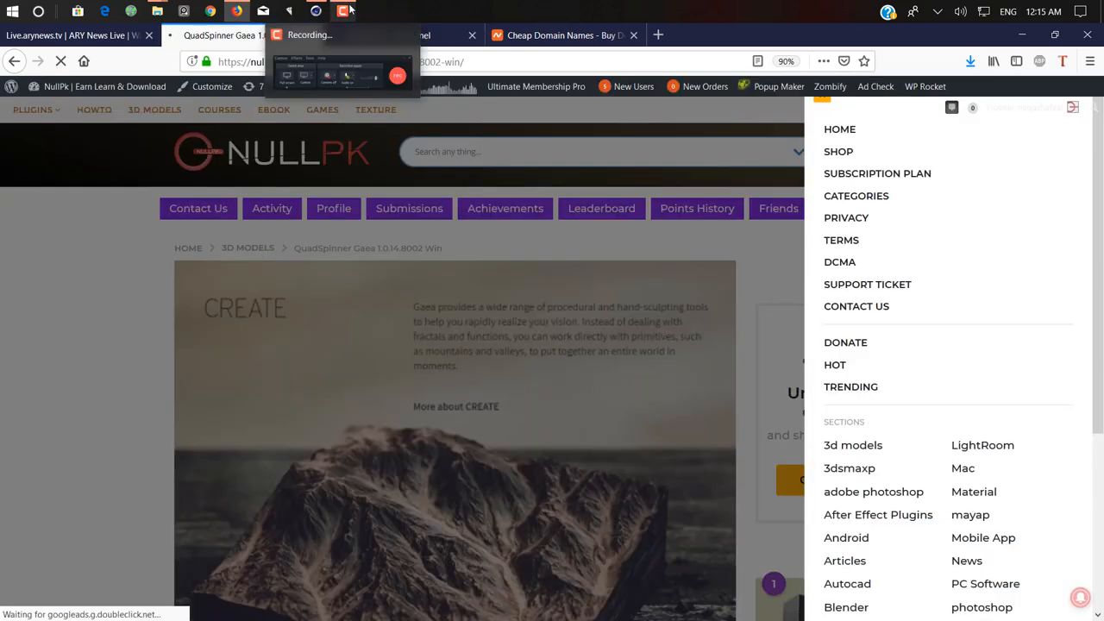
pyautogui.click(838, 152)
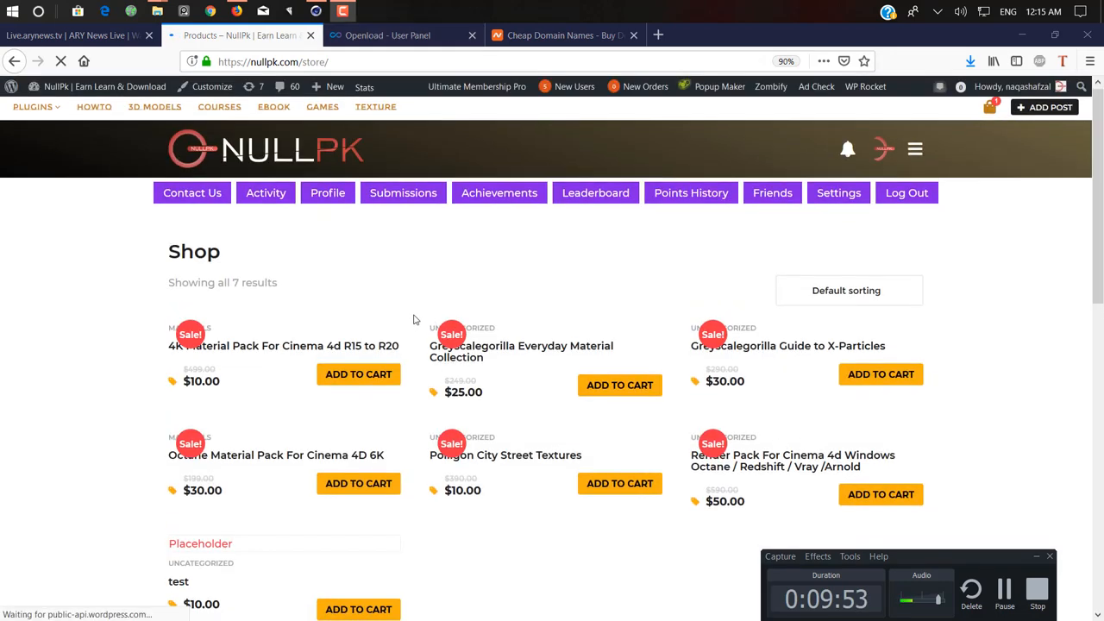
pyautogui.scroll(-3)
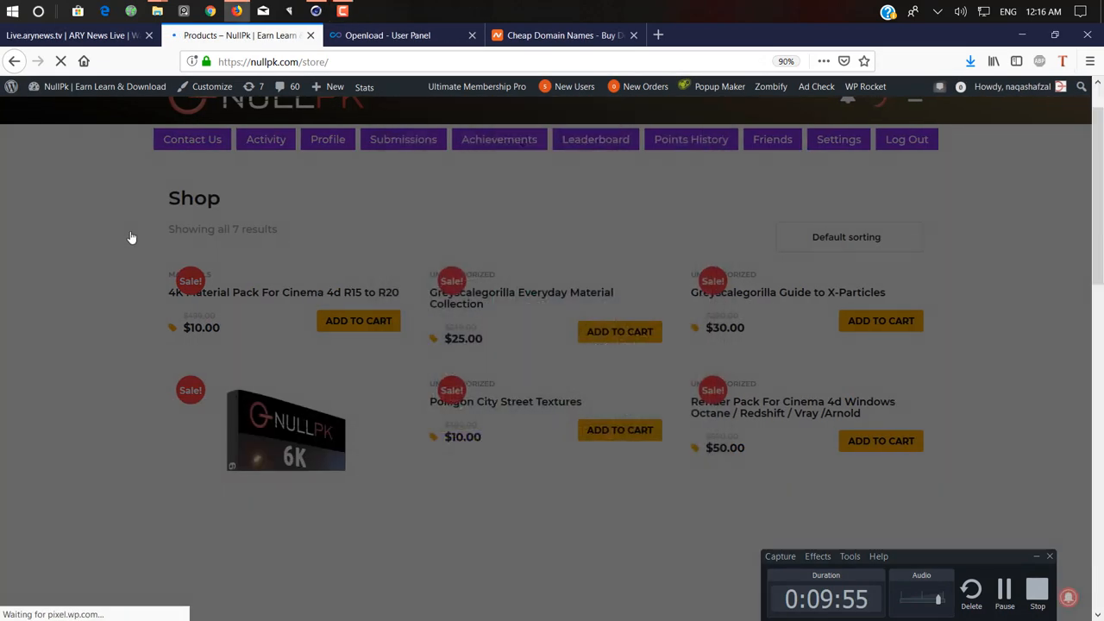